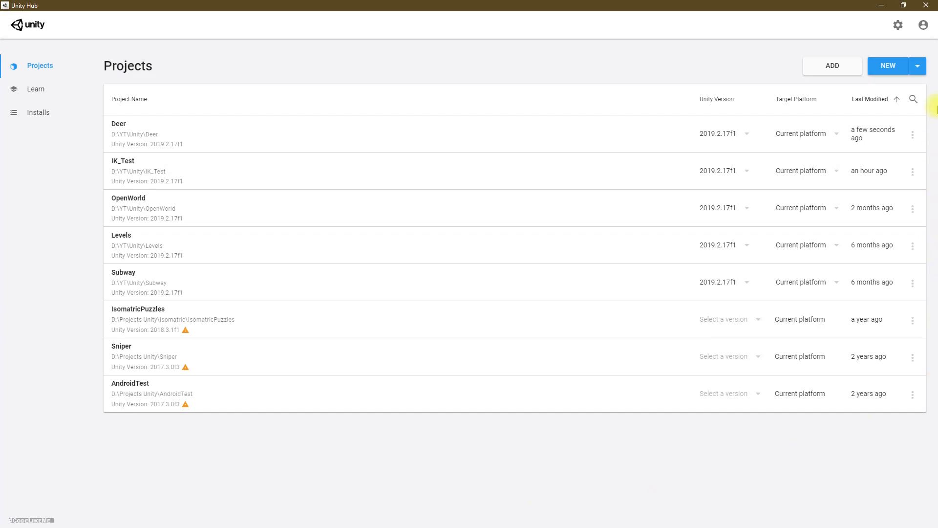
pyautogui.moveTo(247, 102)
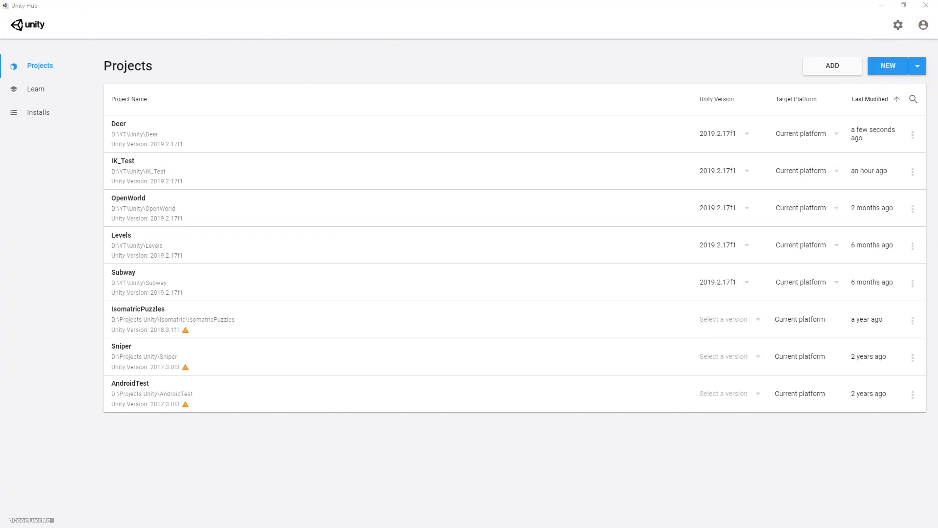
# Create a new 3D project named 4Legged from Unity Hub
pyautogui.click(888, 65)
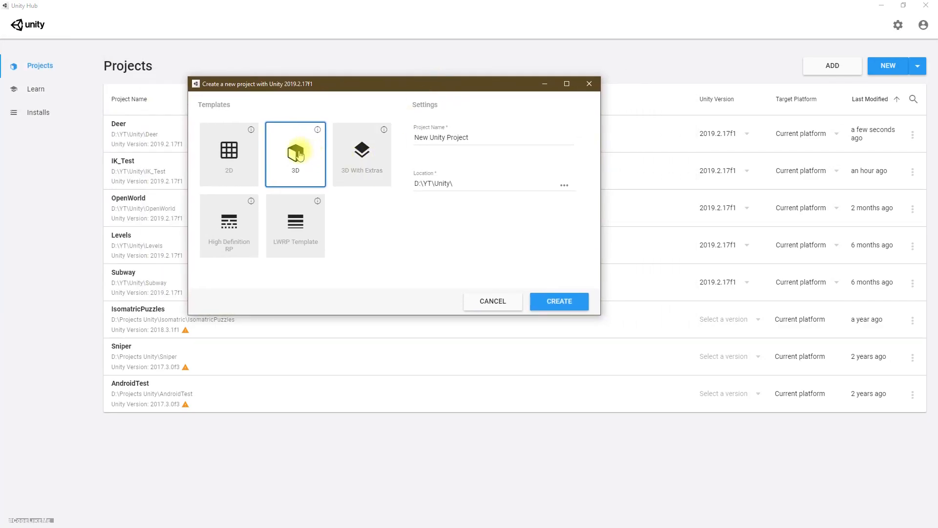
pyautogui.click(229, 153)
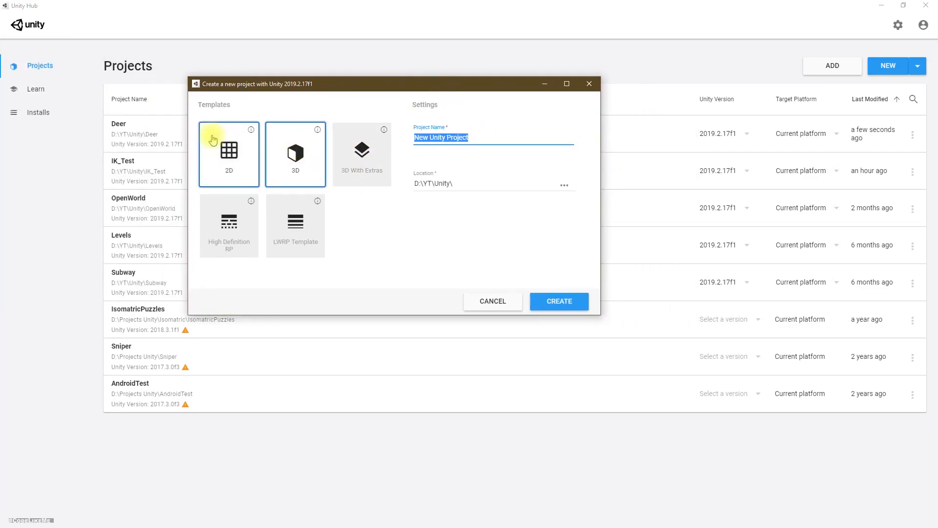
pyautogui.click(294, 149)
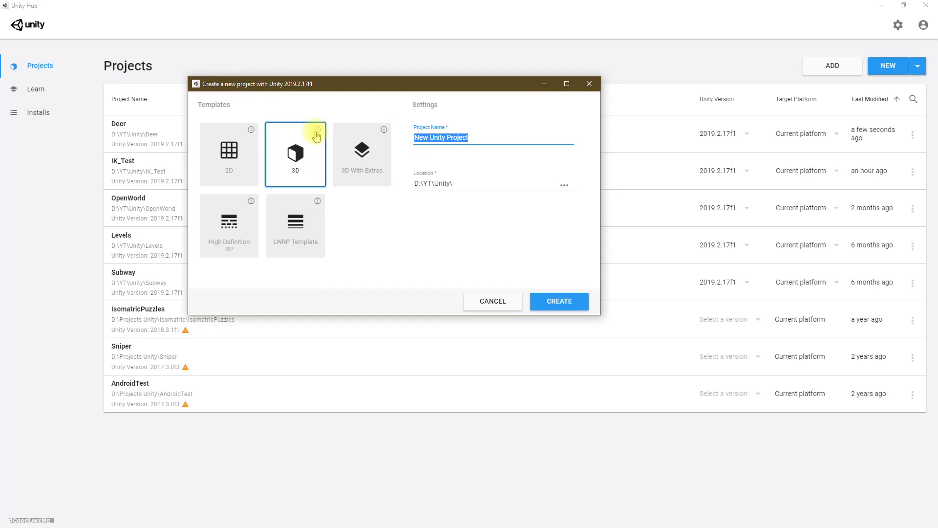
pyautogui.moveTo(556, 168)
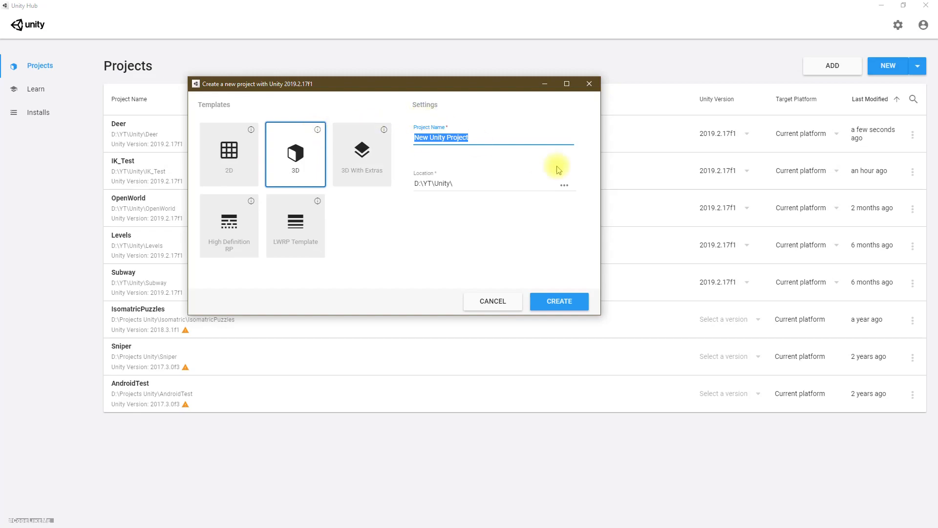
pyautogui.write('4')
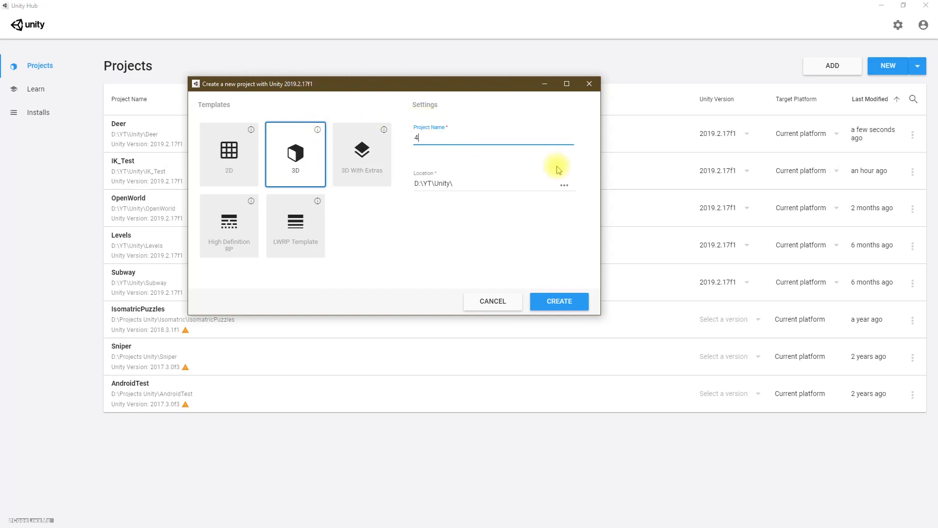
pyautogui.write('Legged')
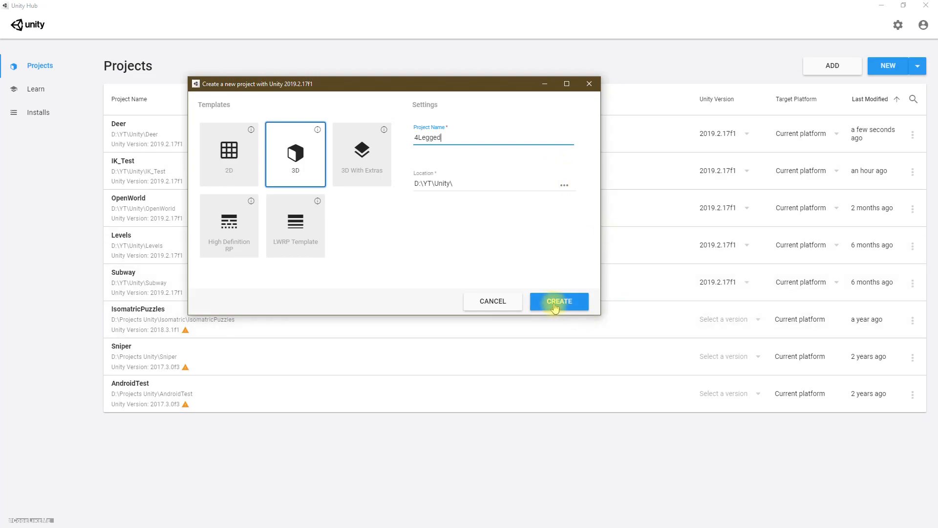
pyautogui.click(558, 300)
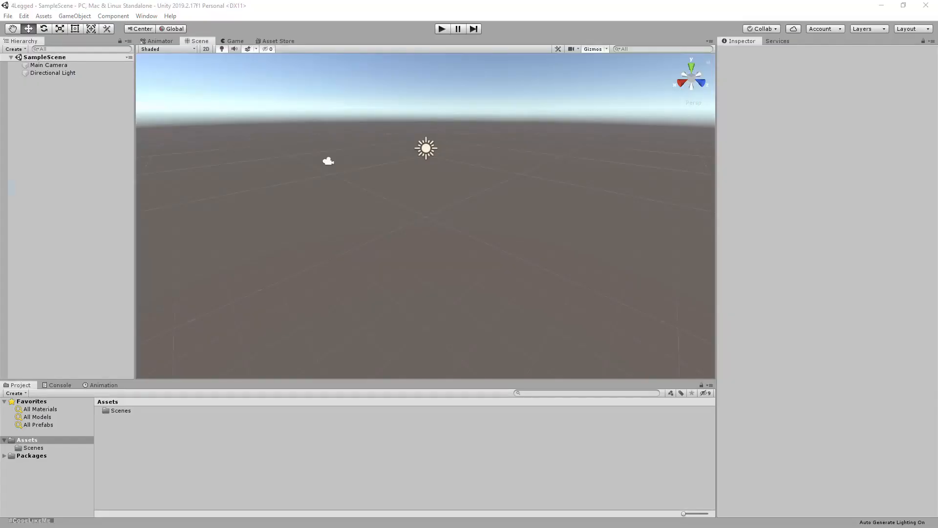
pyautogui.moveTo(248, 299)
pyautogui.write('100')
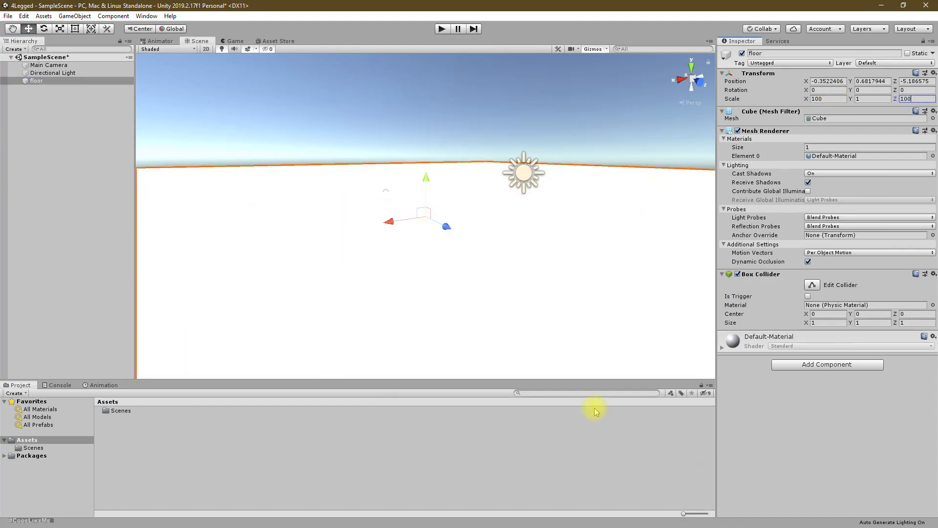
pyautogui.moveTo(163, 453)
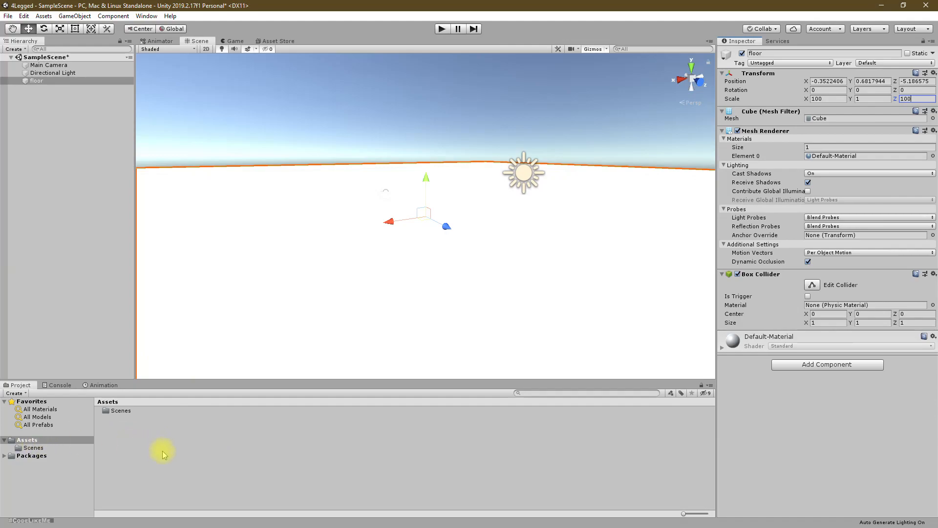
# Create a Deer folder in Assets and review the imported Deer model's import settings
pyautogui.rightClick(162, 451)
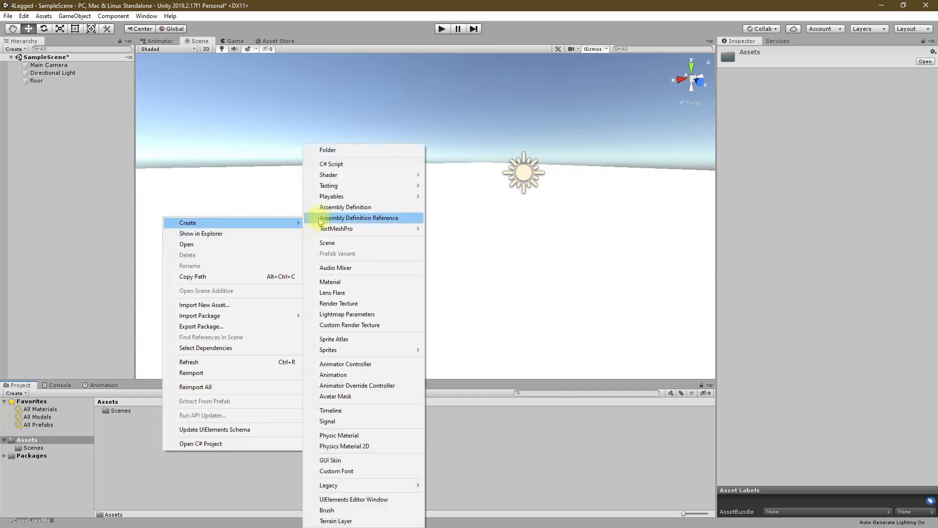
pyautogui.click(327, 149)
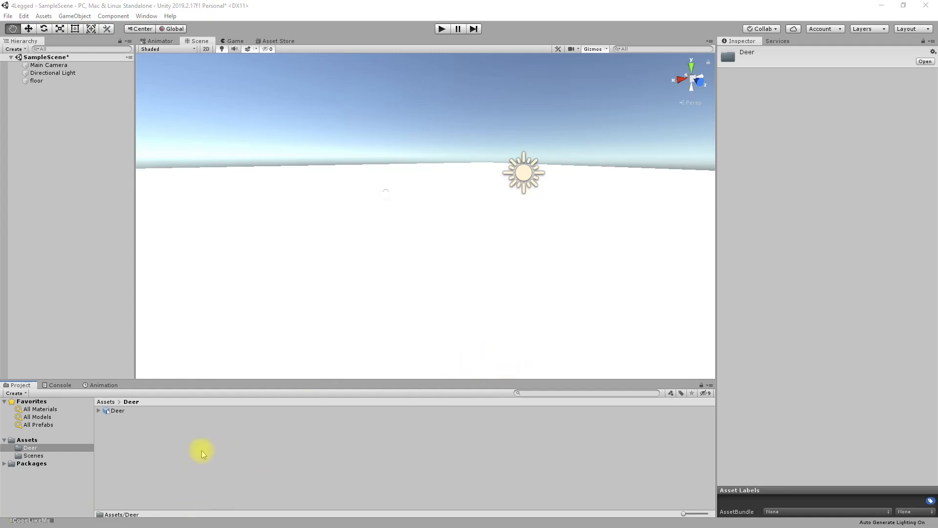
pyautogui.click(117, 409)
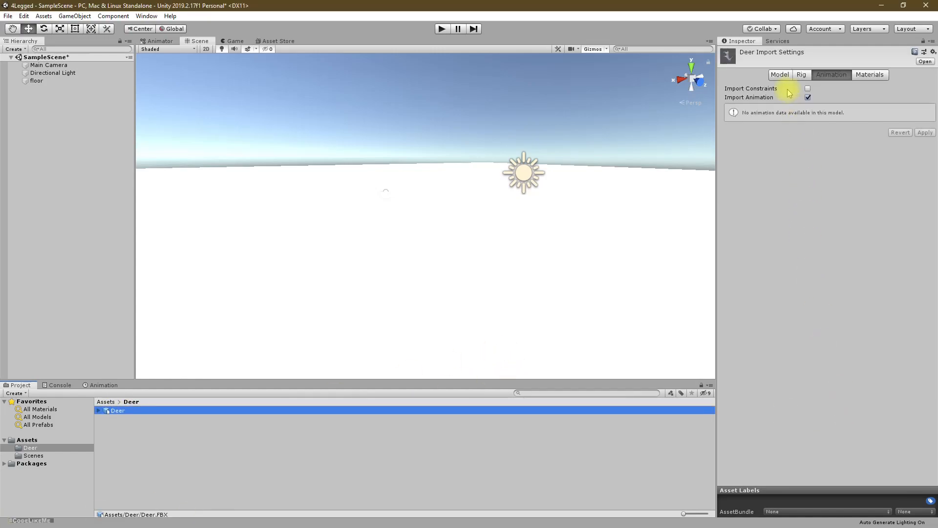
pyautogui.click(780, 74)
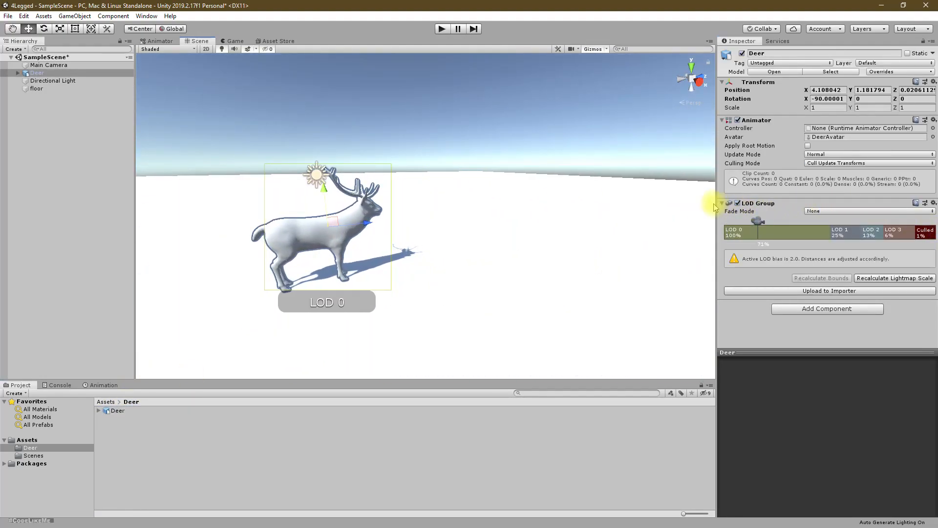
pyautogui.click(722, 204)
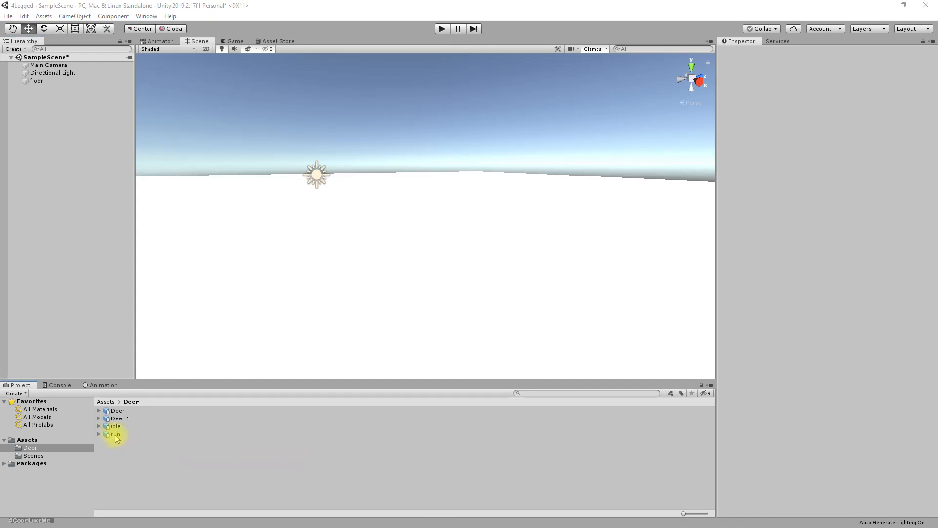
pyautogui.moveTo(126, 419)
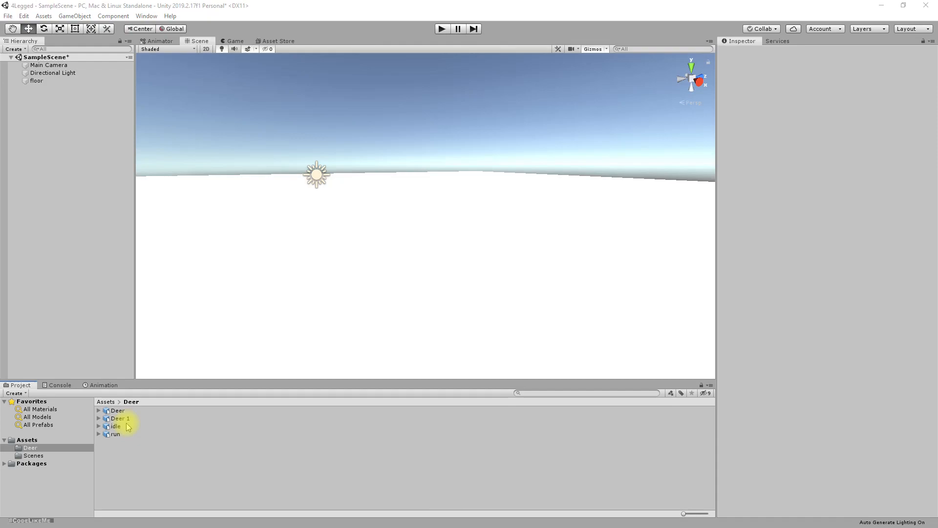
pyautogui.moveTo(153, 458)
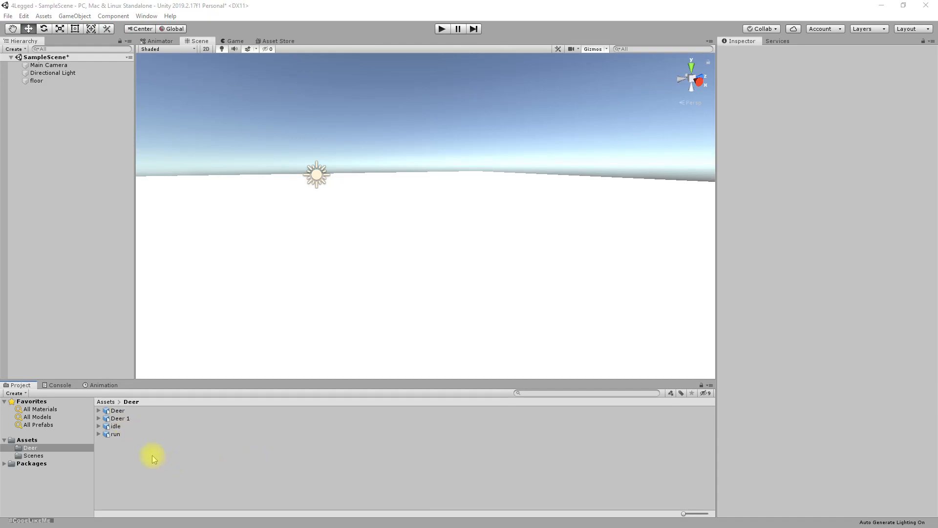
# Inspect the Deer 1 model and its Animation import settings in the Deer folder
pyautogui.click(120, 417)
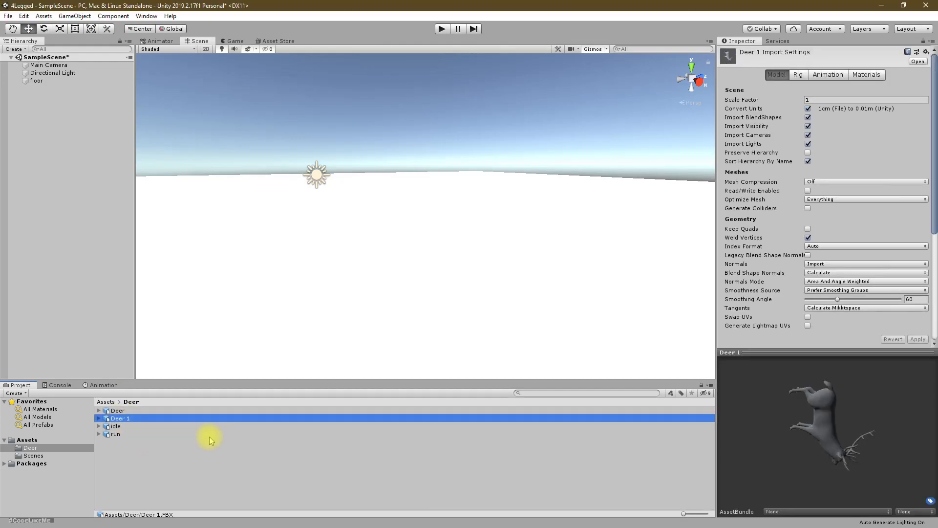
pyautogui.click(827, 74)
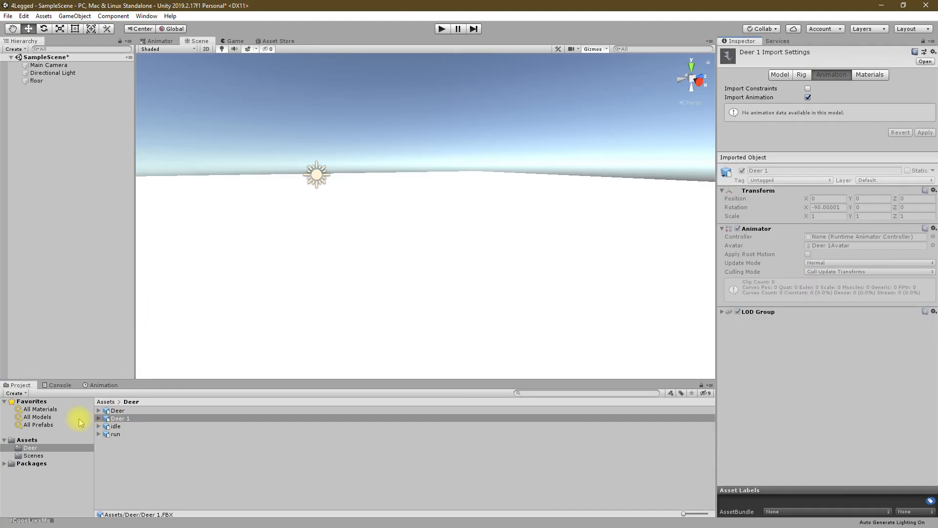
pyautogui.click(120, 417)
pyautogui.write('walk')
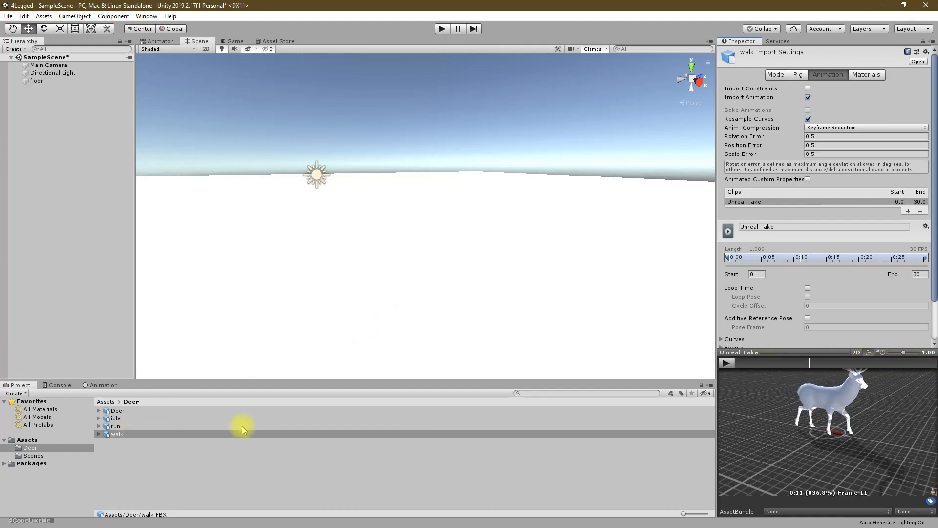
pyautogui.moveTo(189, 360)
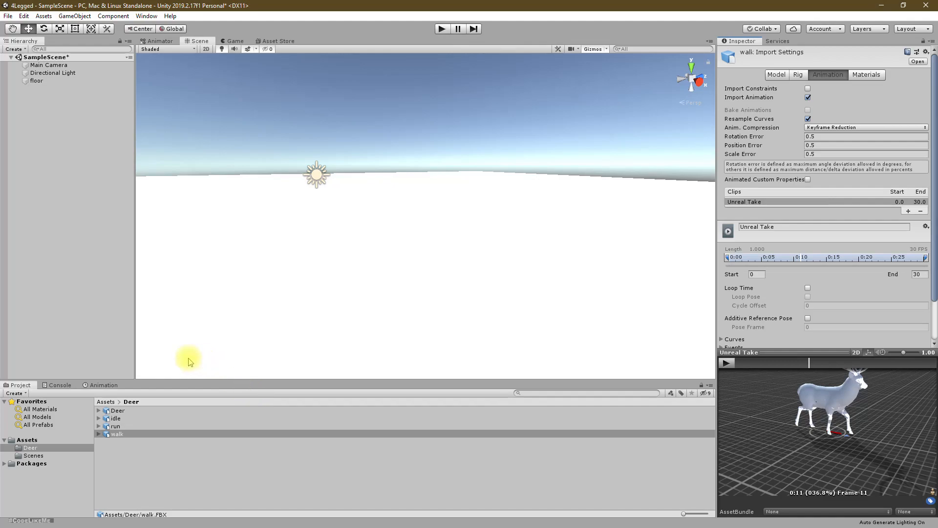
# Add an empty object to the Hierarchy and rename it Deer
pyautogui.rightClick(29, 113)
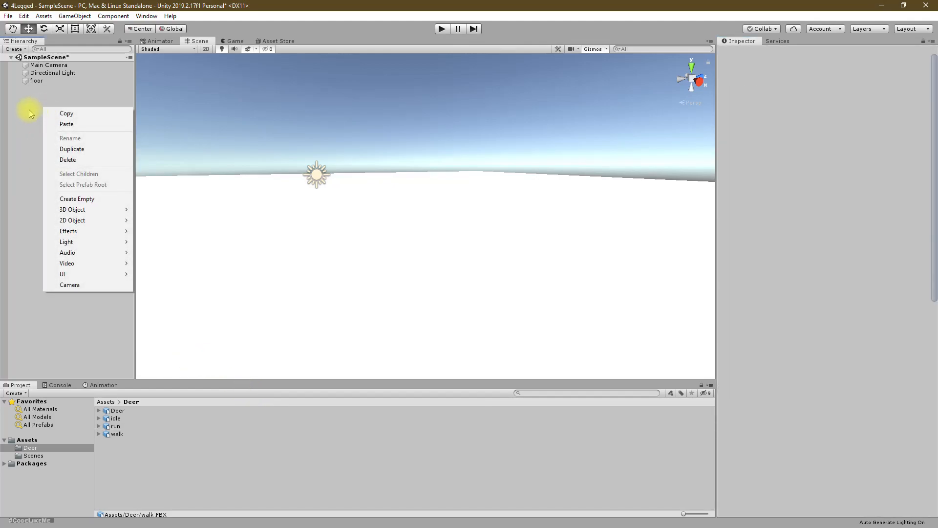
pyautogui.click(76, 199)
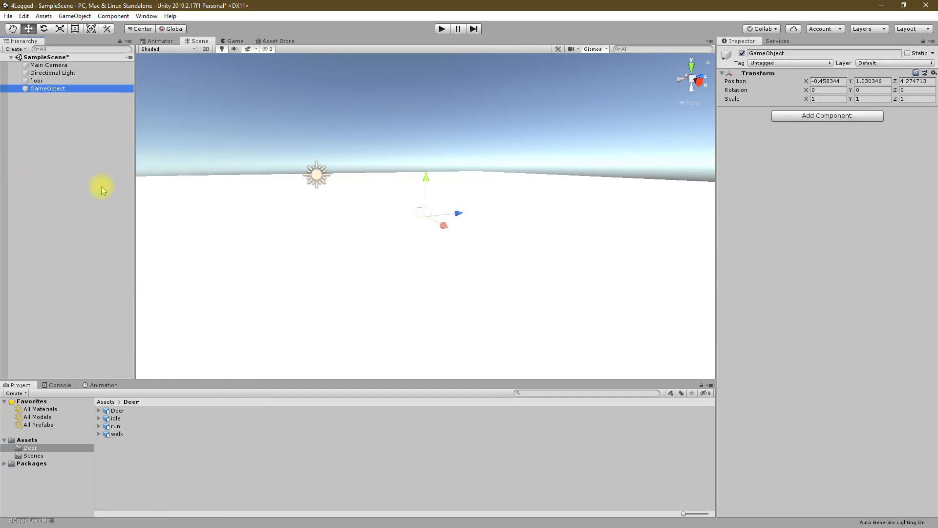
pyautogui.doubleClick(46, 89)
pyautogui.write('Deer')
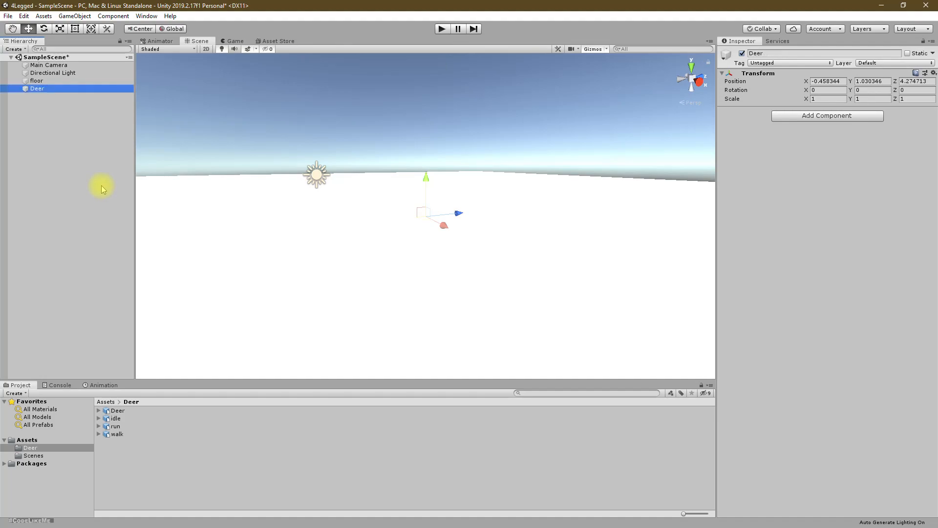
pyautogui.moveTo(76, 150)
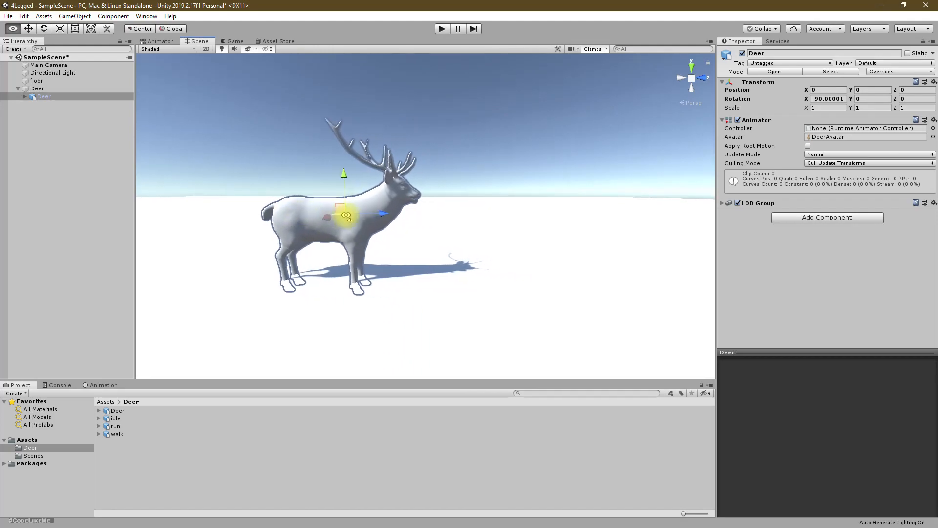
pyautogui.click(36, 88)
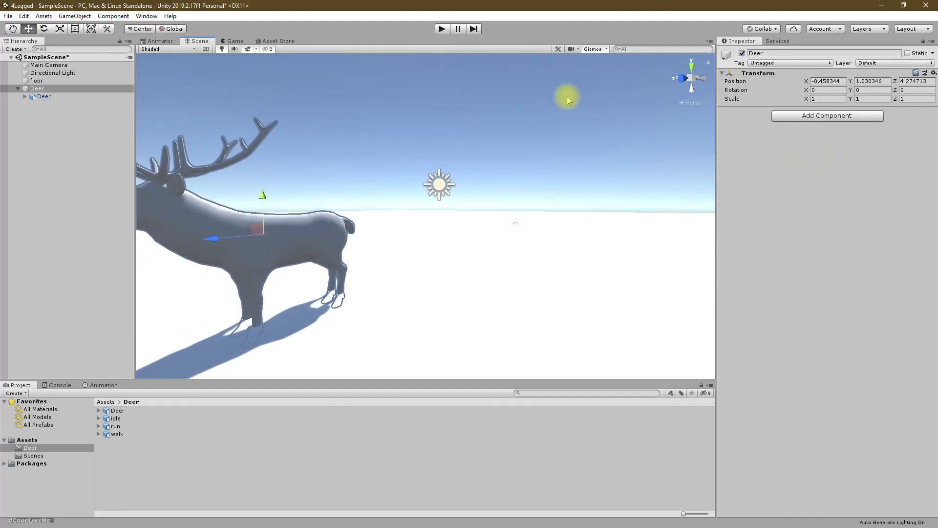
# With the deer model as its child, raise the parent Deer object slightly above the floor
pyautogui.click(43, 97)
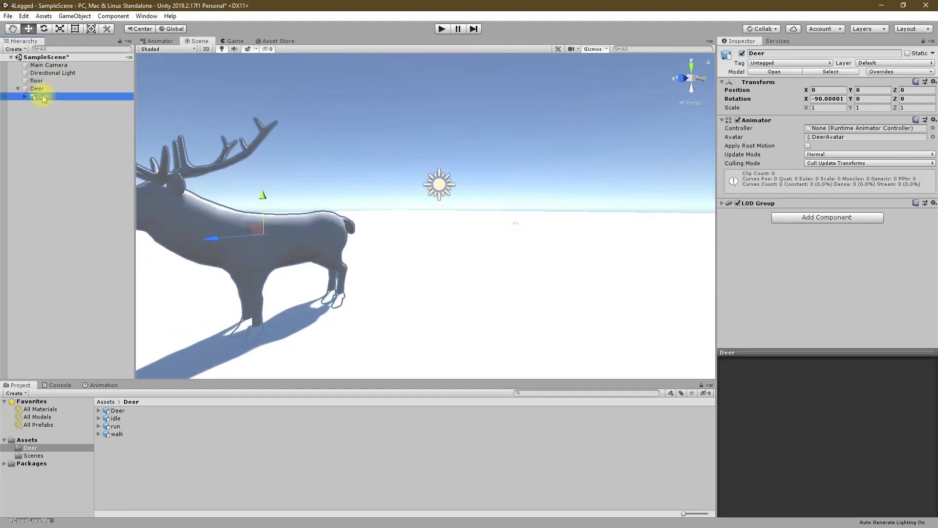
pyautogui.click(37, 88)
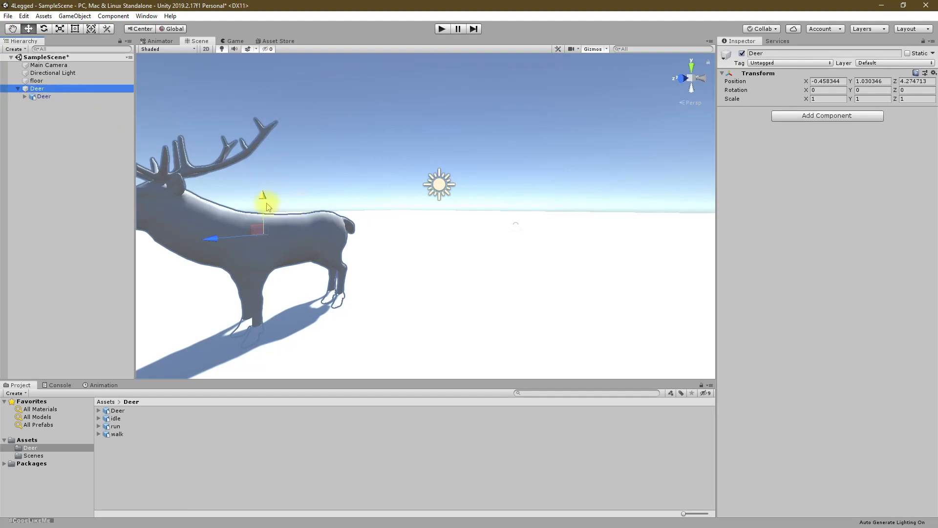
pyautogui.moveTo(263, 206); pyautogui.dragTo(263, 185)
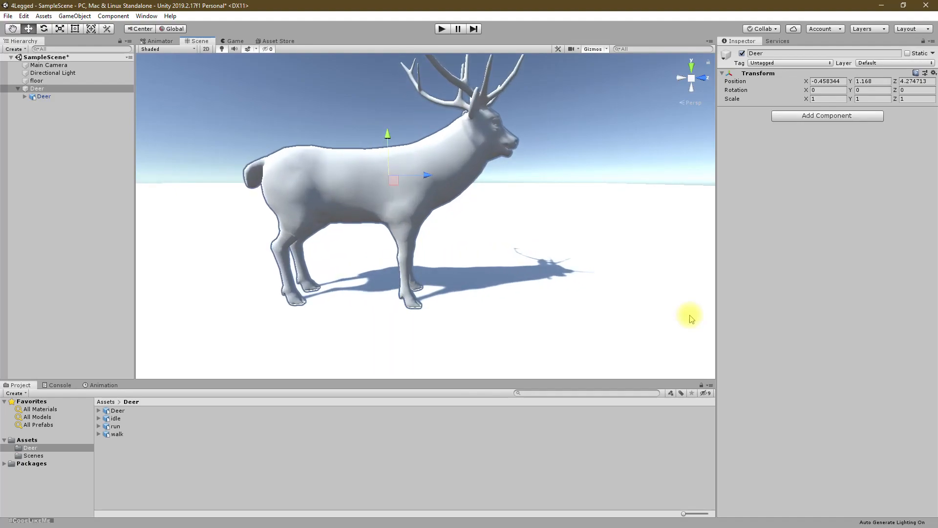
# Create material M_Brown in the Deer folder with a reddish-brown albedo
pyautogui.rightClick(117, 410)
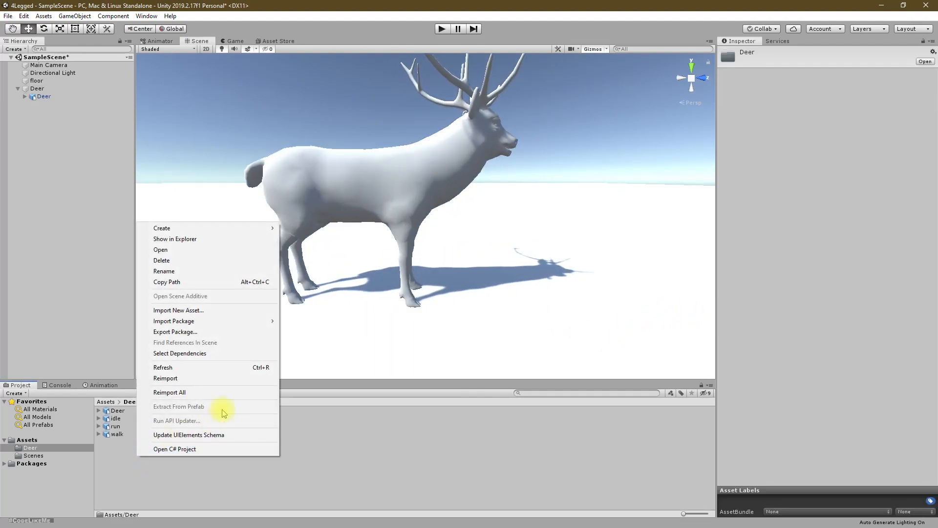
pyautogui.click(161, 228)
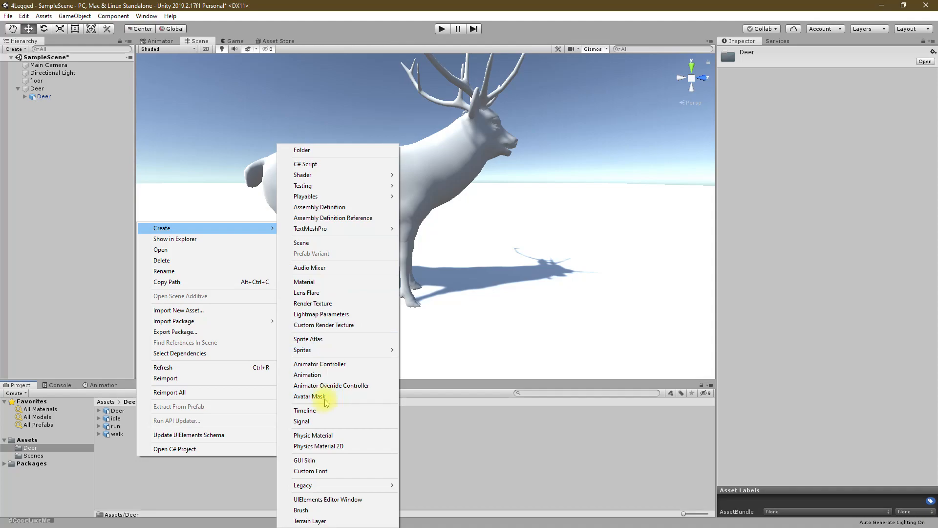
pyautogui.click(303, 282)
pyautogui.write('M')
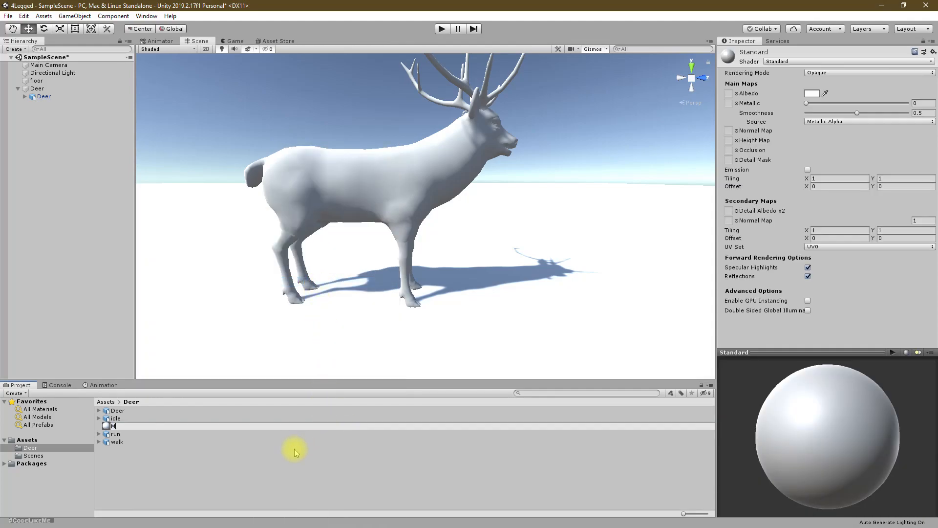
pyautogui.write('_Brown')
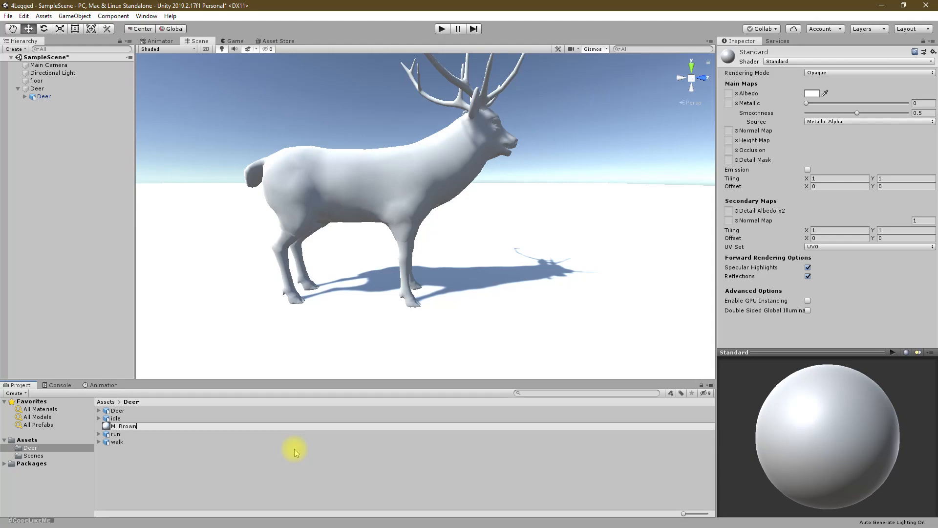
pyautogui.click(122, 425)
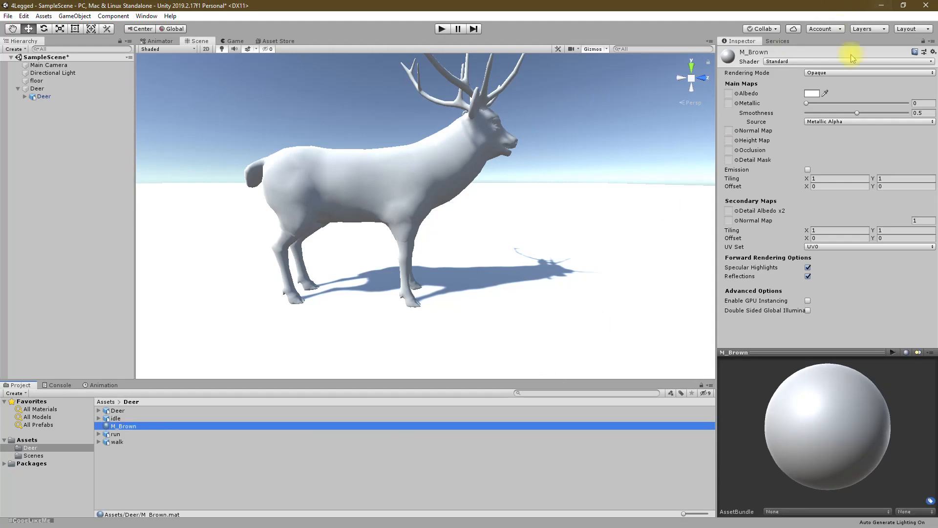
pyautogui.click(812, 93)
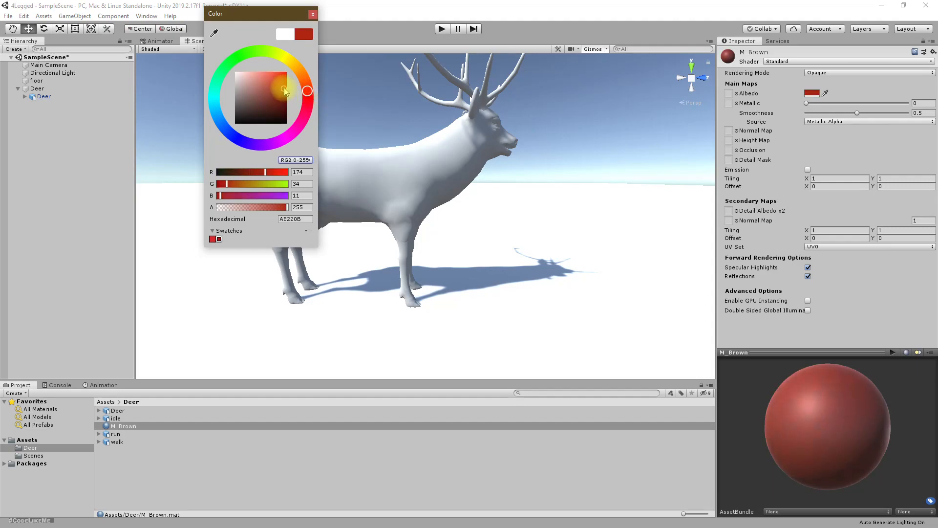
pyautogui.click(276, 92)
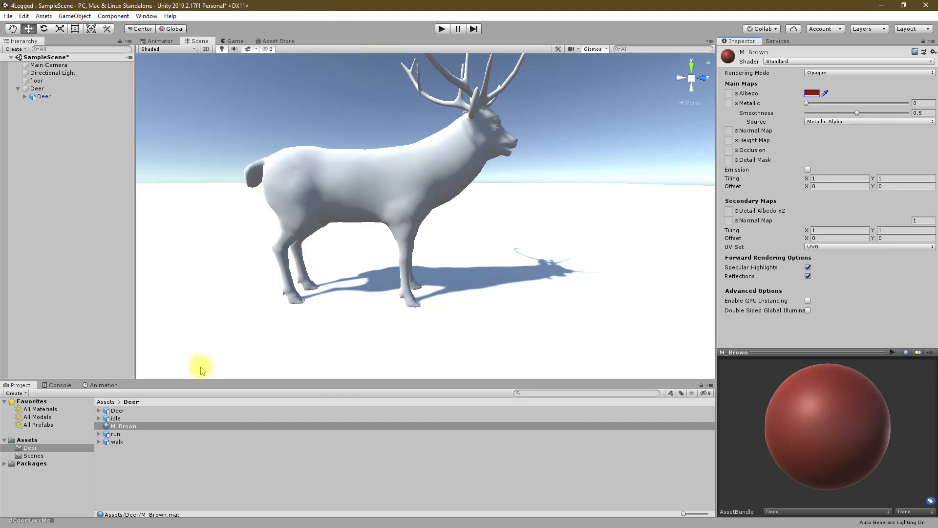
# Duplicate it as M_Green and set its albedo to a dark green
pyautogui.click(124, 425)
pyautogui.write('M_G')
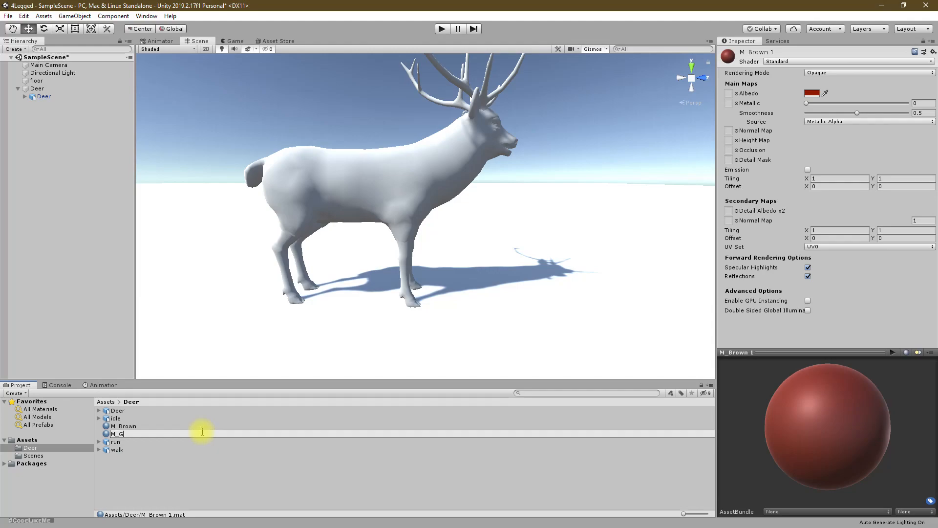
pyautogui.click(123, 433)
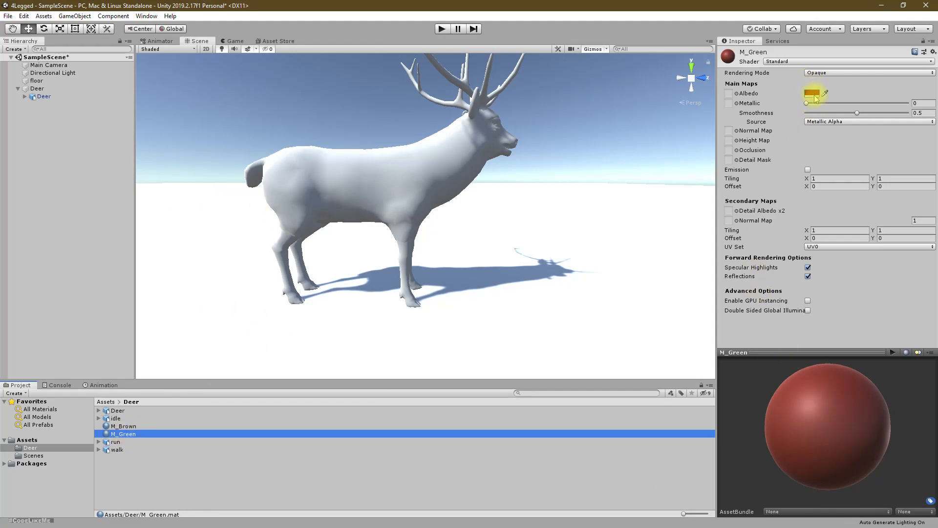
pyautogui.click(814, 94)
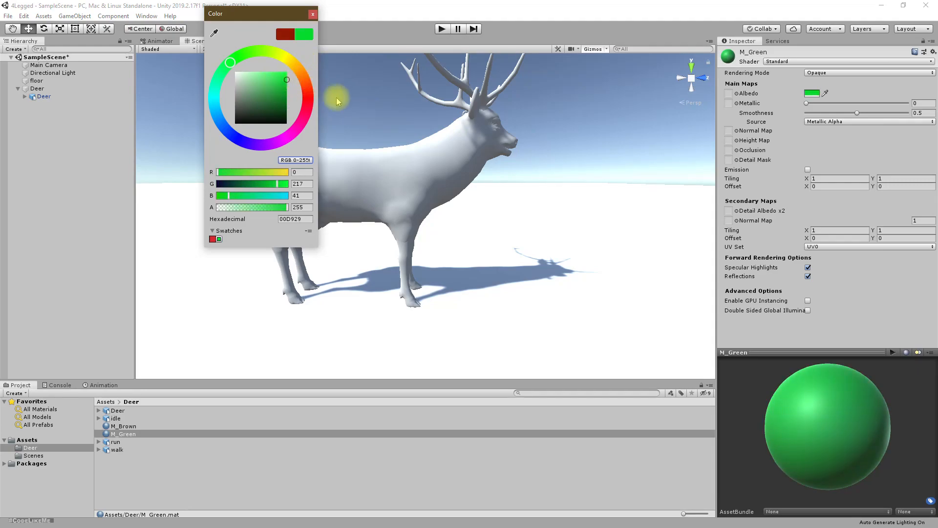
pyautogui.moveTo(324, 23)
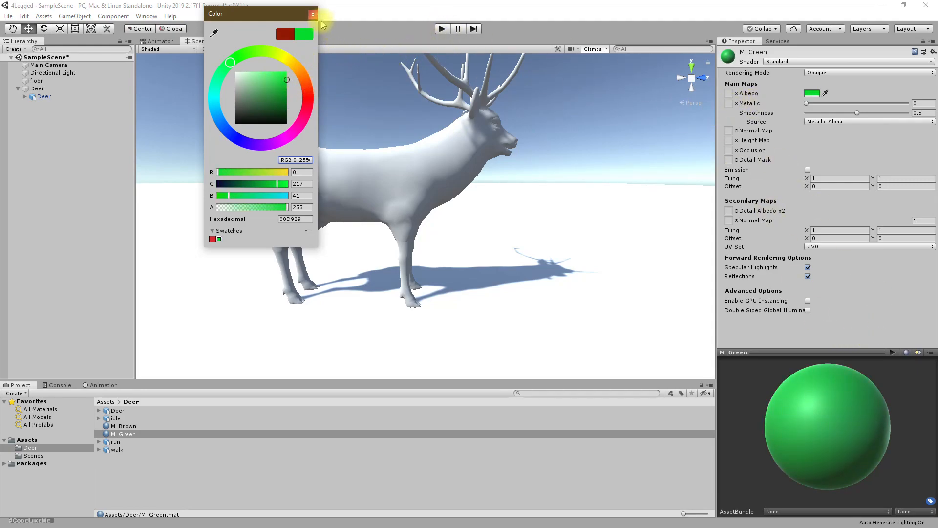
pyautogui.click(312, 14)
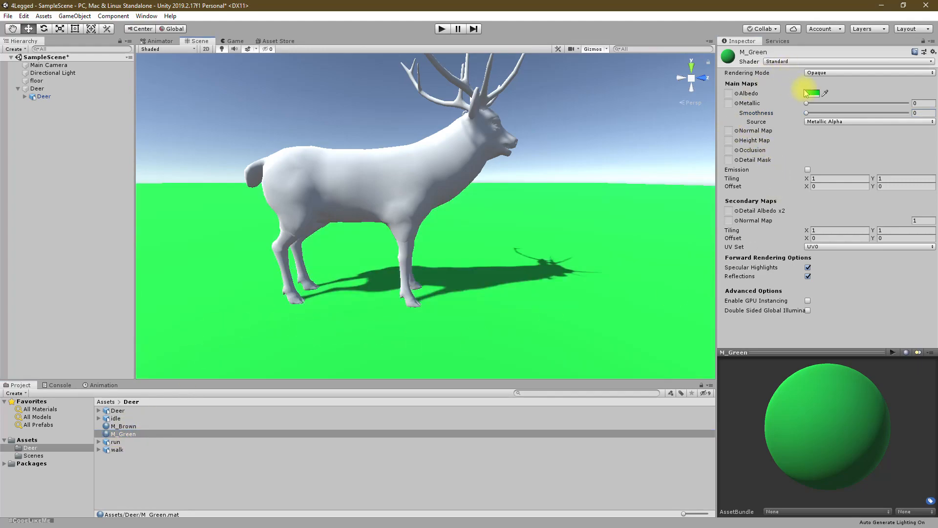
pyautogui.click(811, 93)
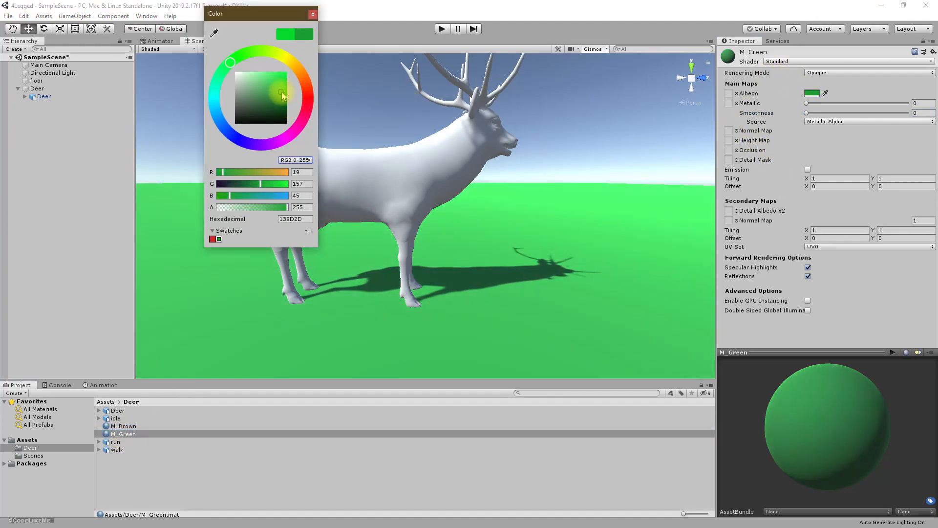
pyautogui.moveTo(280, 95); pyautogui.dragTo(276, 105)
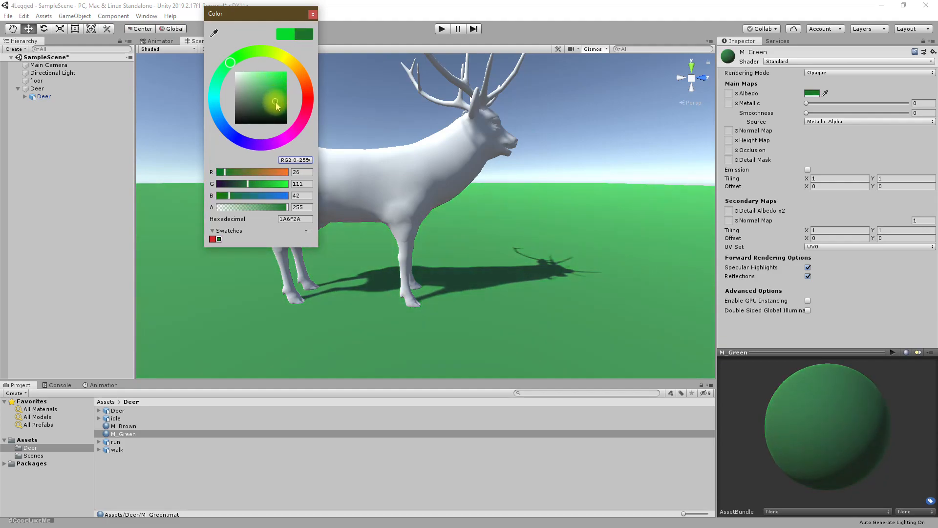
pyautogui.click(312, 13)
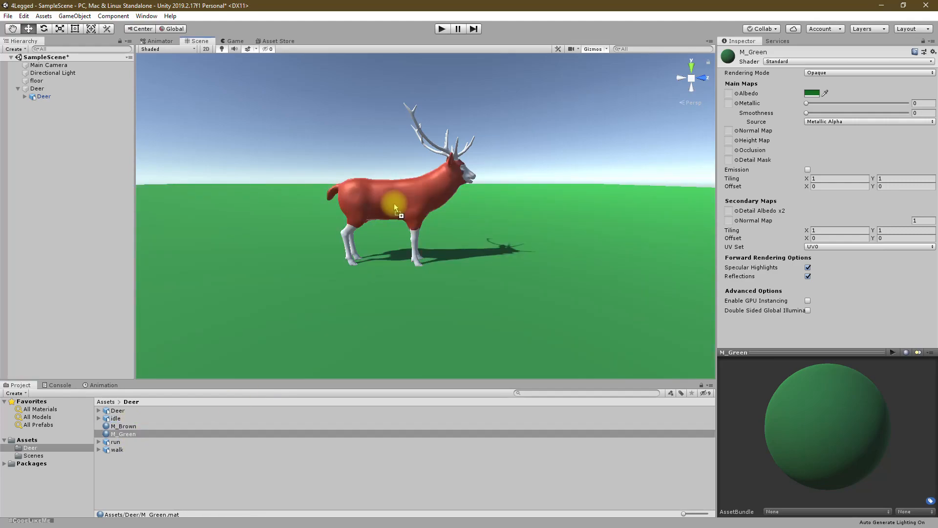
# Select the parent Deer object and set its Position Y to 2.1
pyautogui.click(123, 433)
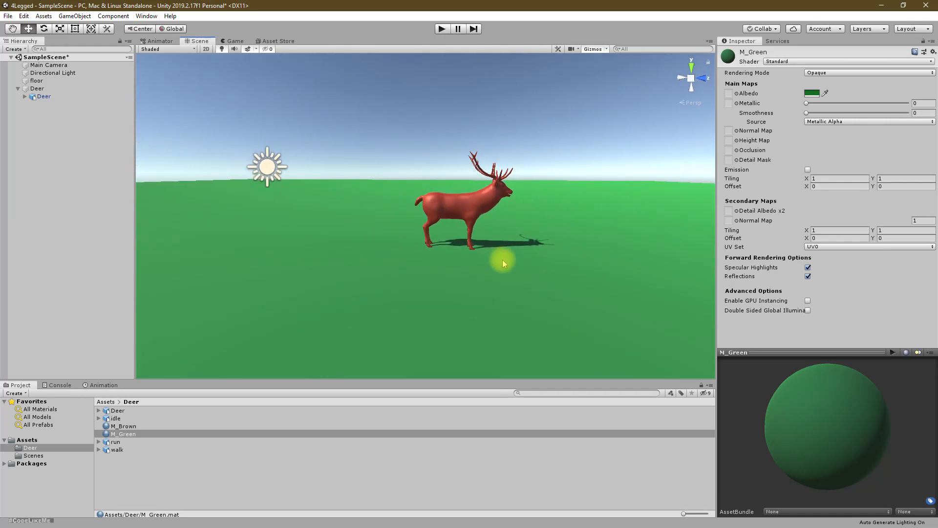
pyautogui.click(43, 97)
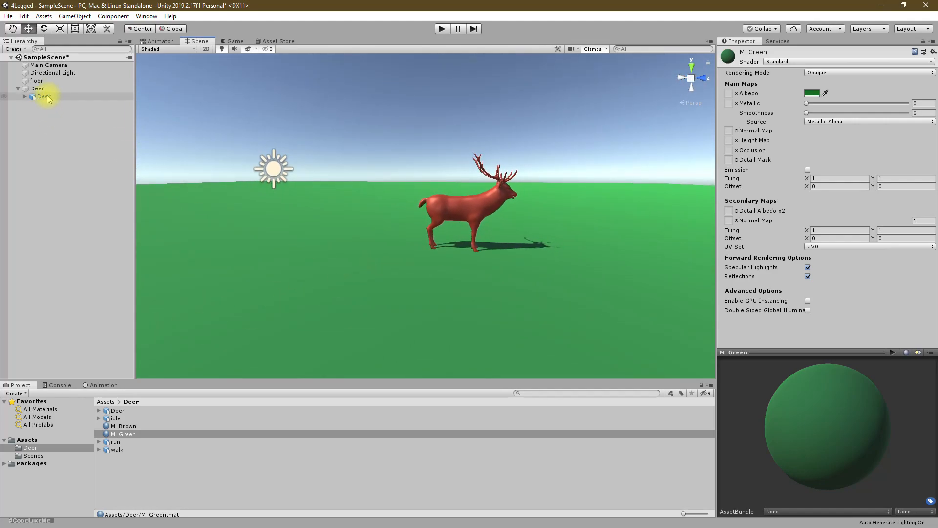
pyautogui.click(43, 88)
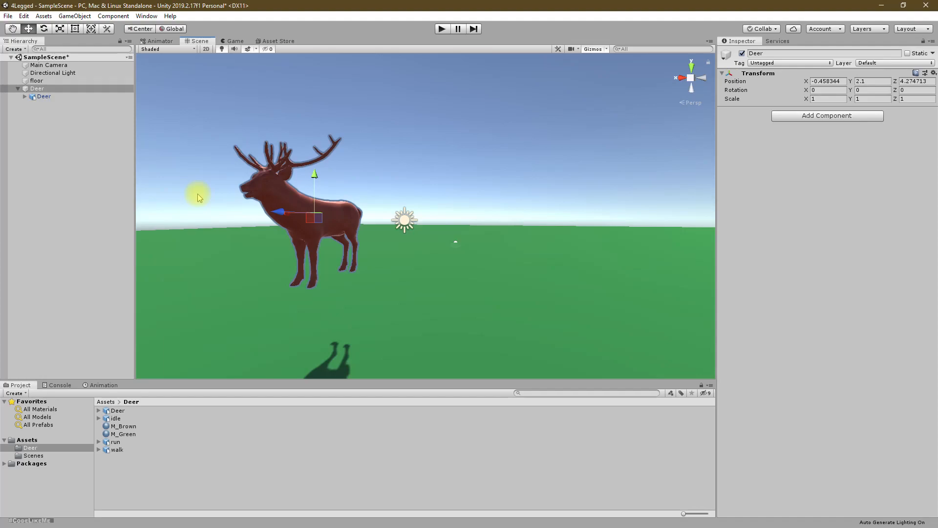
pyautogui.moveTo(84, 108)
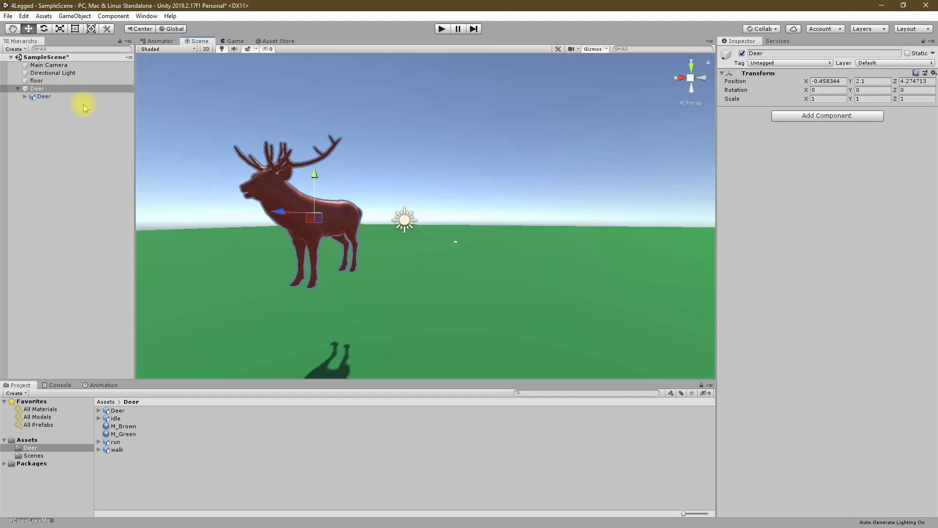
# Add a Capsule Collider to Deer with center Y 0.49, height 1.54, Z-axis direction
pyautogui.rightClick(36, 88)
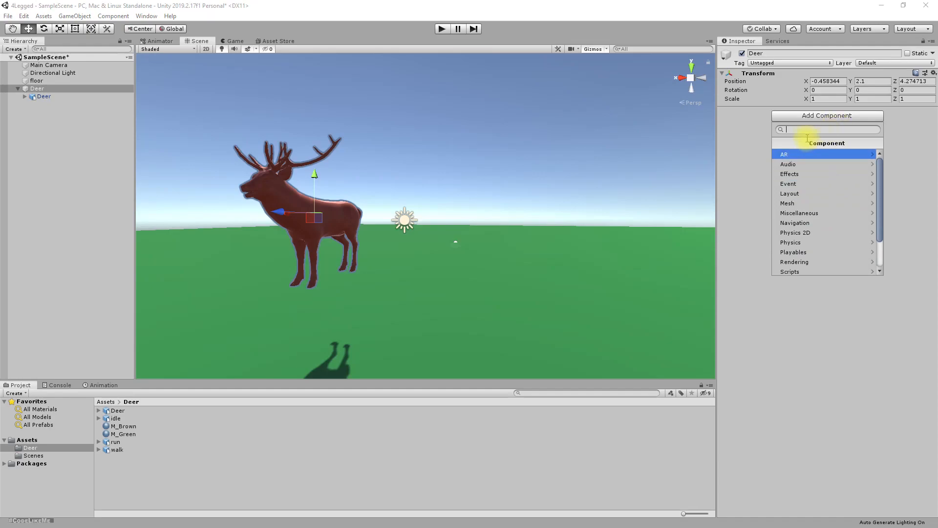
pyautogui.write('capsule')
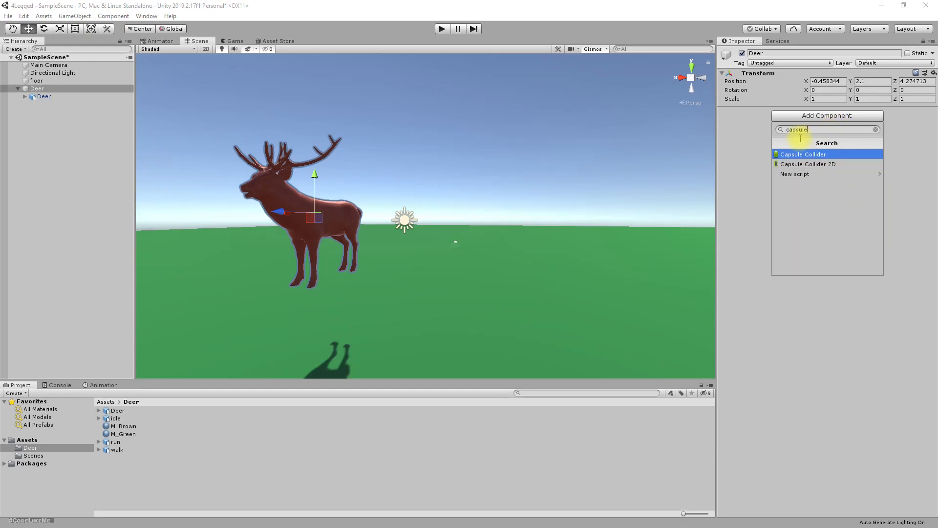
pyautogui.click(804, 153)
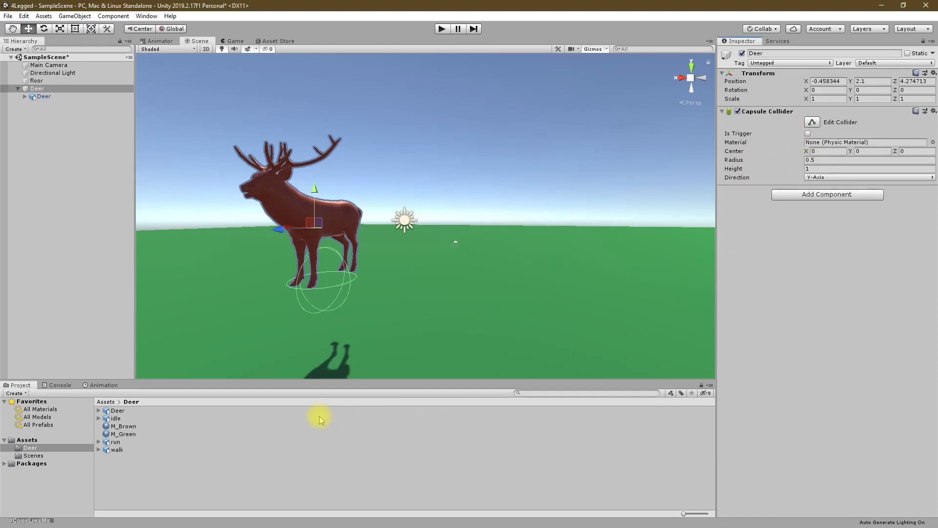
pyautogui.moveTo(510, 99)
pyautogui.write('.49')
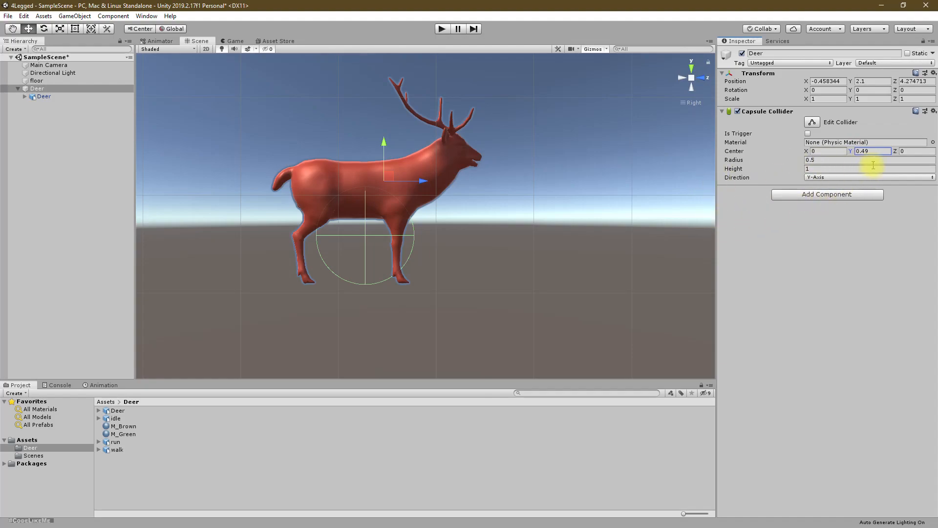
pyautogui.click(868, 177)
pyautogui.write('.54')
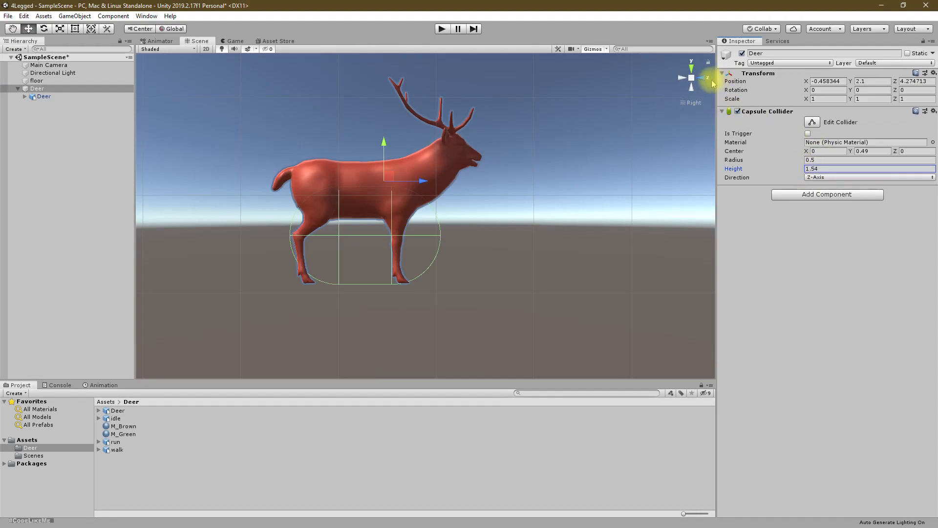
pyautogui.click(691, 78)
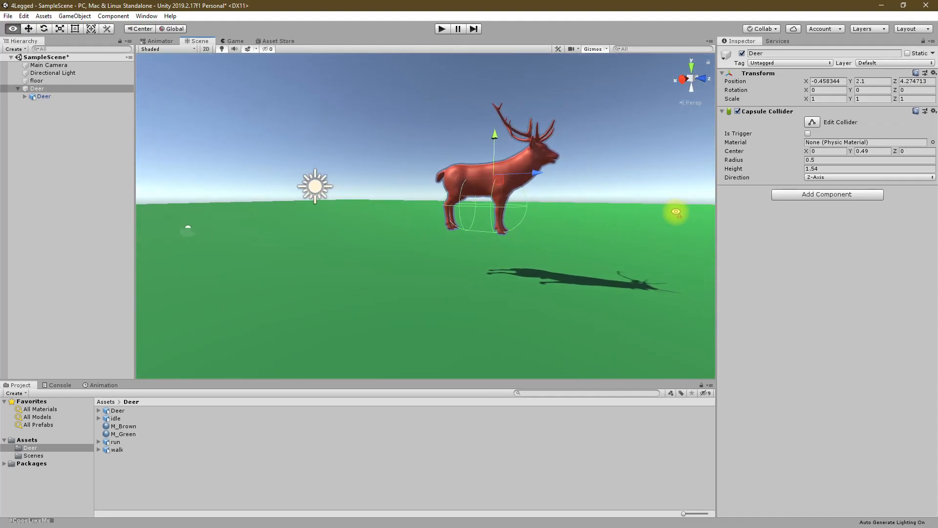
pyautogui.click(50, 64)
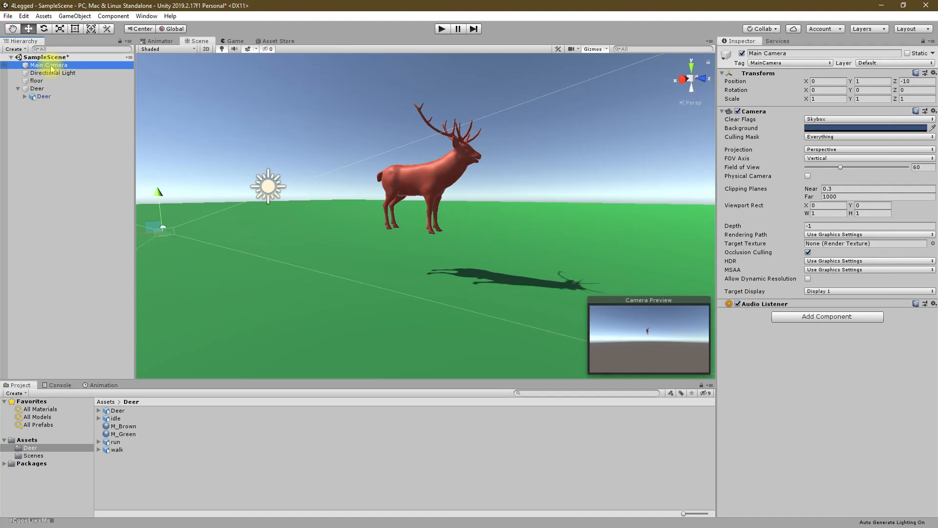
pyautogui.moveTo(293, 200)
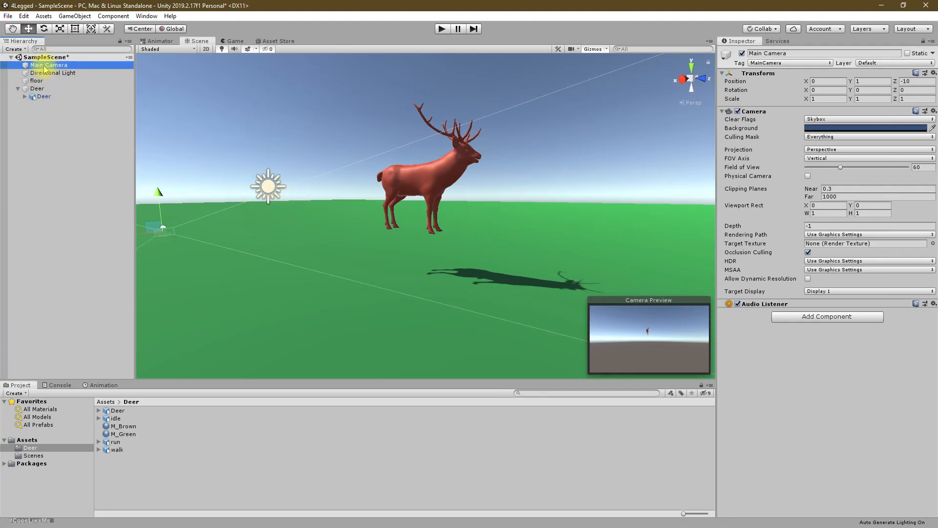
pyautogui.click(37, 88)
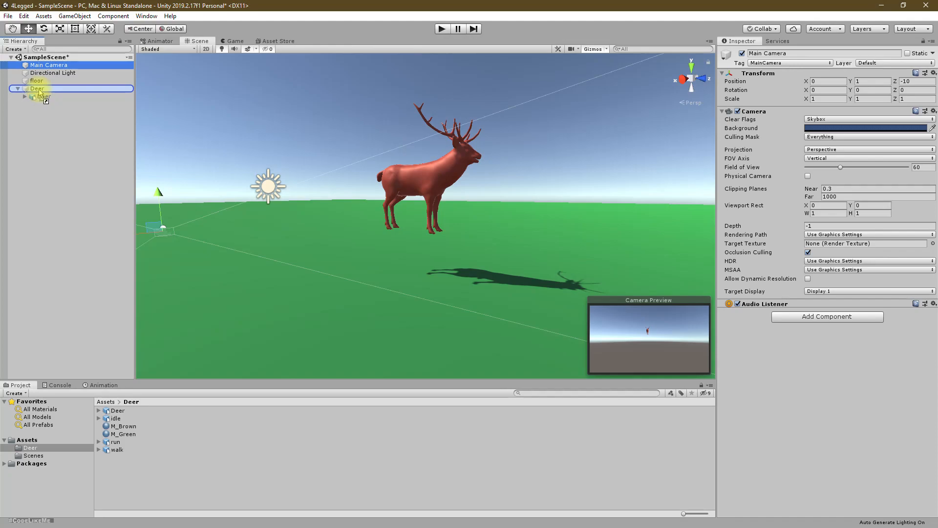
pyautogui.moveTo(47, 64); pyautogui.dragTo(43, 97)
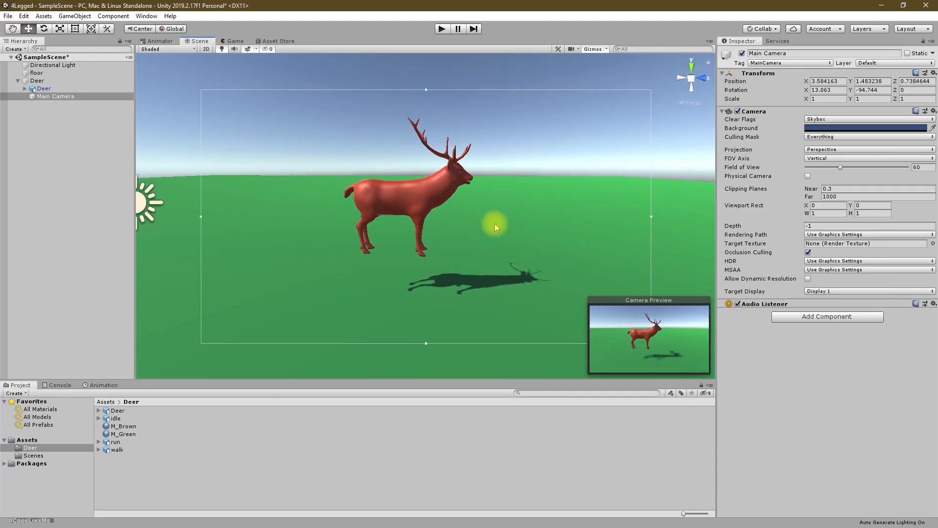
pyautogui.moveTo(487, 223)
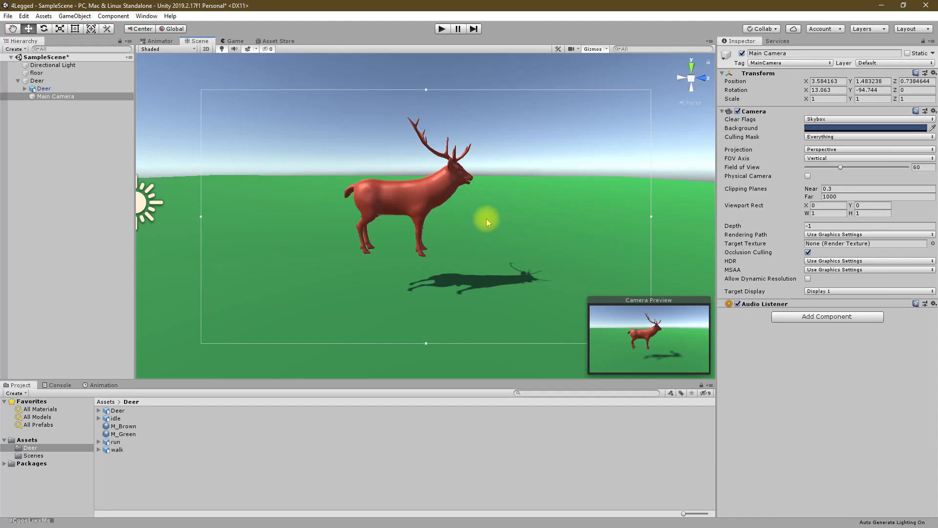
pyautogui.moveTo(441, 28)
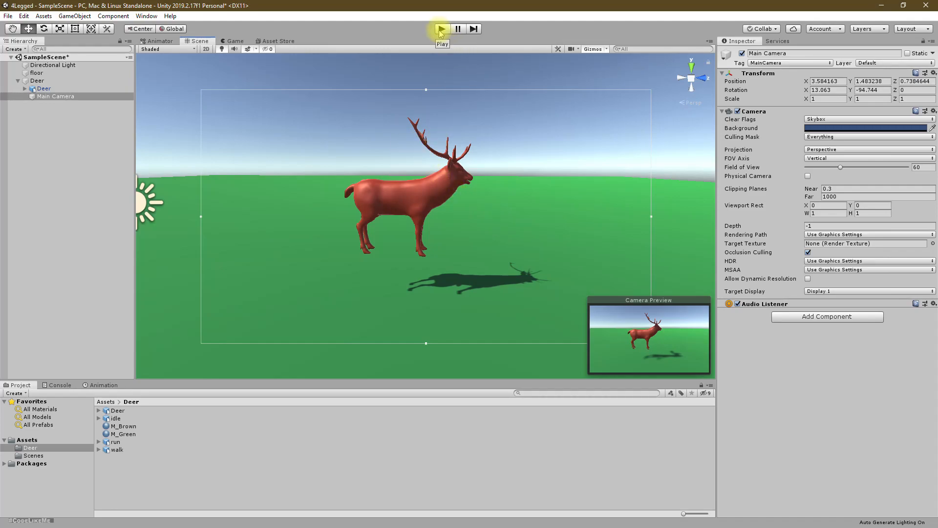
pyautogui.moveTo(441, 33)
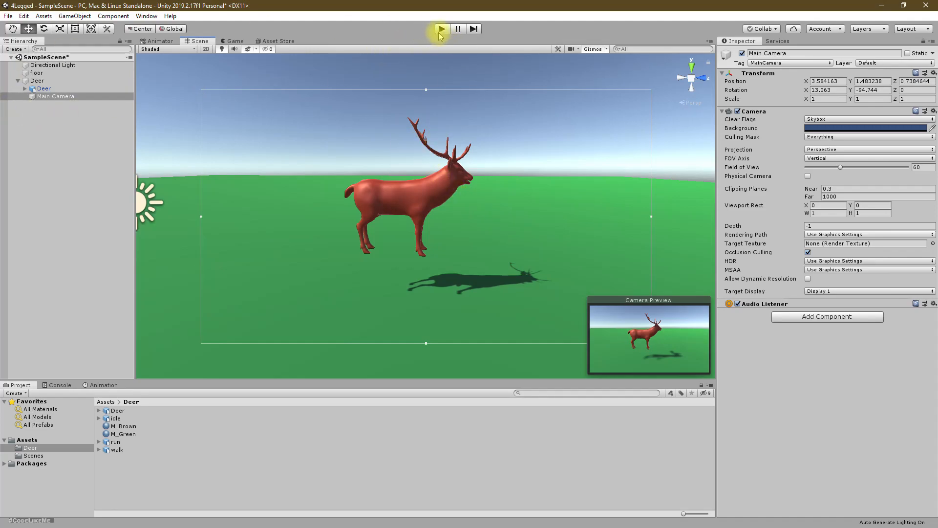
pyautogui.click(441, 28)
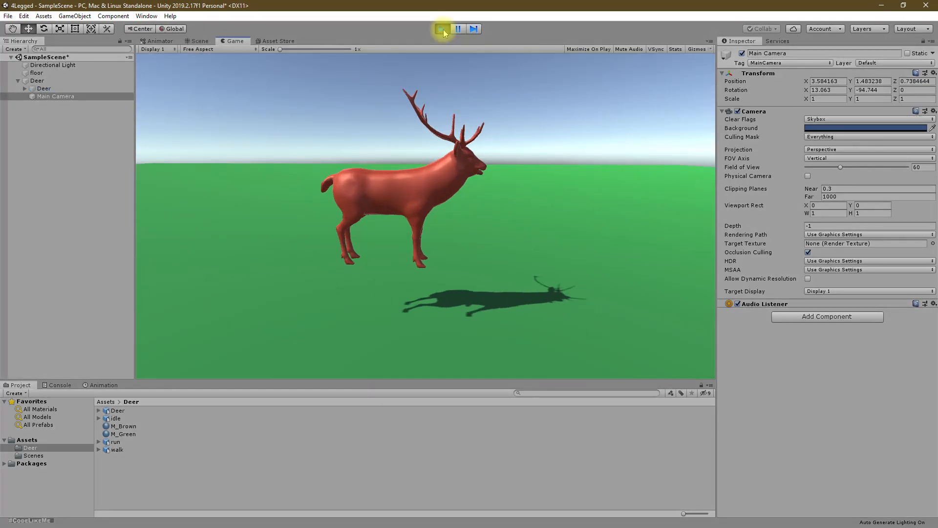
pyautogui.click(441, 28)
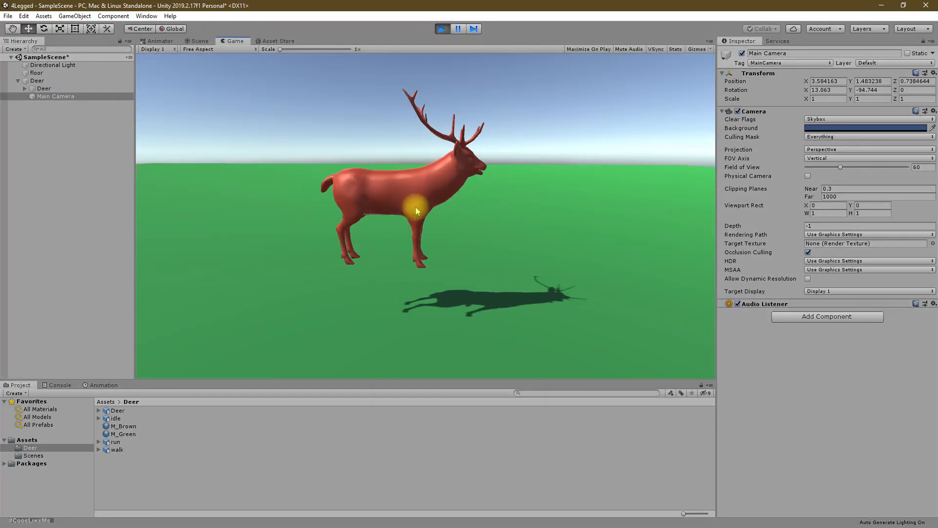
pyautogui.click(198, 41)
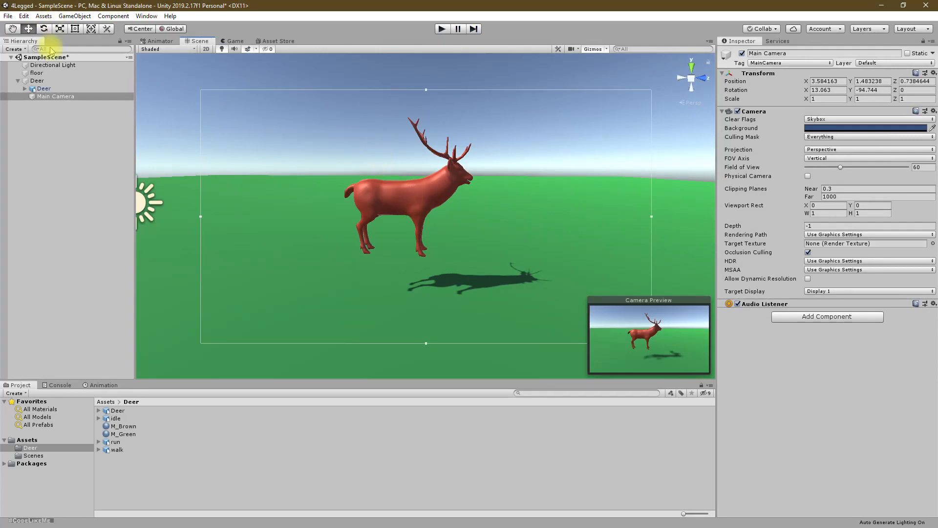
# Add a Rigidbody to Deer and freeze its rotation on X, Y and Z
pyautogui.click(37, 80)
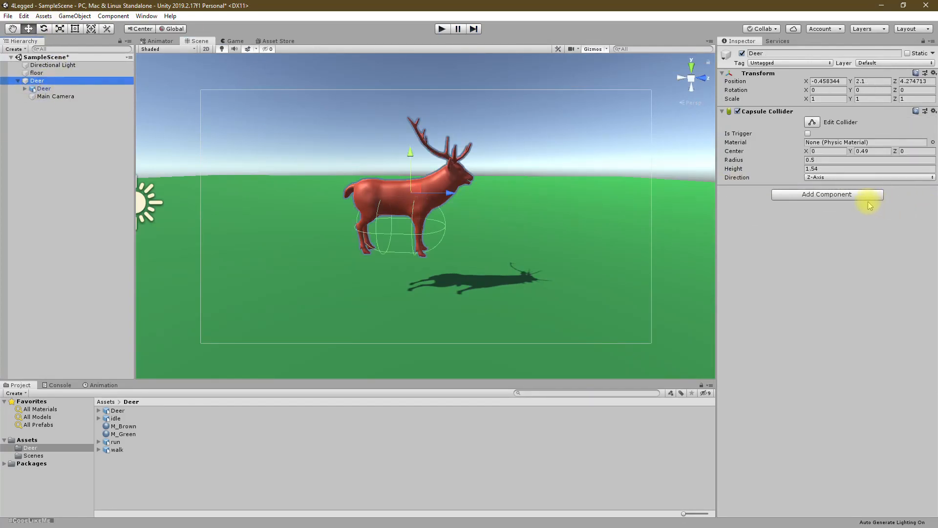
pyautogui.click(826, 193)
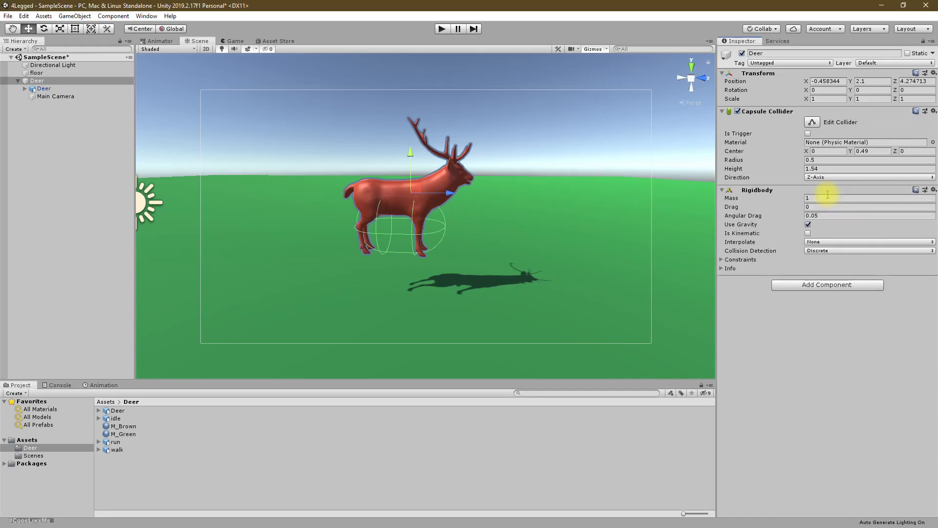
pyautogui.click(724, 268)
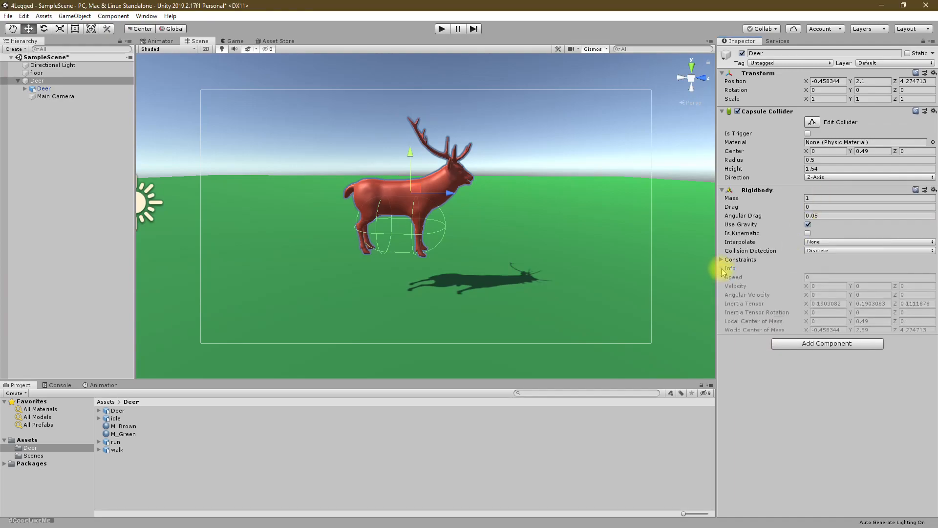
pyautogui.click(722, 260)
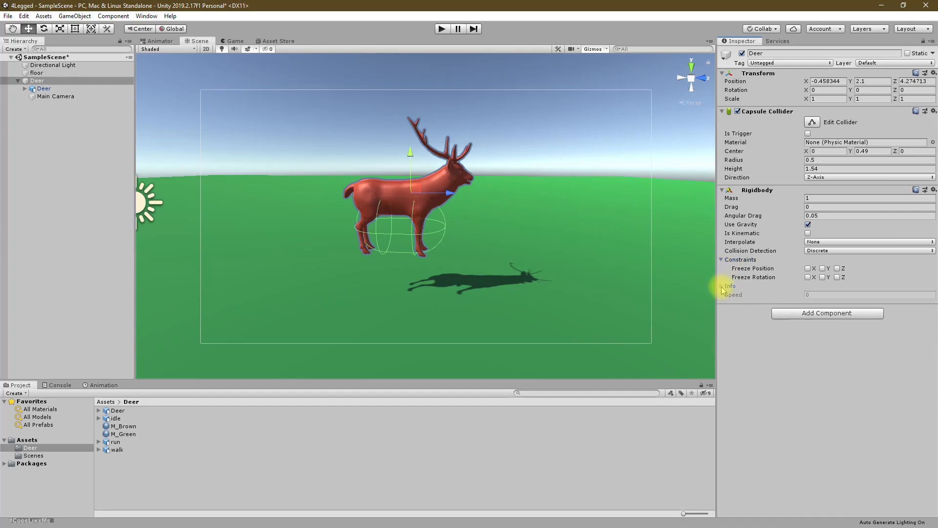
pyautogui.click(808, 276)
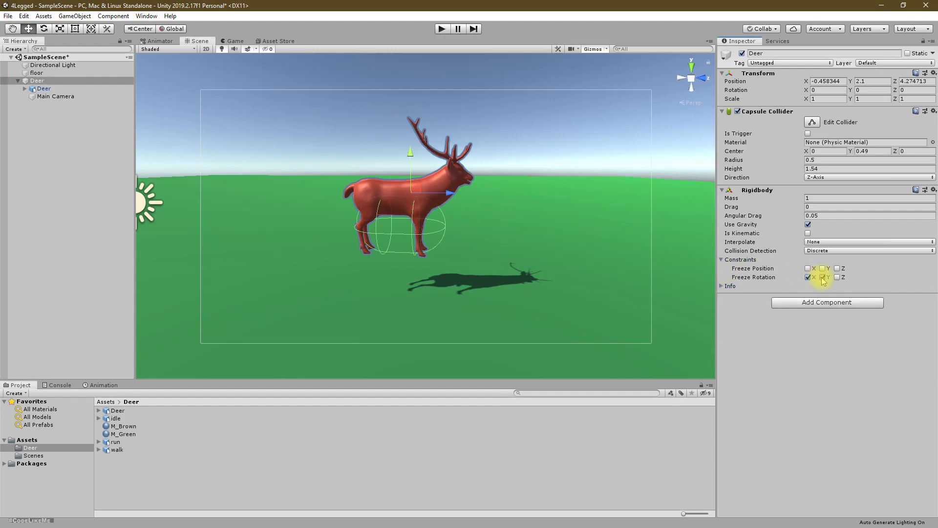
pyautogui.click(838, 276)
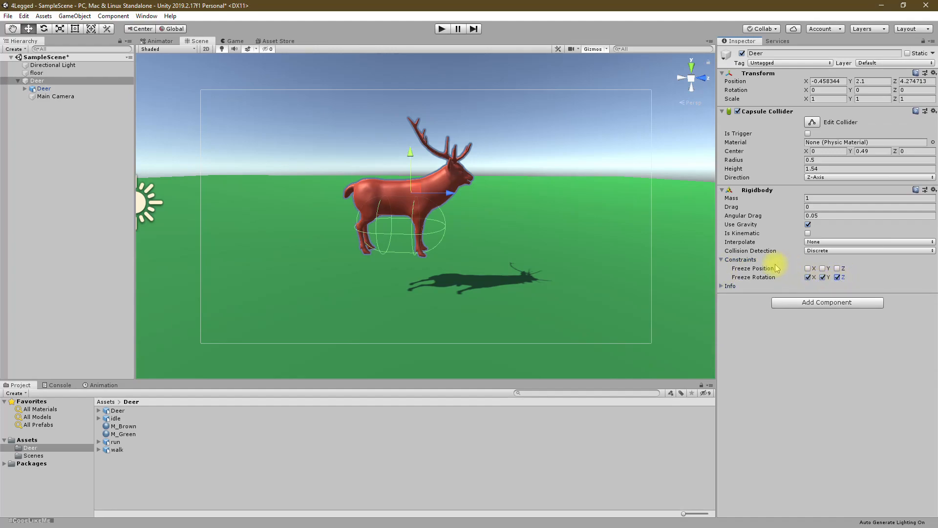
pyautogui.moveTo(752, 282)
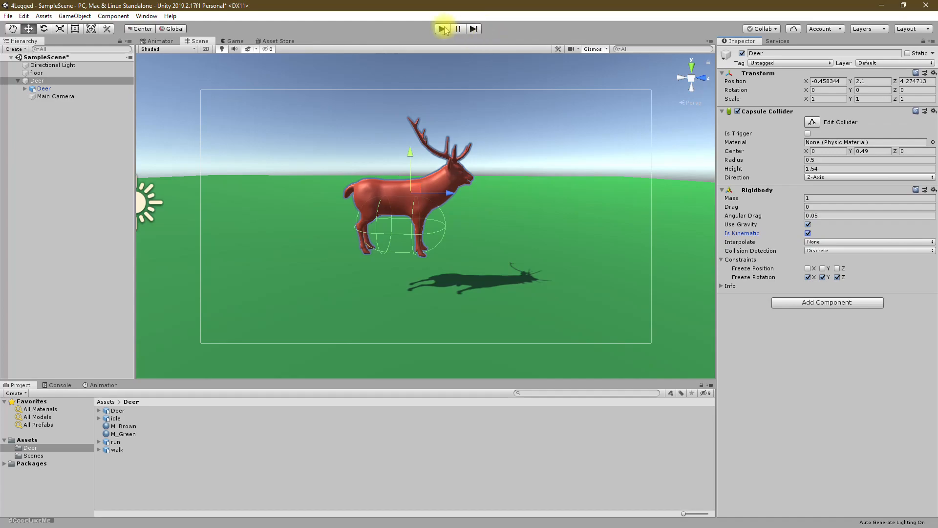
# Turn off Is Kinematic on the Rigidbody and play-test the deer falling to the floor
pyautogui.click(442, 29)
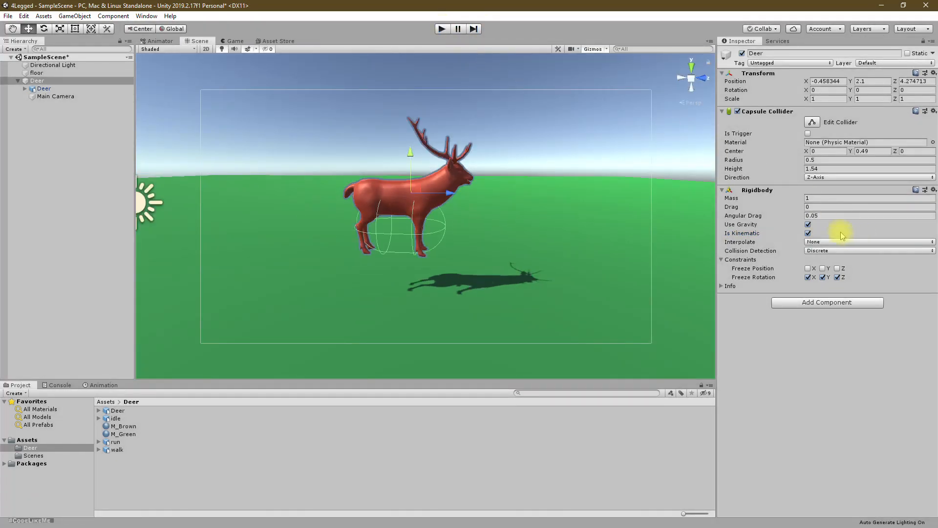
pyautogui.click(808, 232)
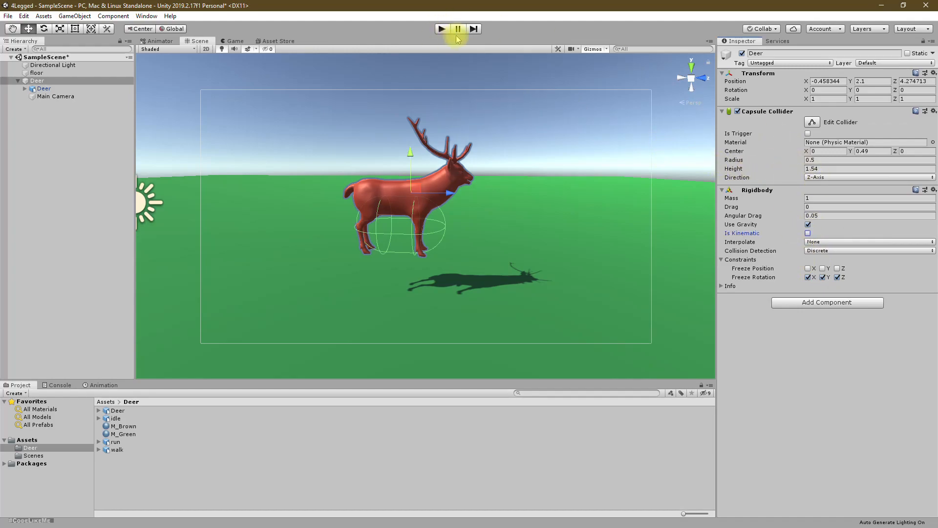
pyautogui.click(441, 29)
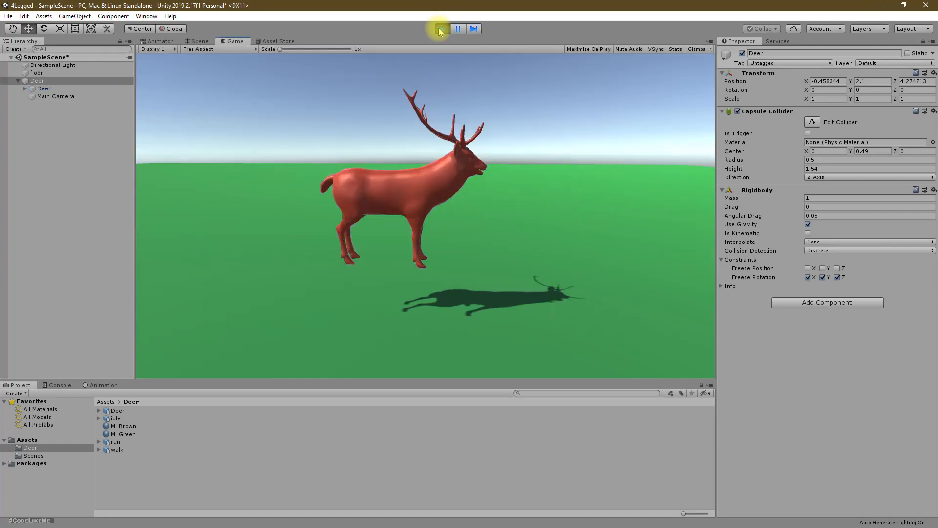
pyautogui.click(442, 28)
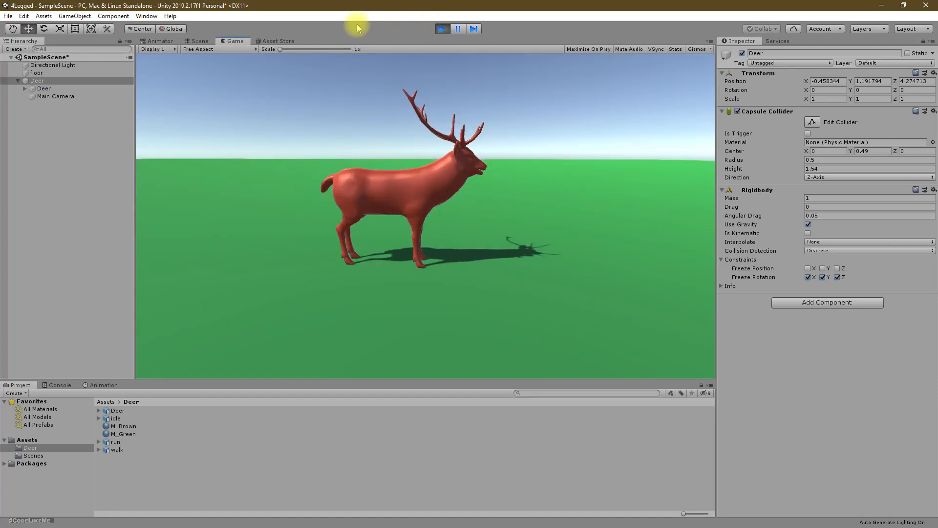
pyautogui.click(199, 41)
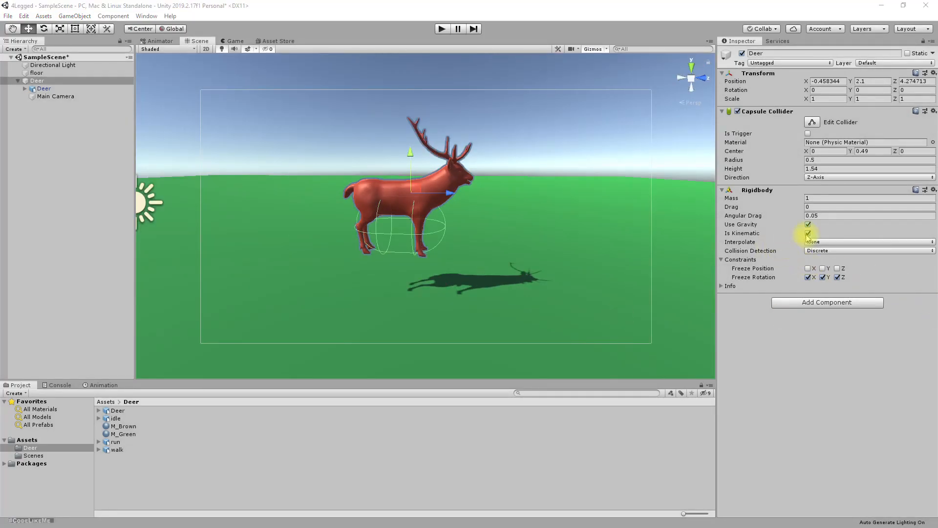
# Confirm kinematic stays off and play the scene again to check the landing
pyautogui.click(809, 233)
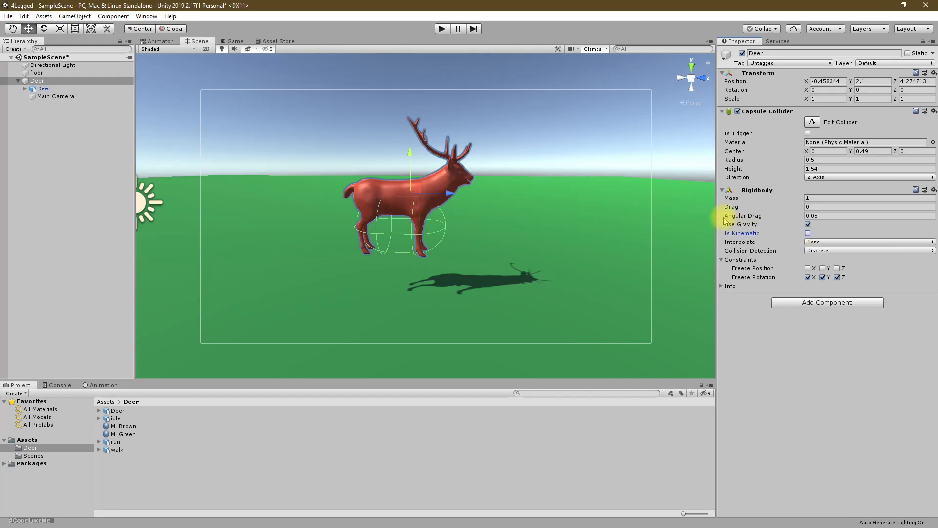
pyautogui.moveTo(441, 29)
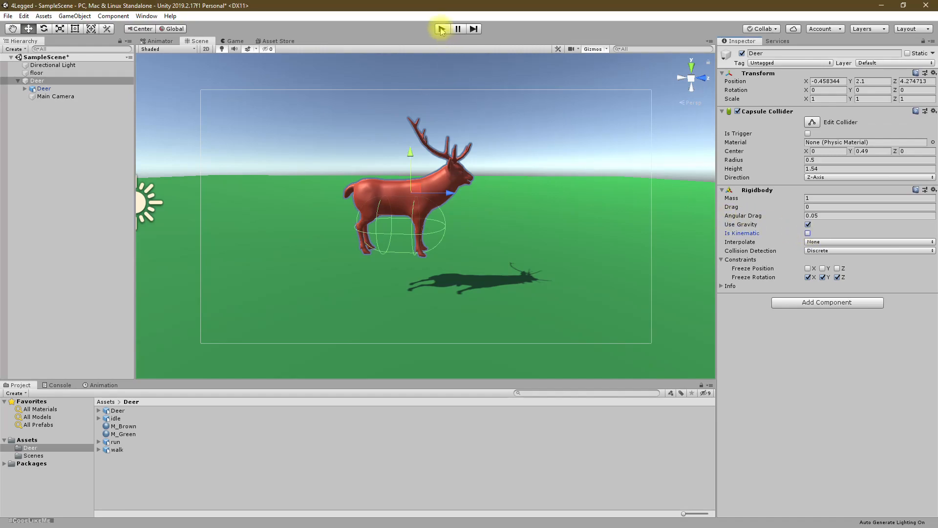
pyautogui.click(441, 28)
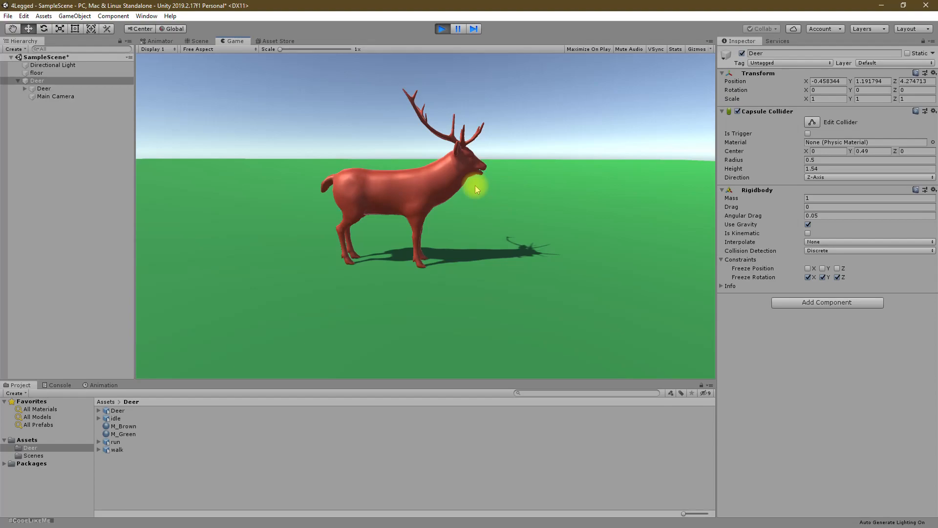
pyautogui.click(198, 41)
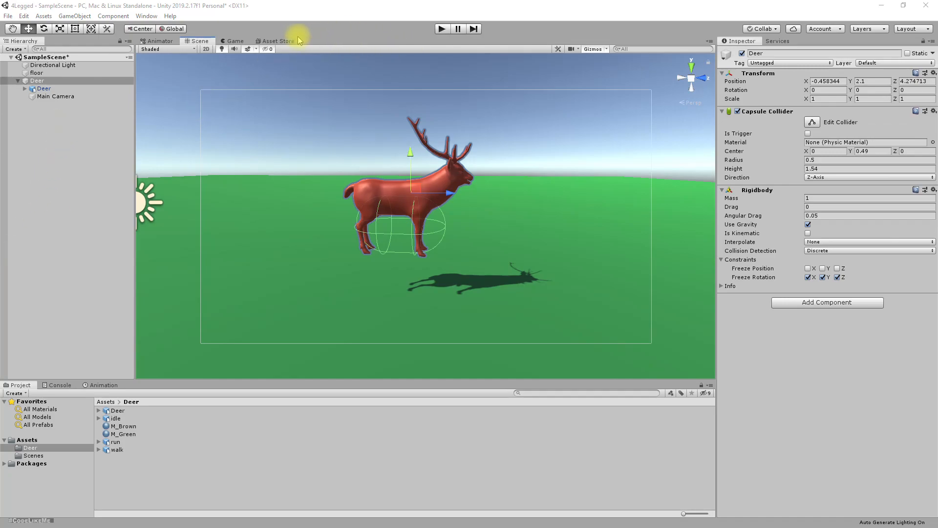
# Search the Asset Store for 'standard assets'
pyautogui.click(276, 42)
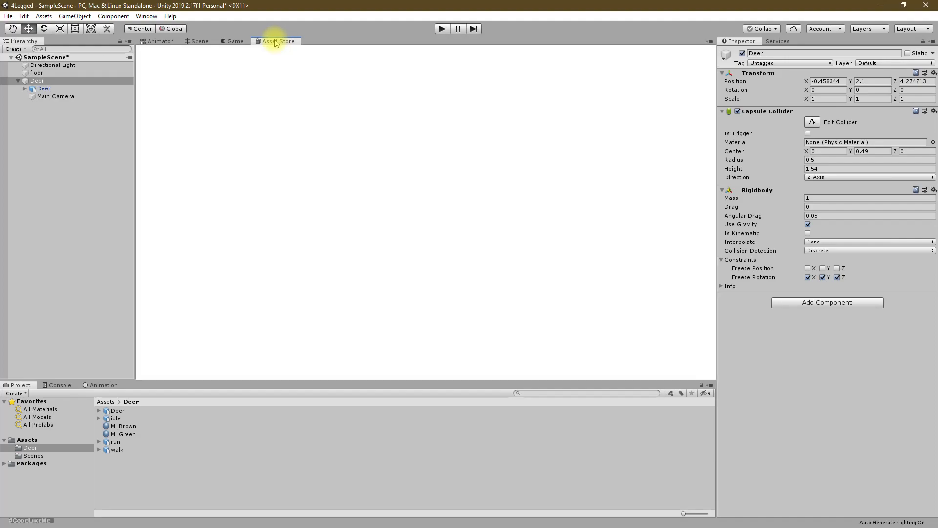
pyautogui.click(278, 41)
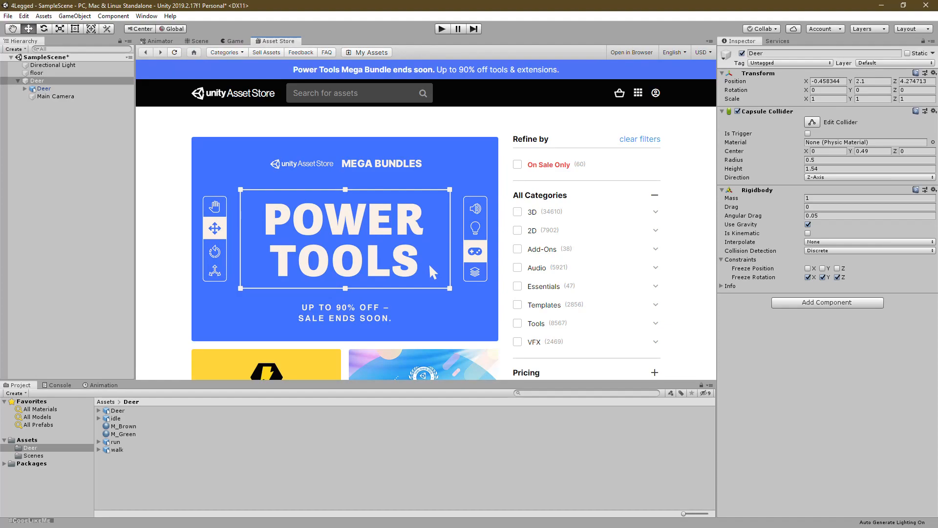
pyautogui.click(233, 41)
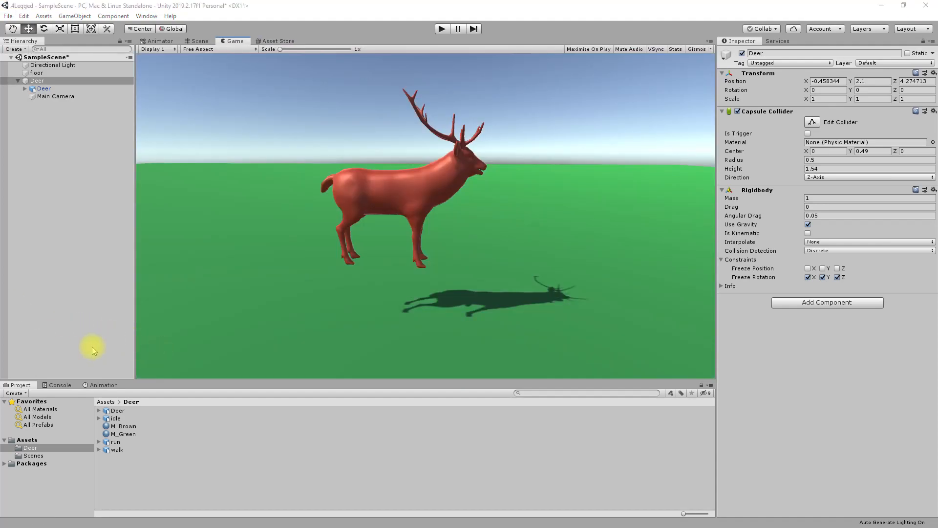
pyautogui.click(276, 41)
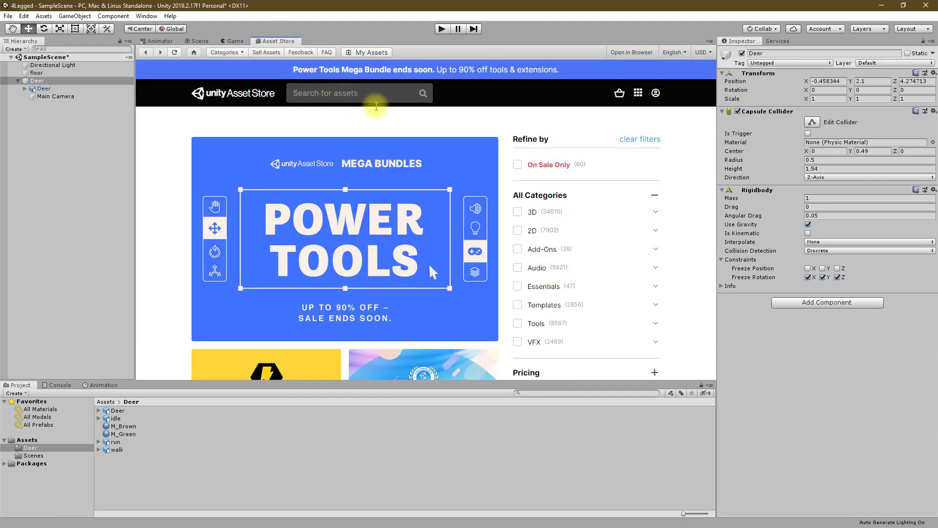
pyautogui.click(356, 93)
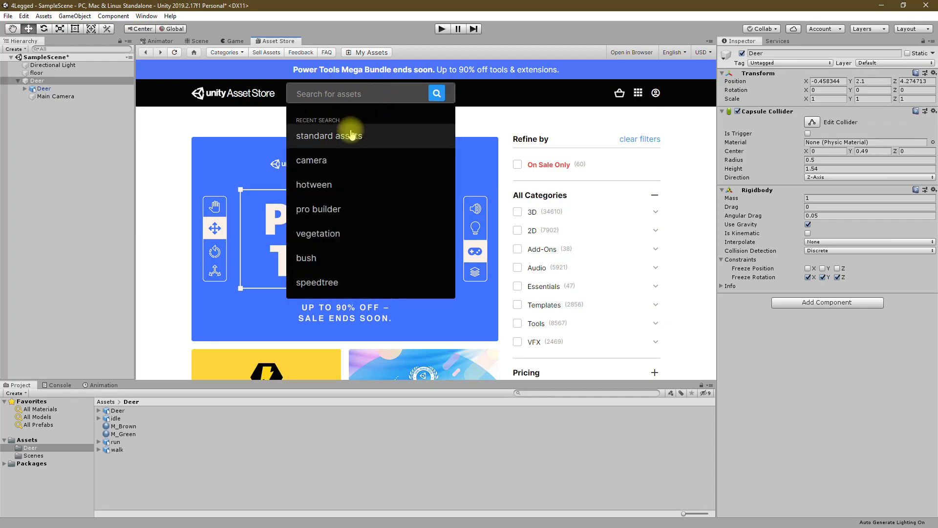
pyautogui.click(328, 135)
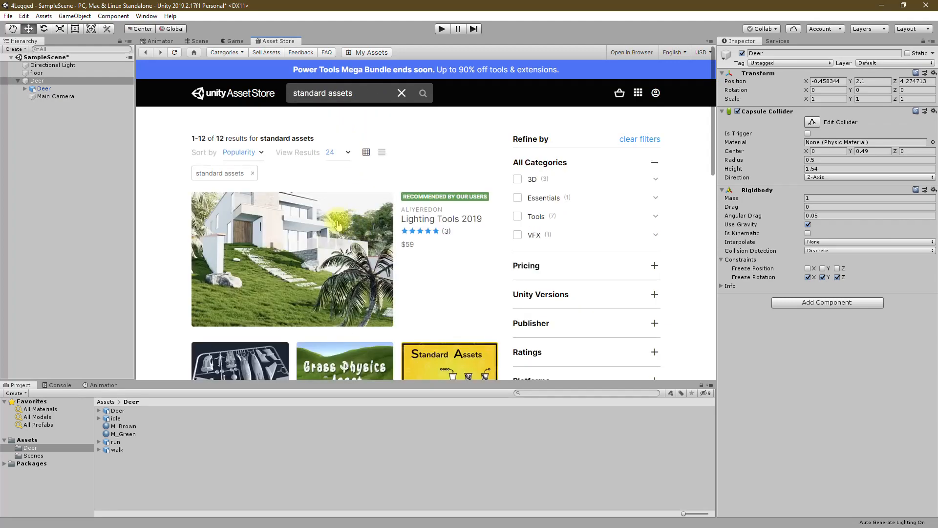
# Open the Standard Assets (for Unity 2017.3) package and start importing it
pyautogui.scroll(-3)
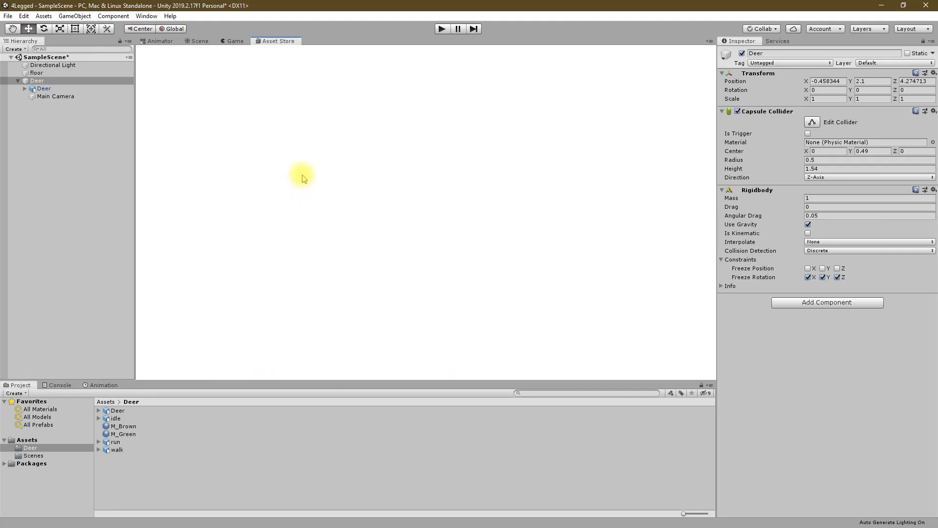
pyautogui.click(277, 41)
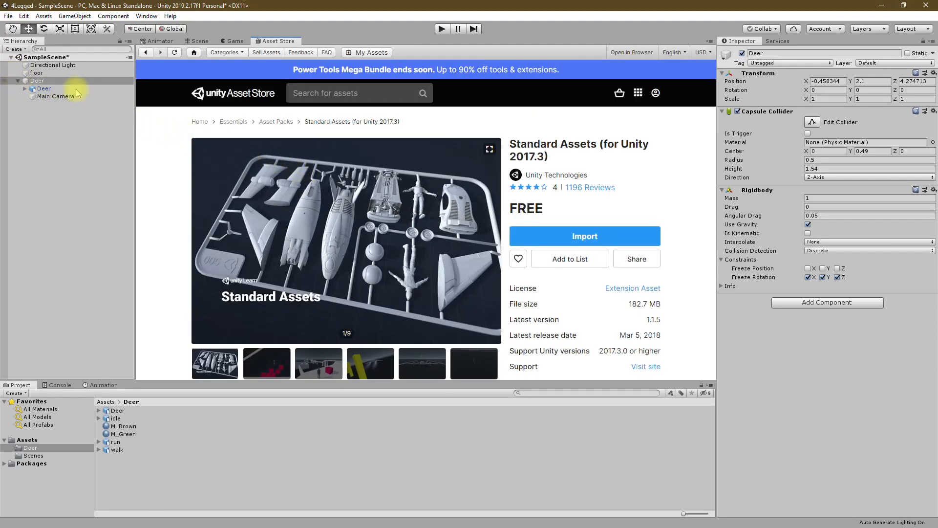
pyautogui.click(584, 236)
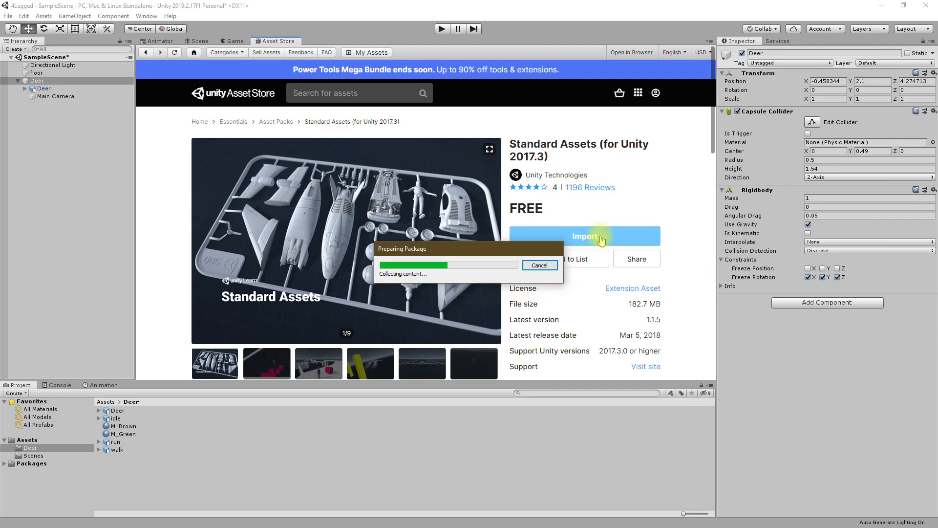
# Import only Cameras, ThirdPersonCharacter and CrossPlatformInput from the Standard Assets package
pyautogui.click(584, 236)
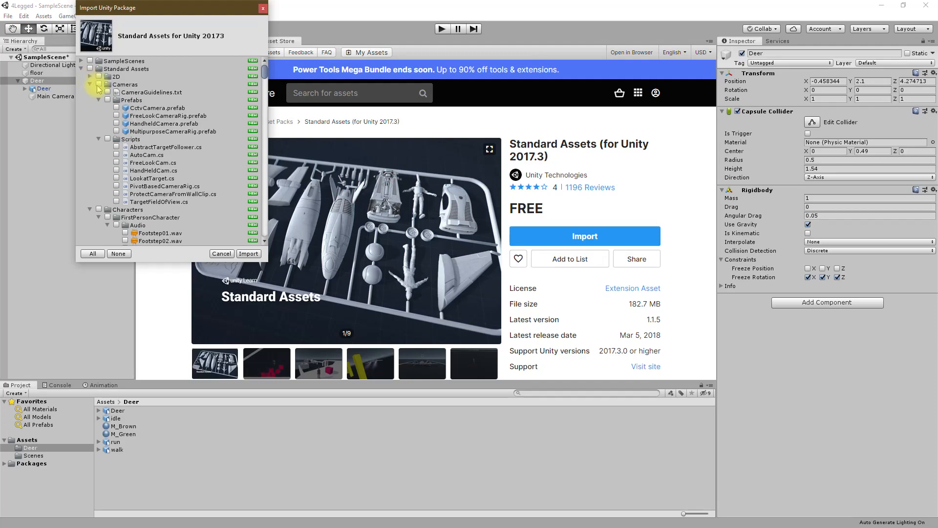
pyautogui.click(99, 84)
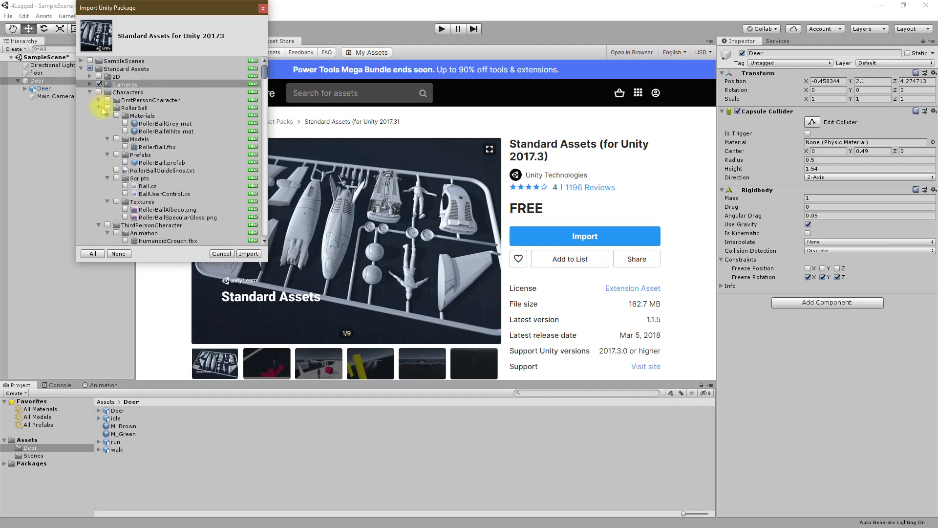
pyautogui.click(98, 108)
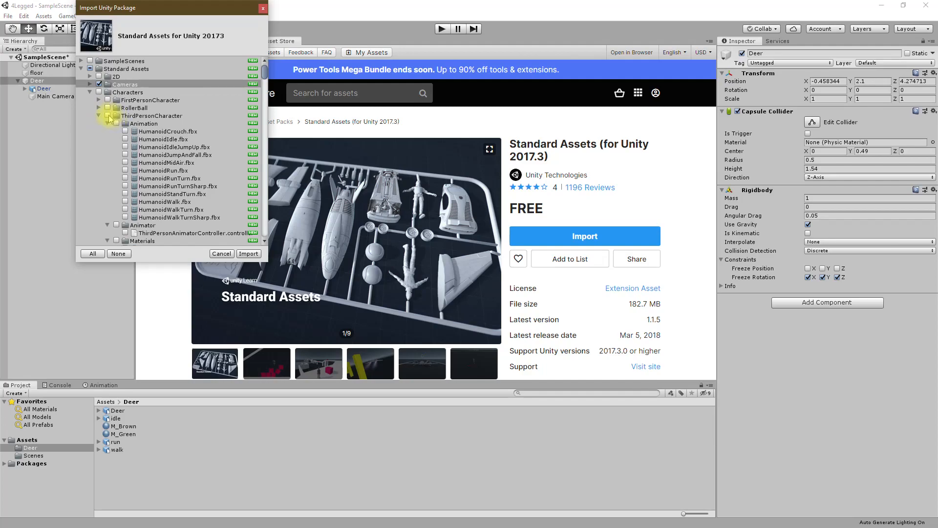
pyautogui.click(99, 115)
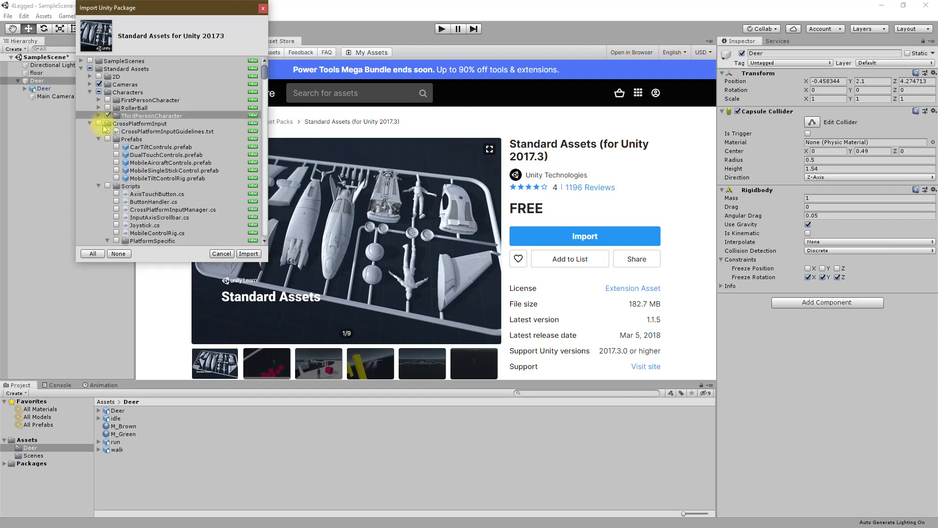
pyautogui.click(108, 123)
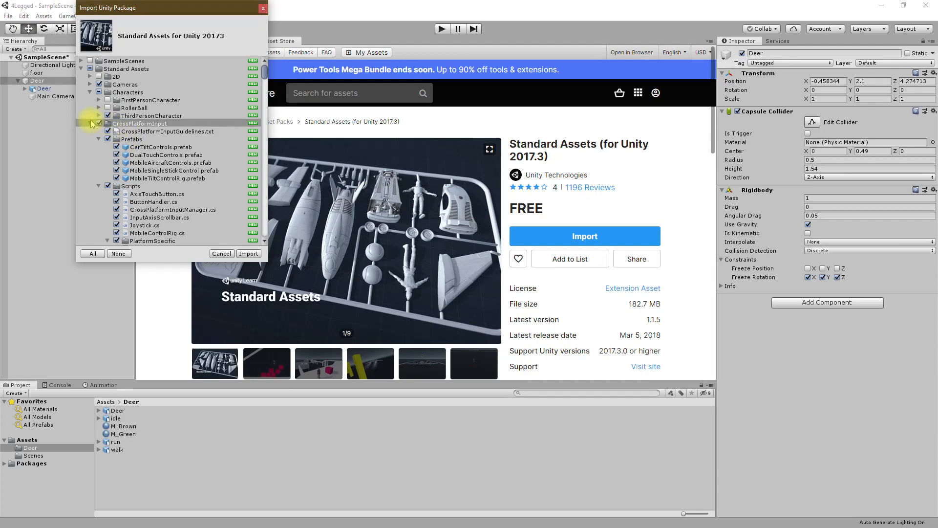
pyautogui.click(99, 123)
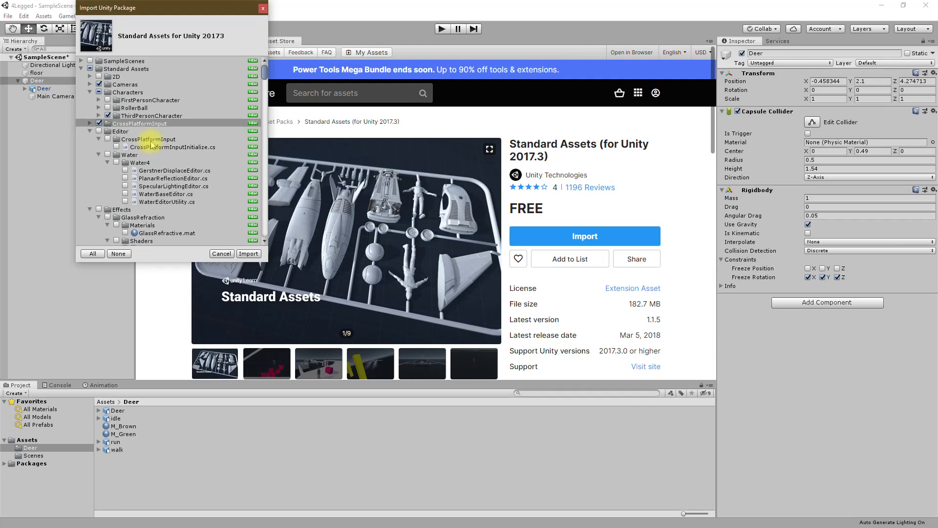
pyautogui.moveTo(248, 253)
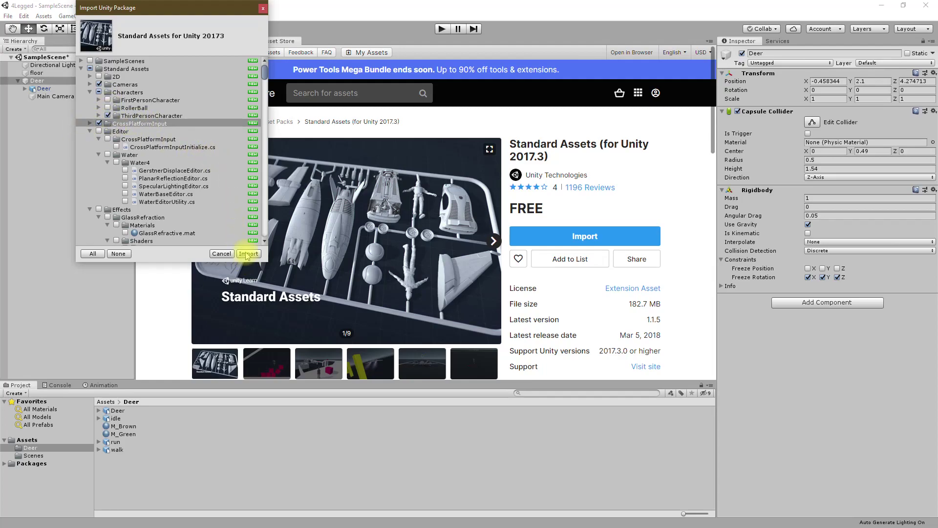
pyautogui.click(248, 253)
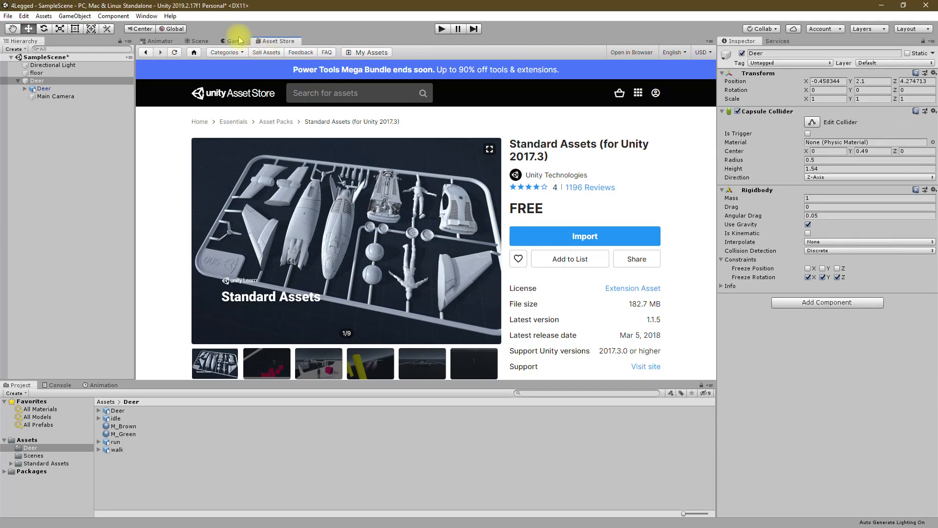
# Browse to Standard Assets > Characters > ThirdPersonCharacter prefabs in the Project panel
pyautogui.click(197, 41)
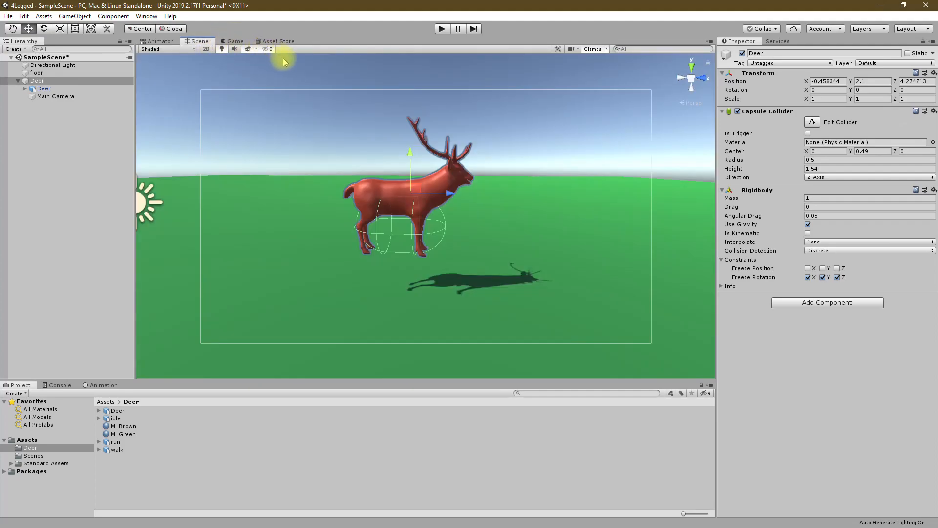
pyautogui.moveTo(38, 472)
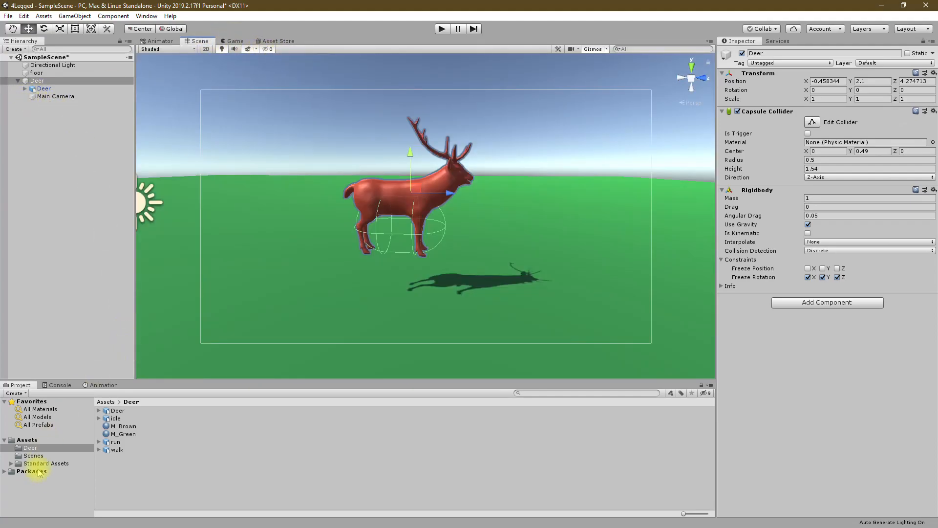
pyautogui.click(5, 462)
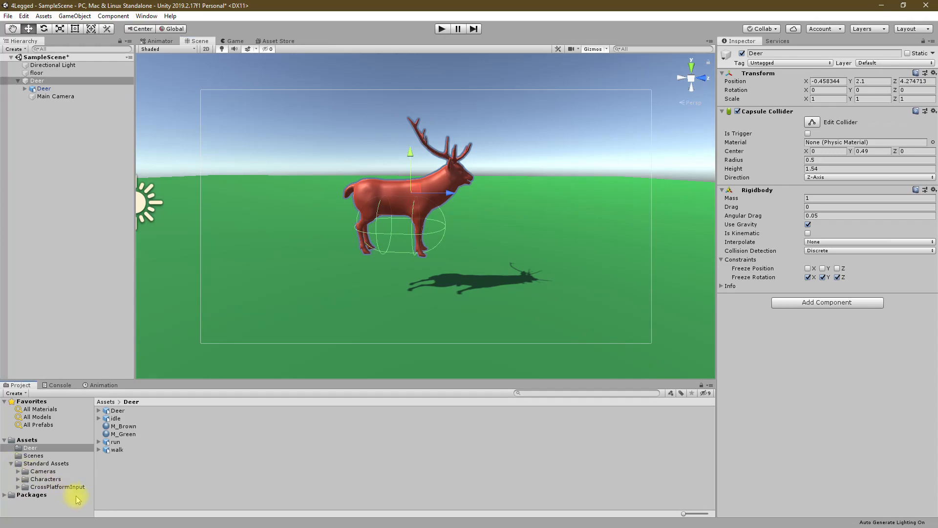
pyautogui.click(46, 479)
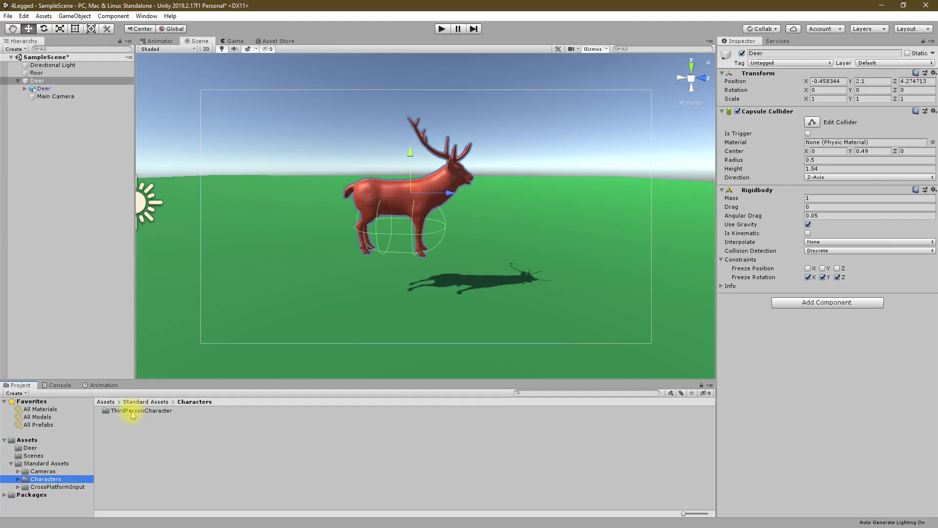
pyautogui.doubleClick(126, 410)
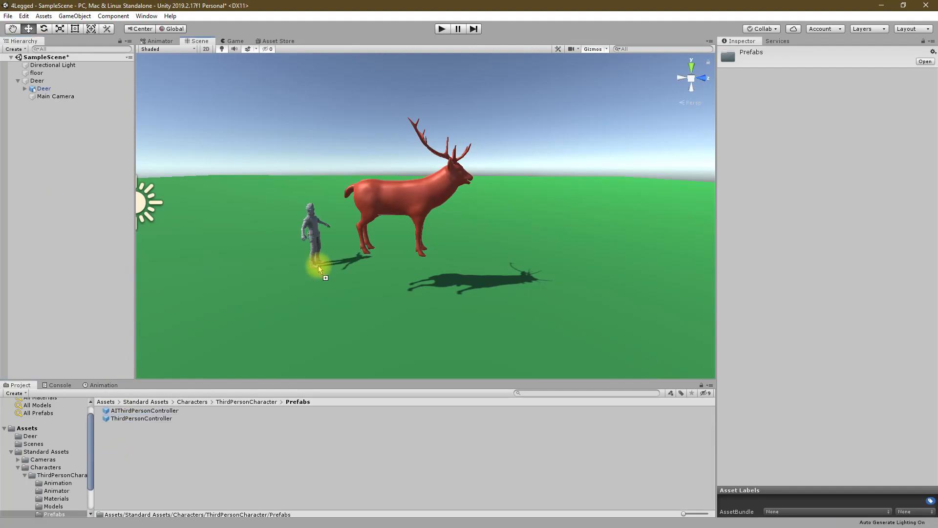
# Place ThirdPersonController beside the deer and remove the Main Camera from the hierarchy
pyautogui.click(43, 97)
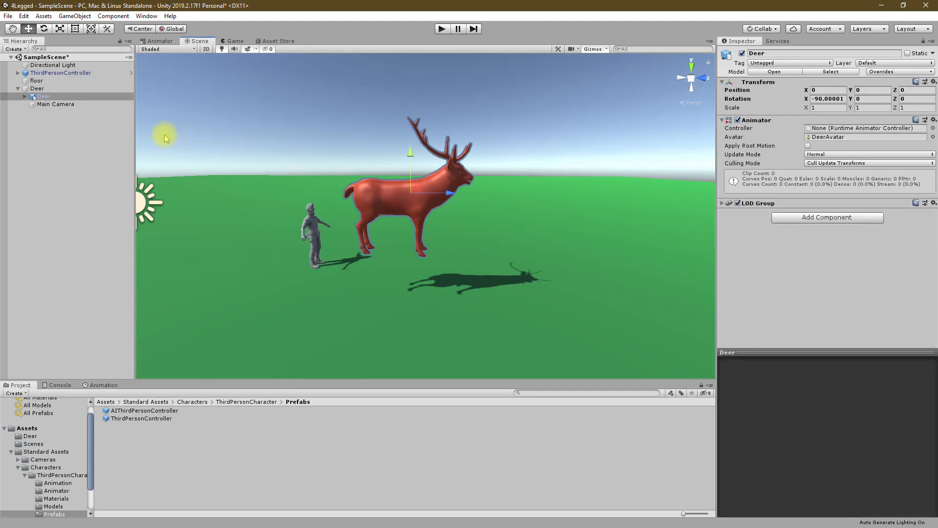
pyautogui.click(54, 103)
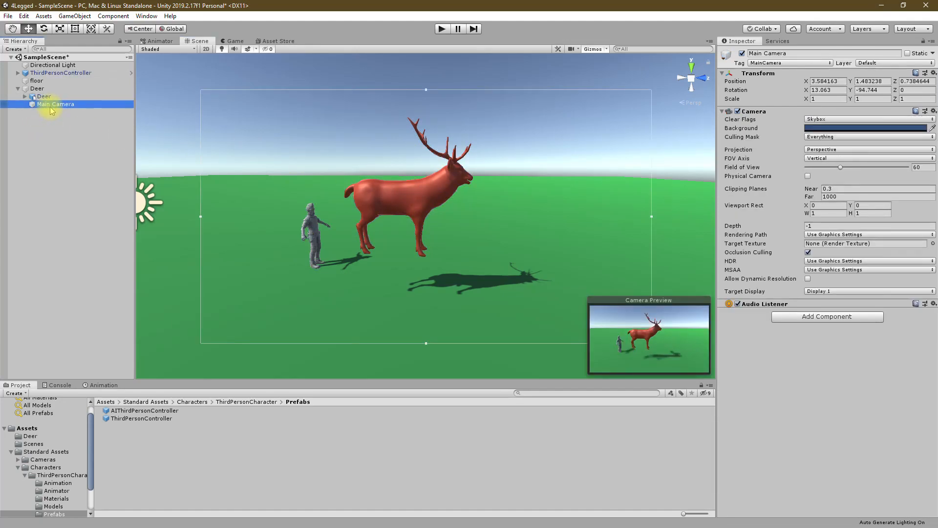
pyautogui.click(54, 110)
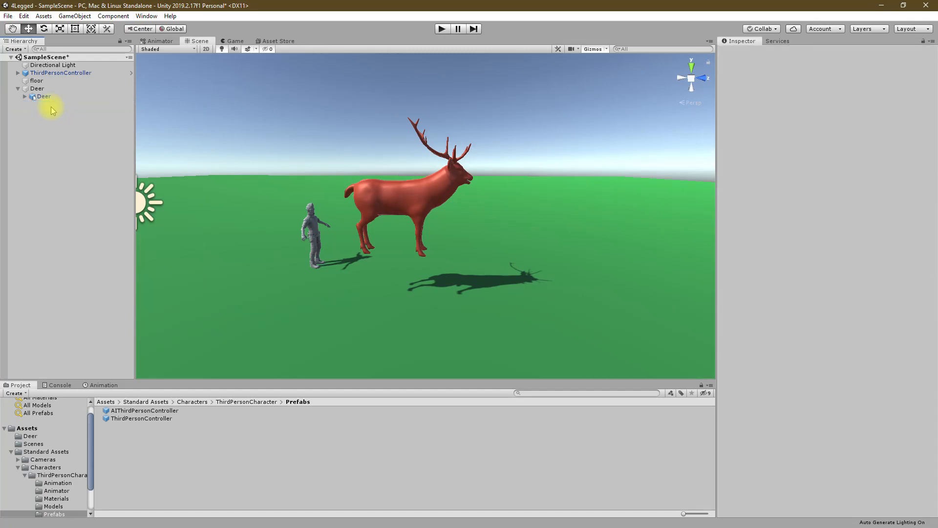
pyautogui.moveTo(441, 29)
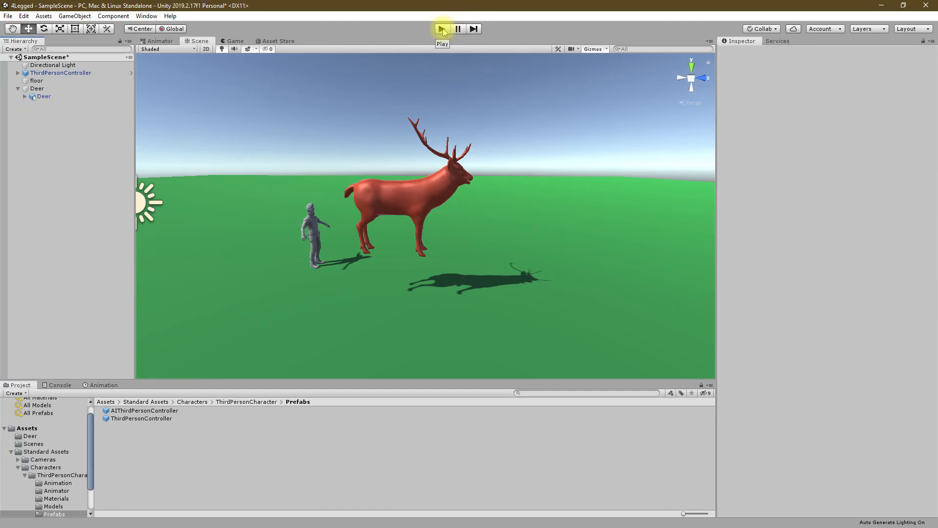
pyautogui.click(442, 28)
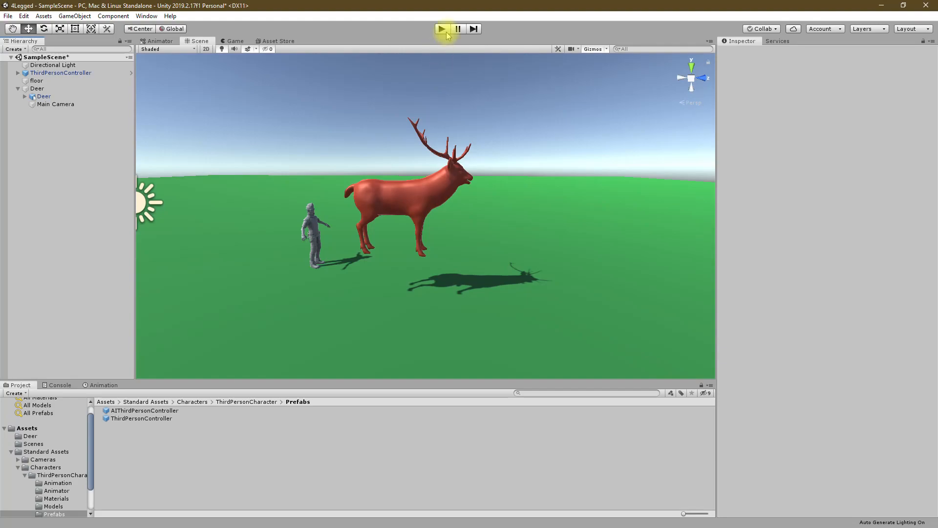
pyautogui.click(441, 29)
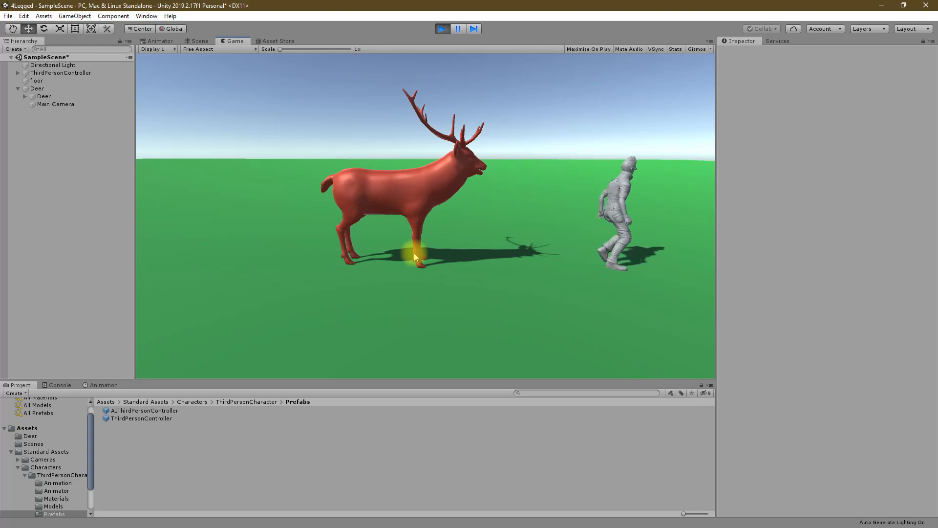
pyautogui.click(198, 41)
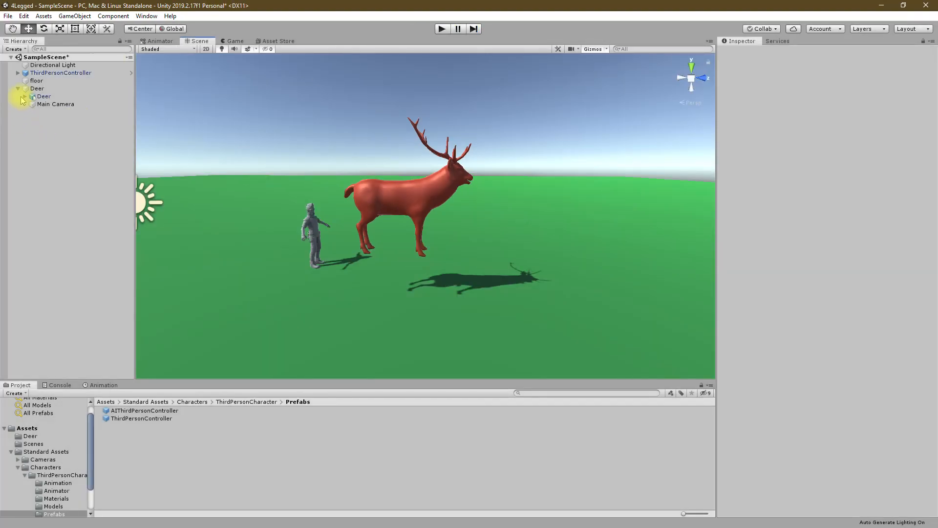
pyautogui.click(23, 97)
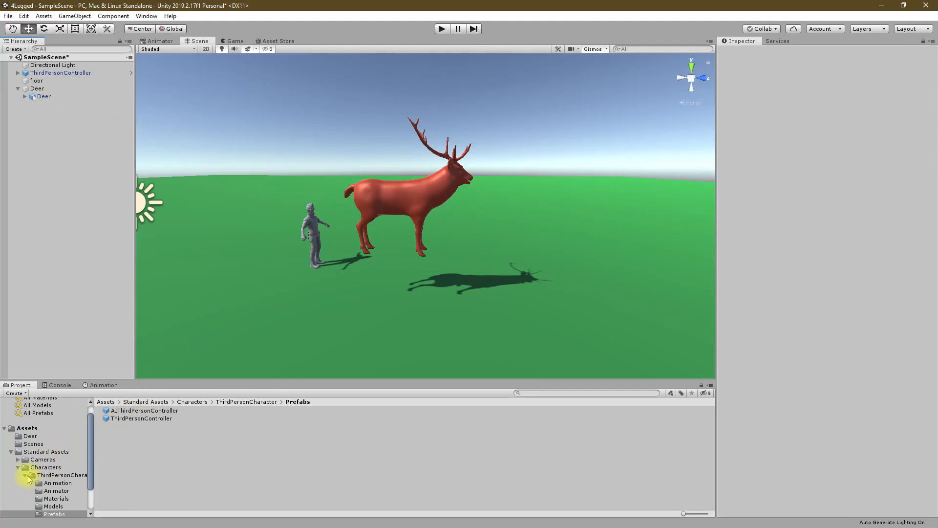
# Place a FreeLookCameraRig in the scene, raised off the ground, targeting ThirdPersonController
pyautogui.click(17, 475)
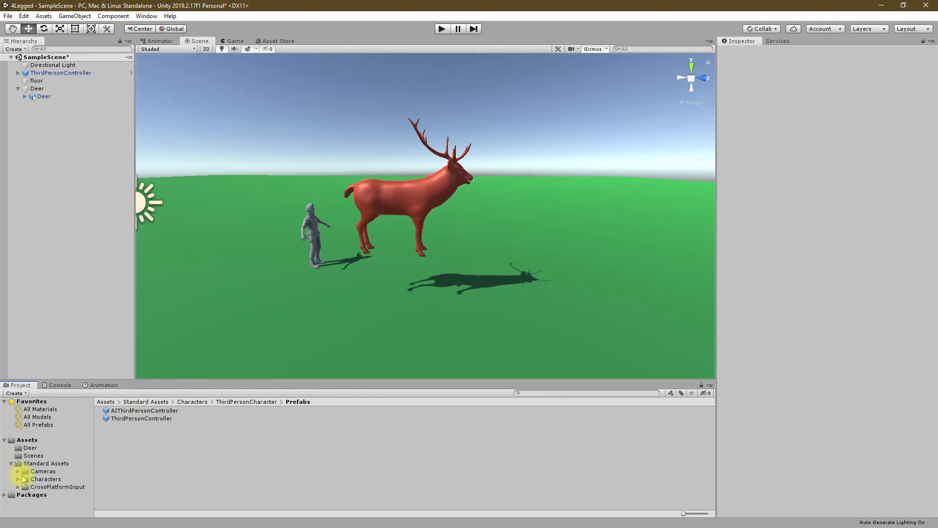
pyautogui.click(17, 471)
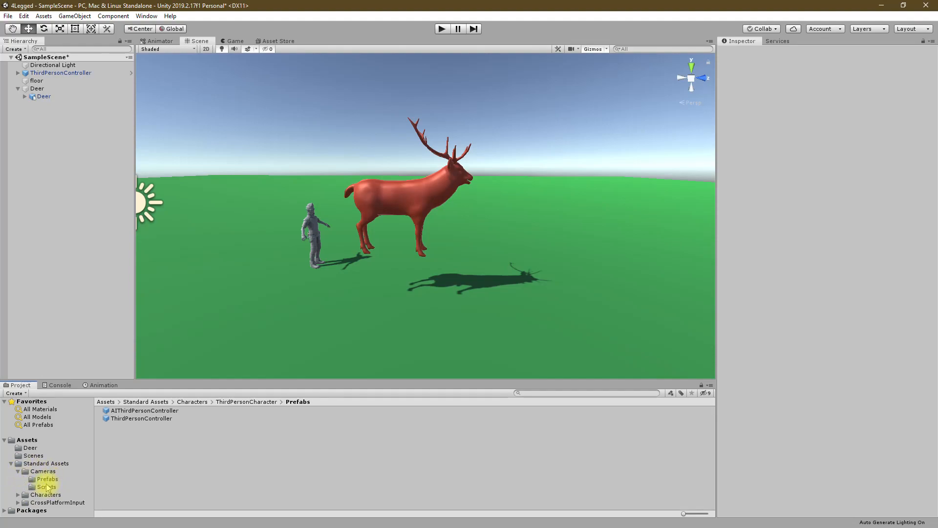
pyautogui.click(47, 479)
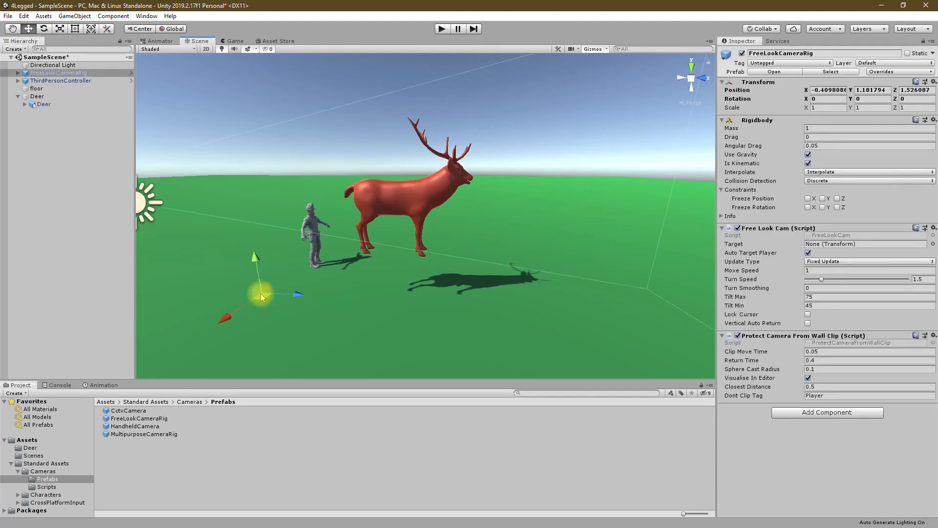
pyautogui.moveTo(260, 290); pyautogui.dragTo(249, 257)
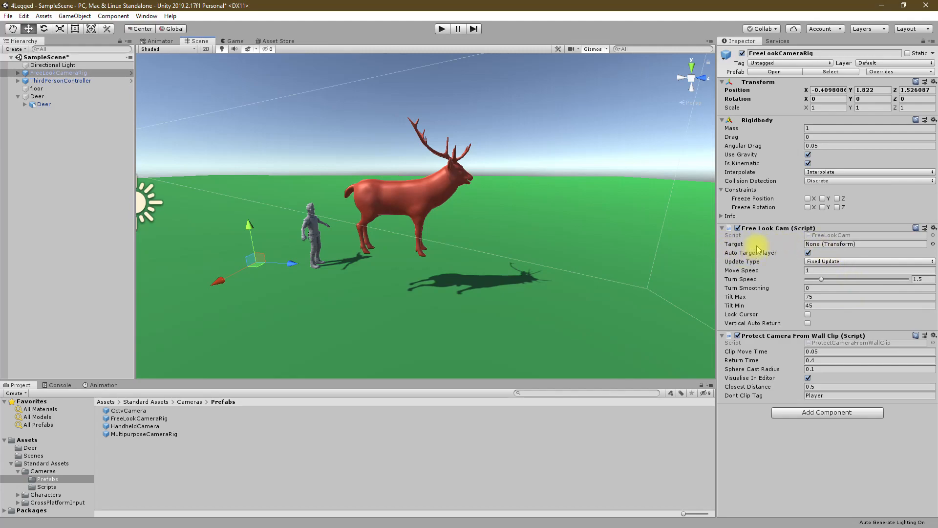
pyautogui.moveTo(686, 263)
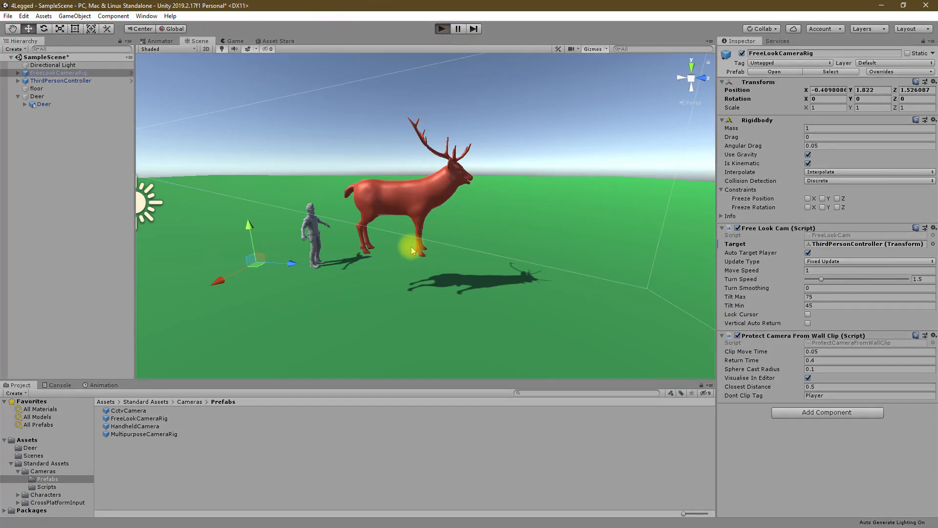
pyautogui.click(442, 29)
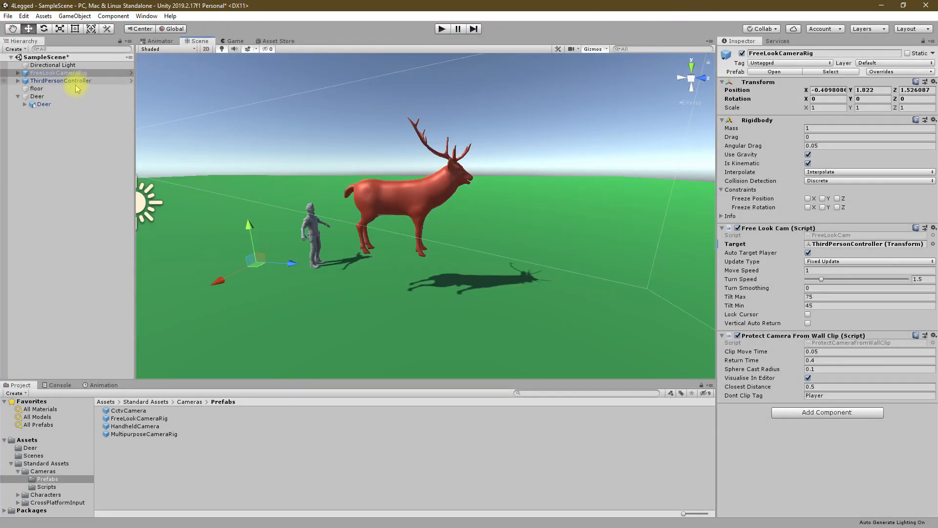
# Unpack the ThirdPersonController prefab and expand it to list EthanBody, EthanGlasses and EthanSkeleton
pyautogui.rightClick(62, 81)
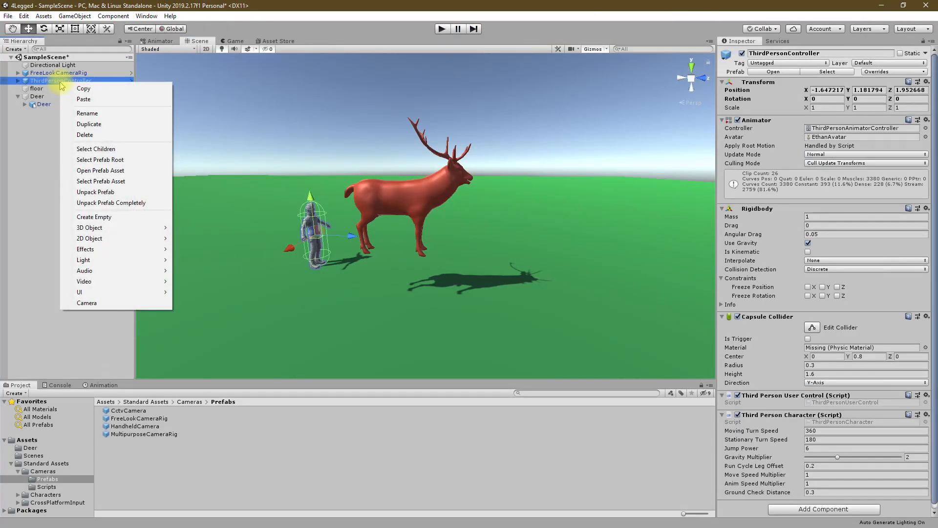
pyautogui.moveTo(101, 181)
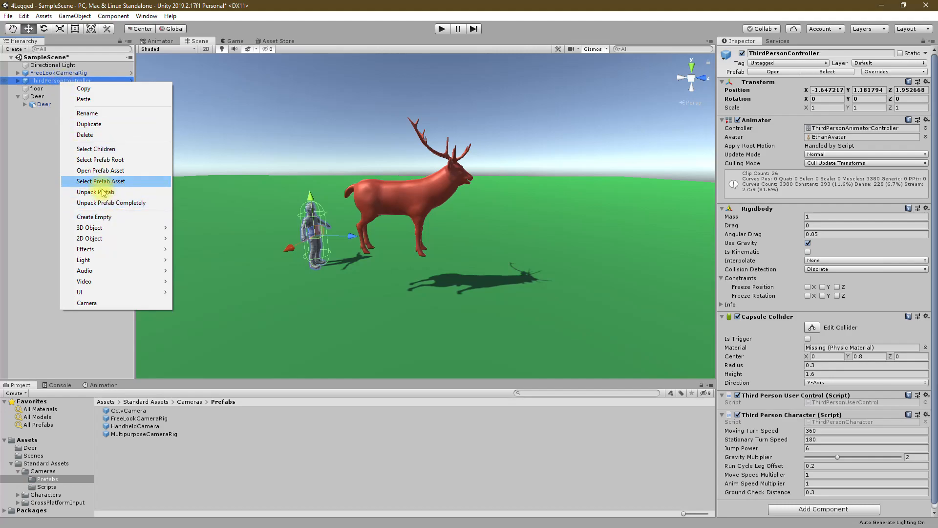
pyautogui.click(94, 193)
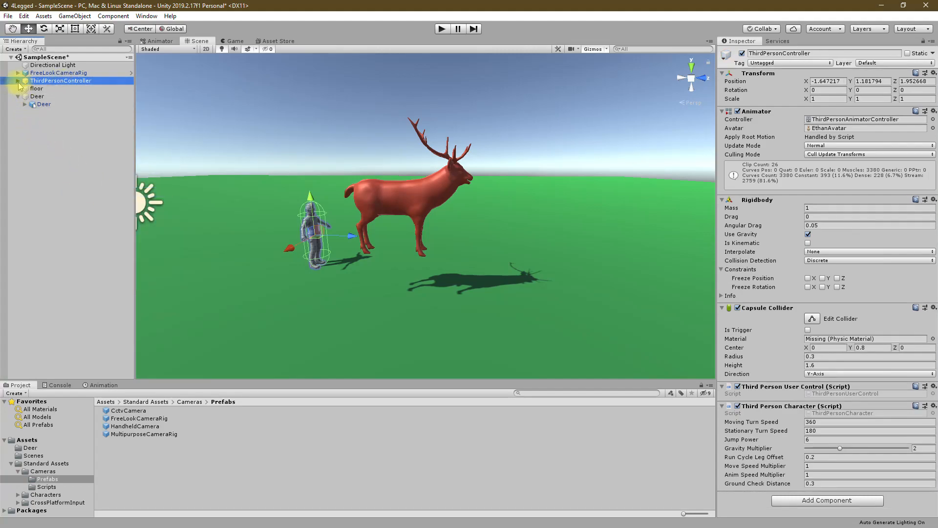
pyautogui.click(18, 81)
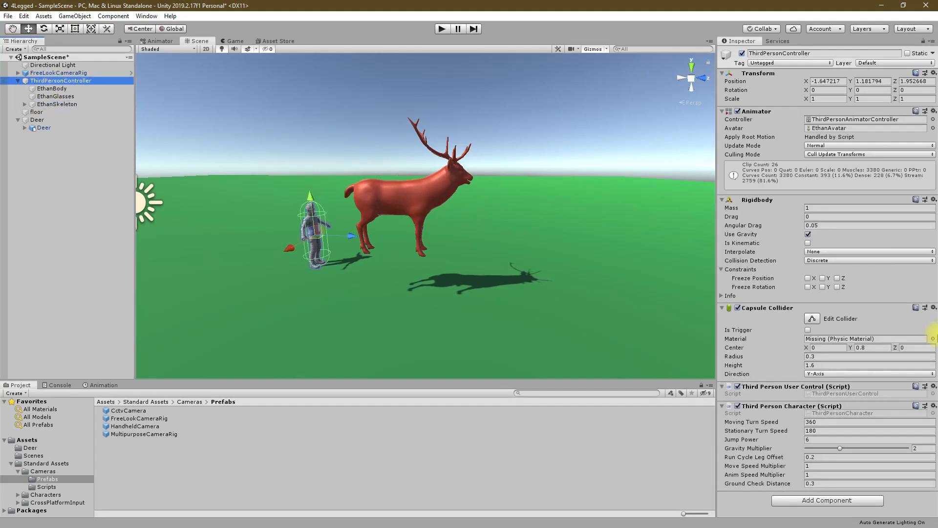
pyautogui.moveTo(158, 426)
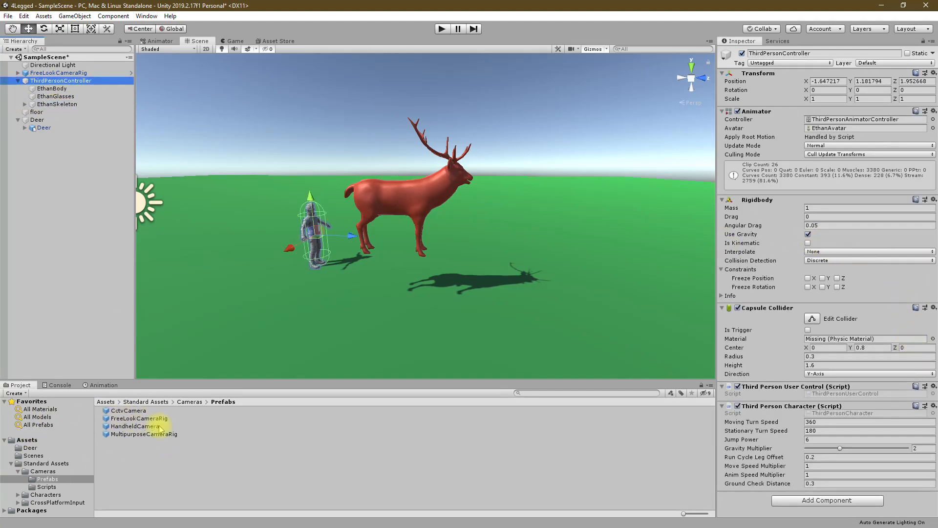
pyautogui.moveTo(897, 253)
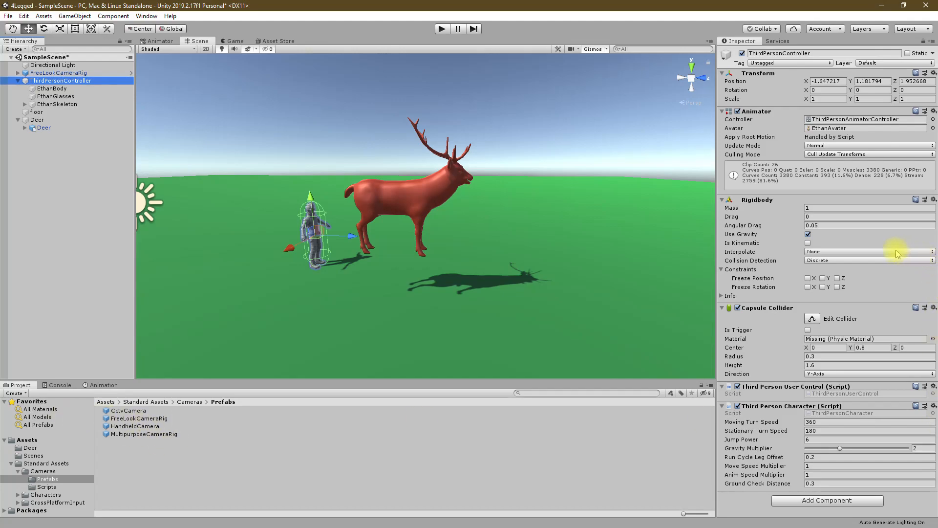
pyautogui.moveTo(733, 207)
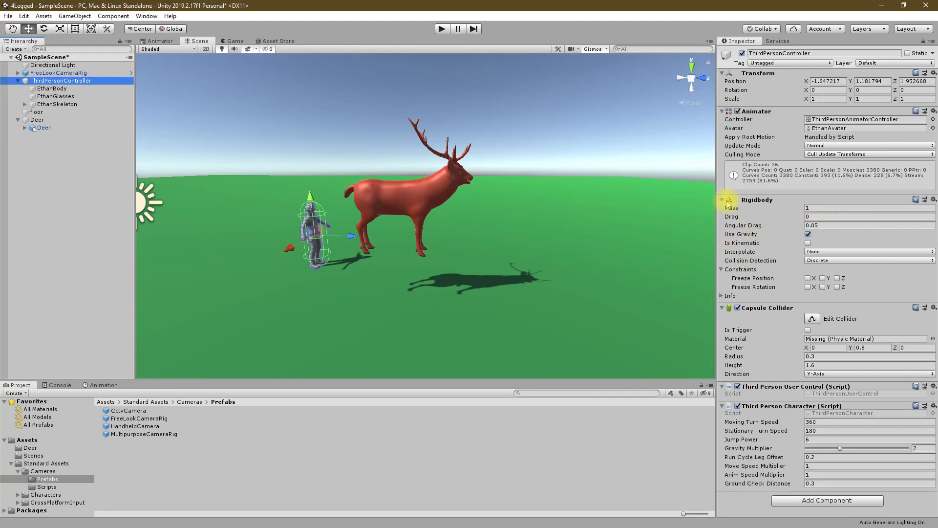
# Disable the Animator, collapse Capsule Collider, and delete EthanBody and EthanGlasses
pyautogui.click(721, 199)
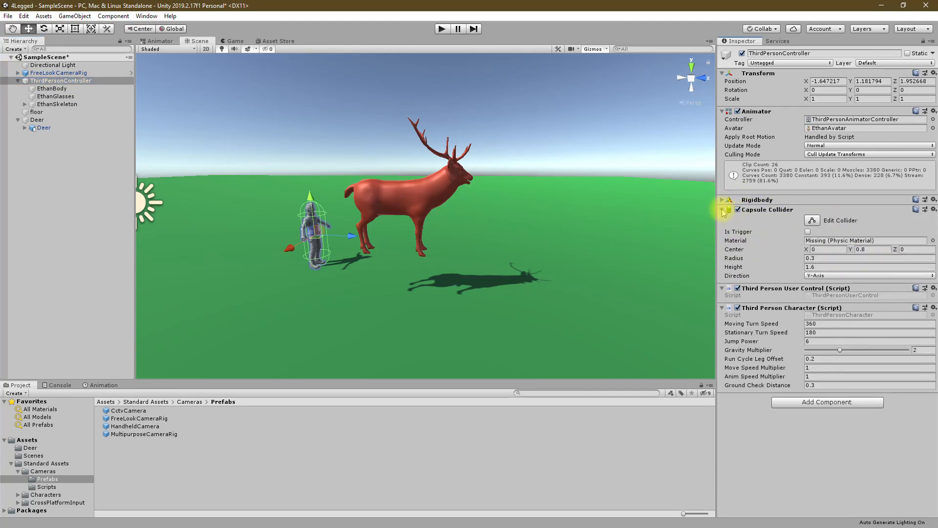
pyautogui.click(722, 210)
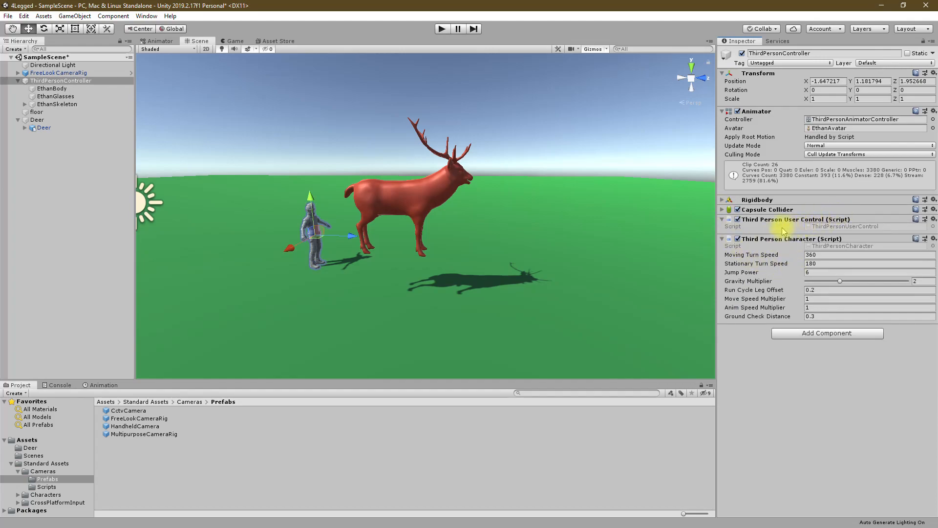
pyautogui.moveTo(780, 139)
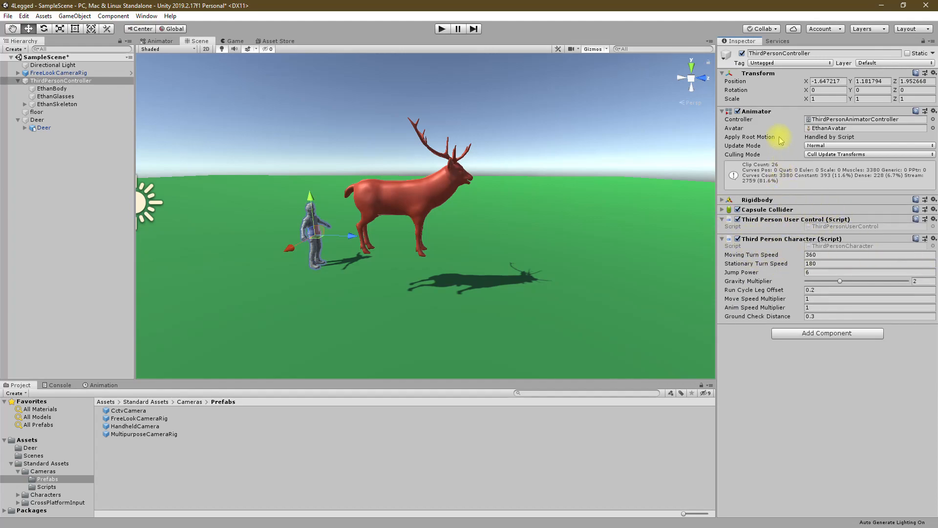
pyautogui.moveTo(504, 160)
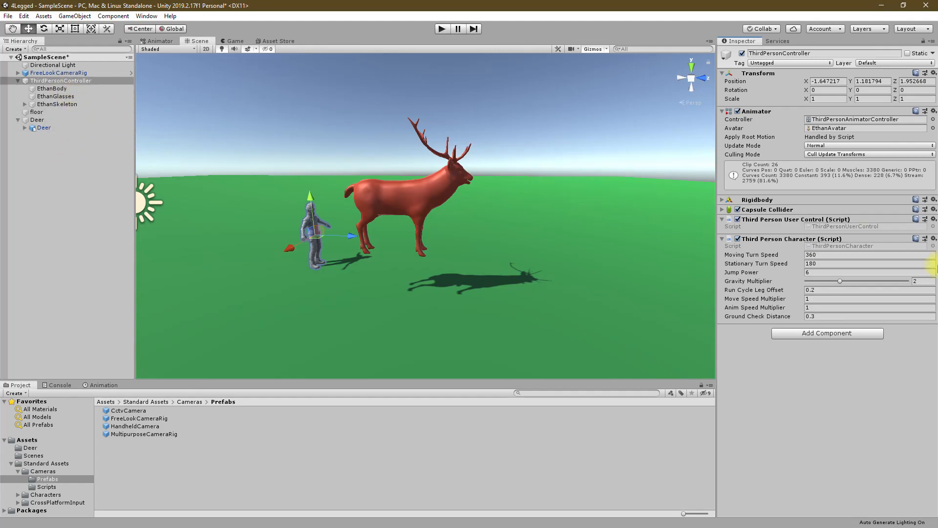
pyautogui.moveTo(781, 115)
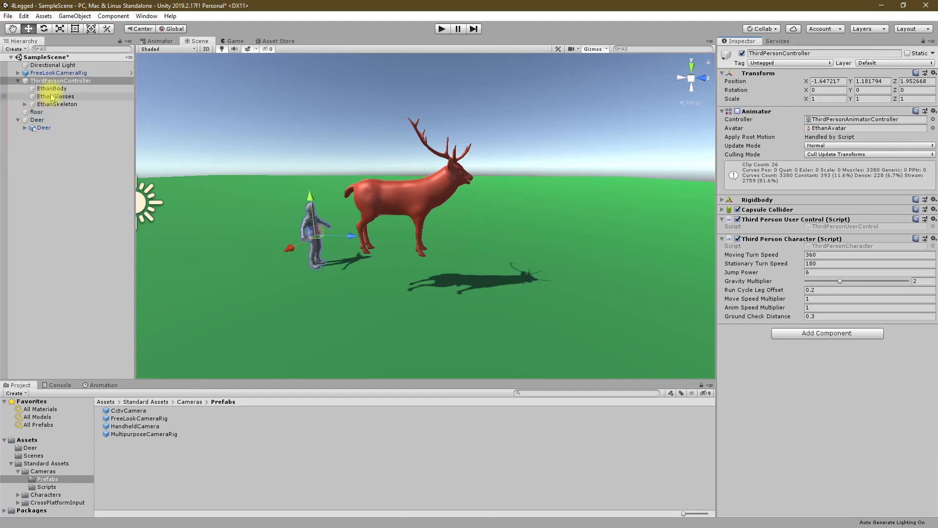
pyautogui.click(51, 88)
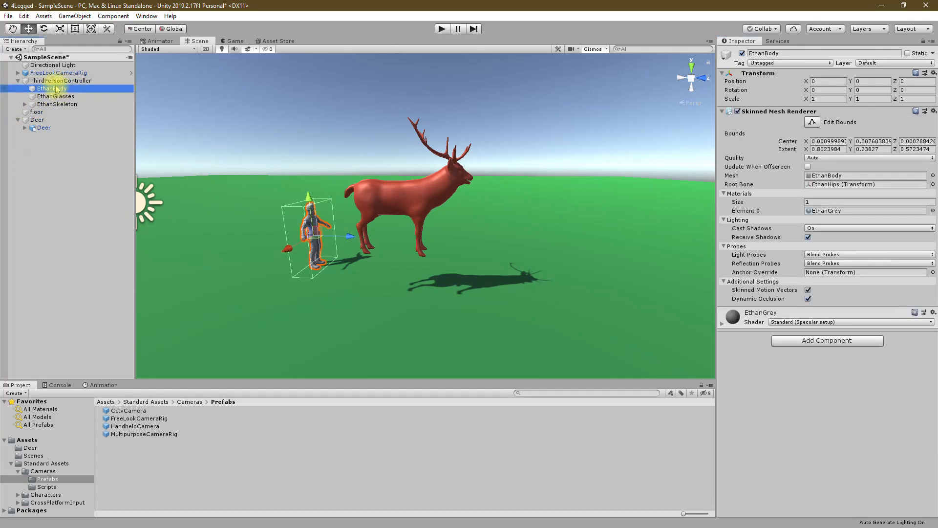
pyautogui.click(60, 80)
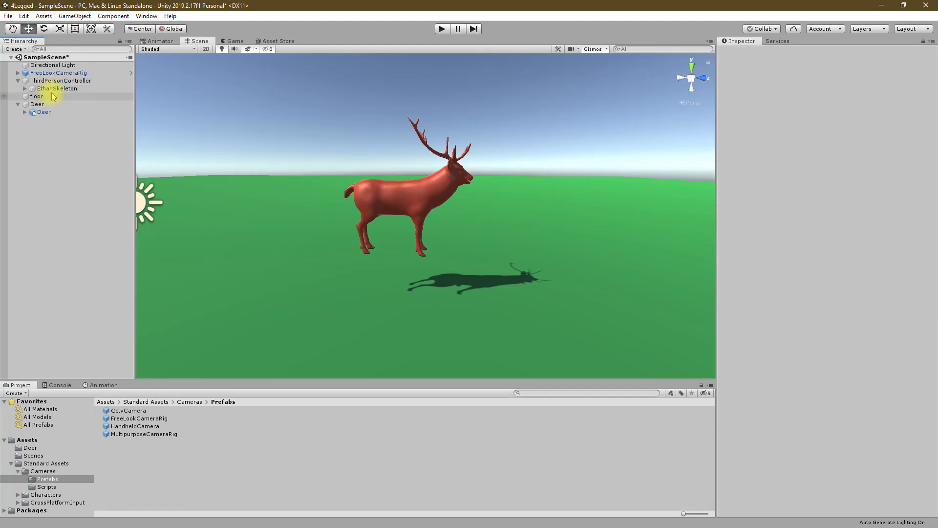
# Delete EthanSkeleton and move the Deer model under ThirdPersonController in its place
pyautogui.click(18, 80)
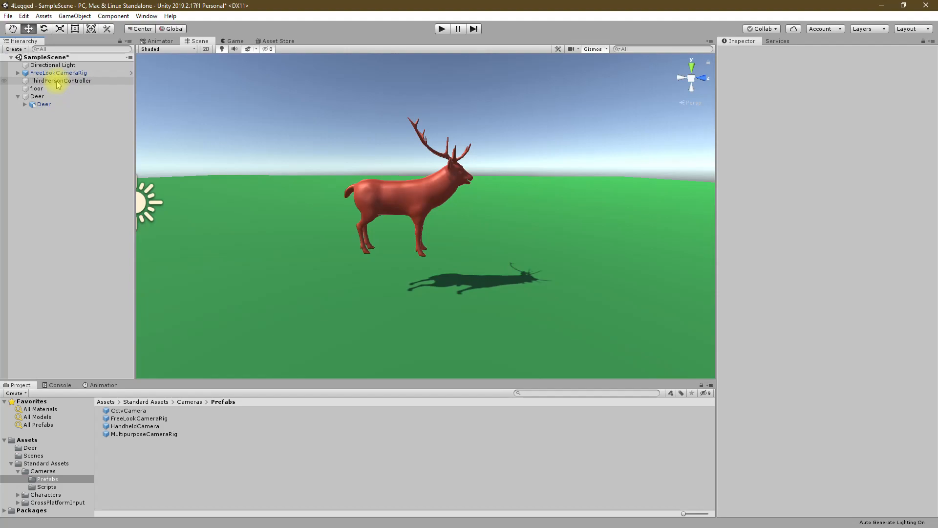
pyautogui.click(60, 81)
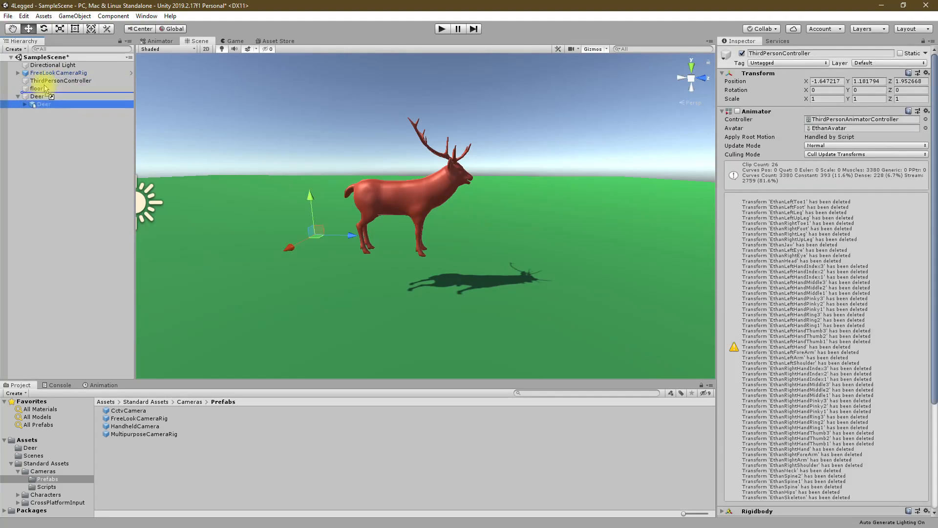
pyautogui.click(61, 81)
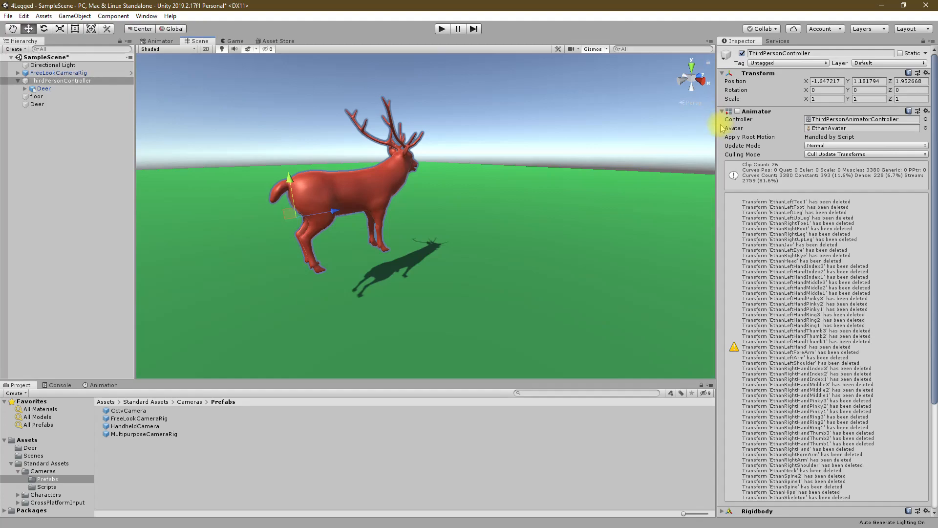
pyautogui.click(722, 111)
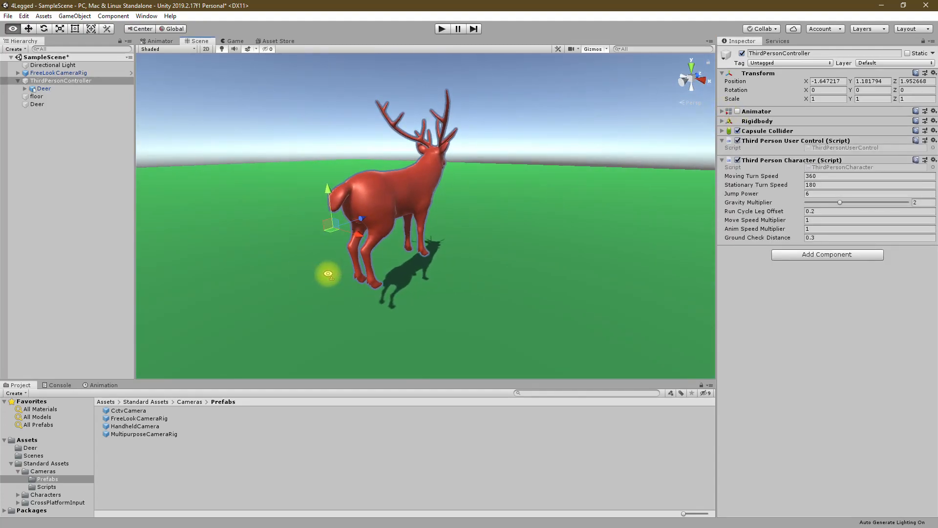
pyautogui.click(43, 88)
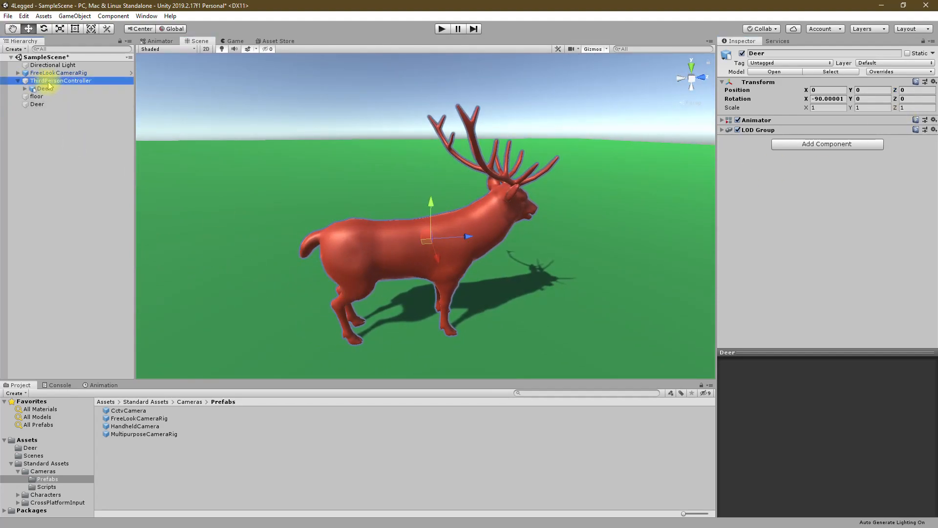
pyautogui.click(60, 82)
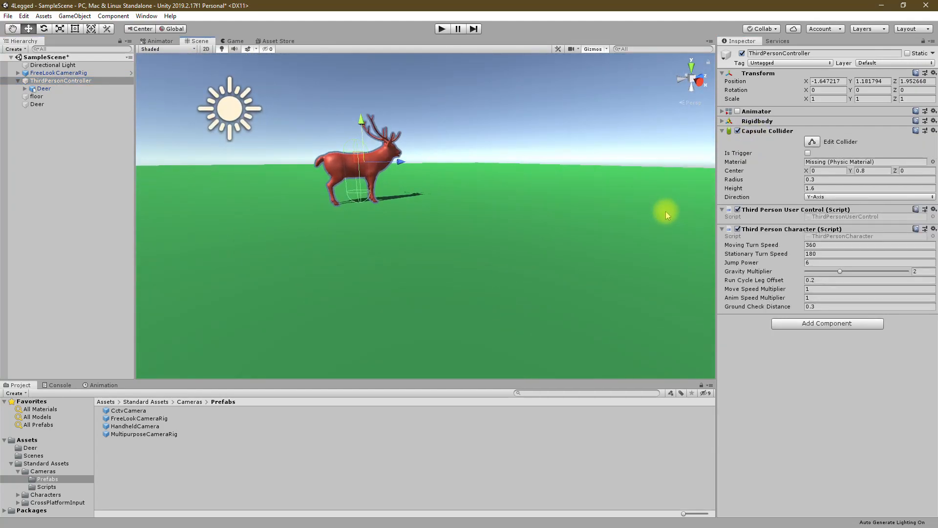
pyautogui.moveTo(533, 17)
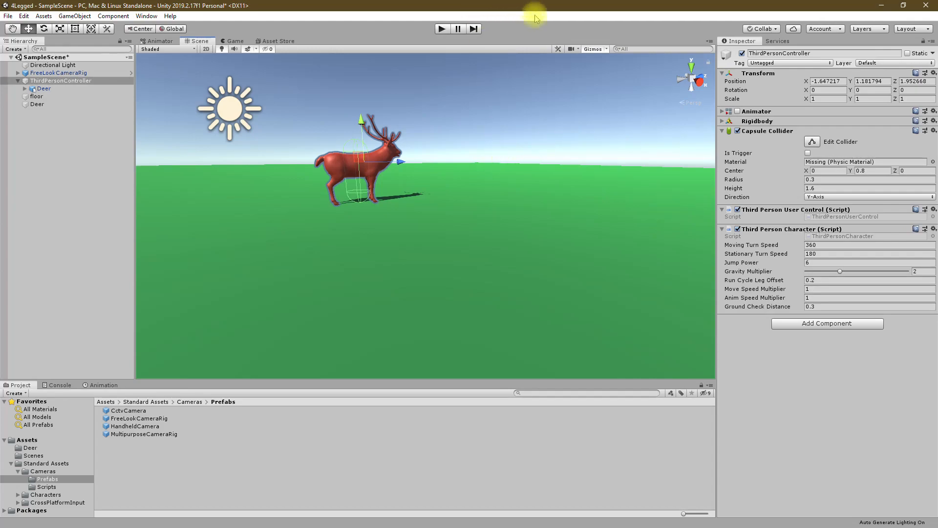
pyautogui.moveTo(430, 28)
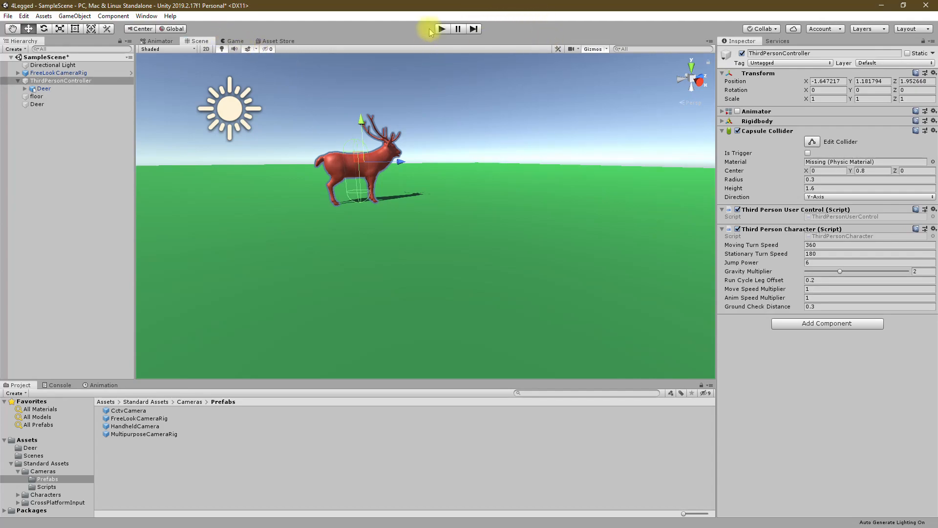
# Play the scene to watch the deer move, then stop the test run
pyautogui.click(441, 28)
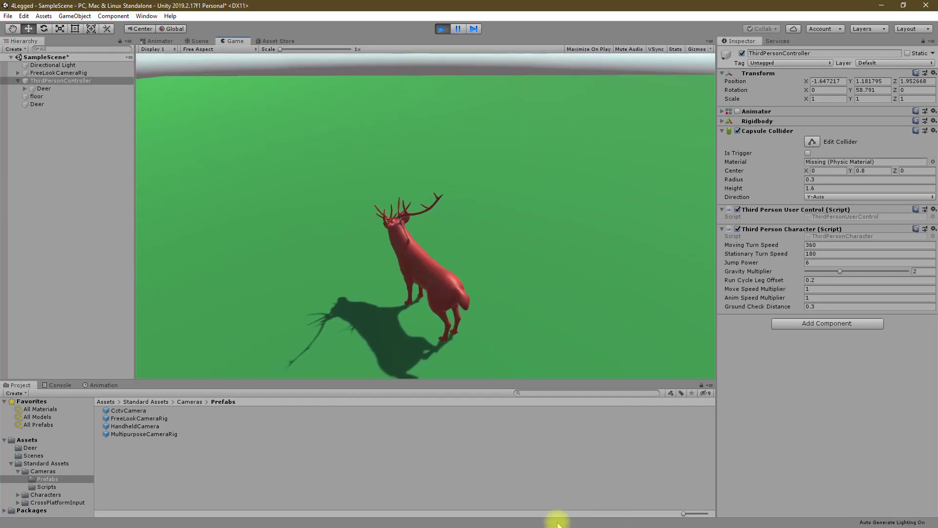
pyautogui.click(197, 41)
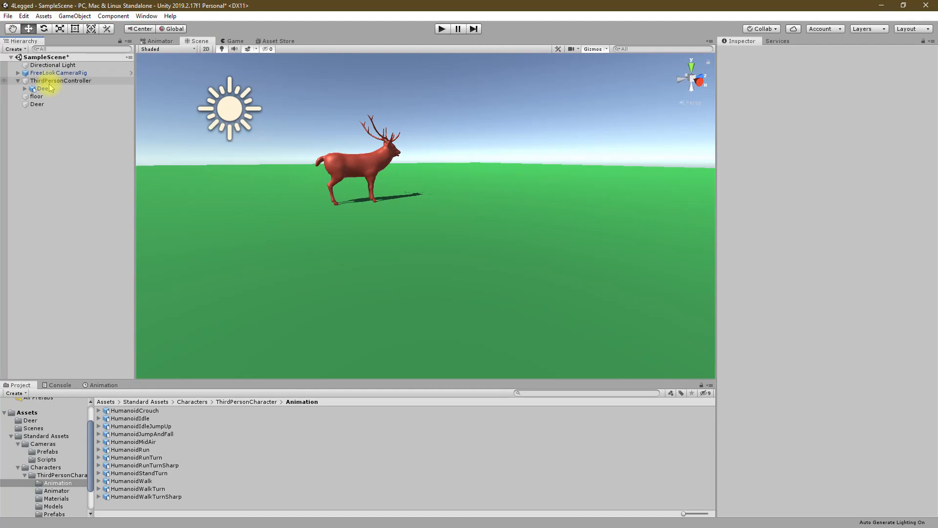
# Open ThirdPersonController's ThirdPersonCharacter script in Visual Studio
pyautogui.click(61, 80)
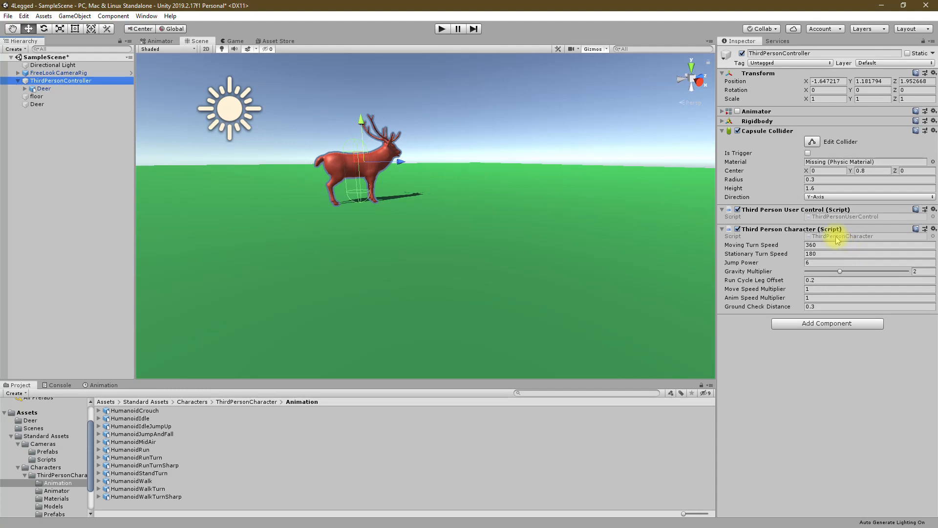
pyautogui.doubleClick(835, 235)
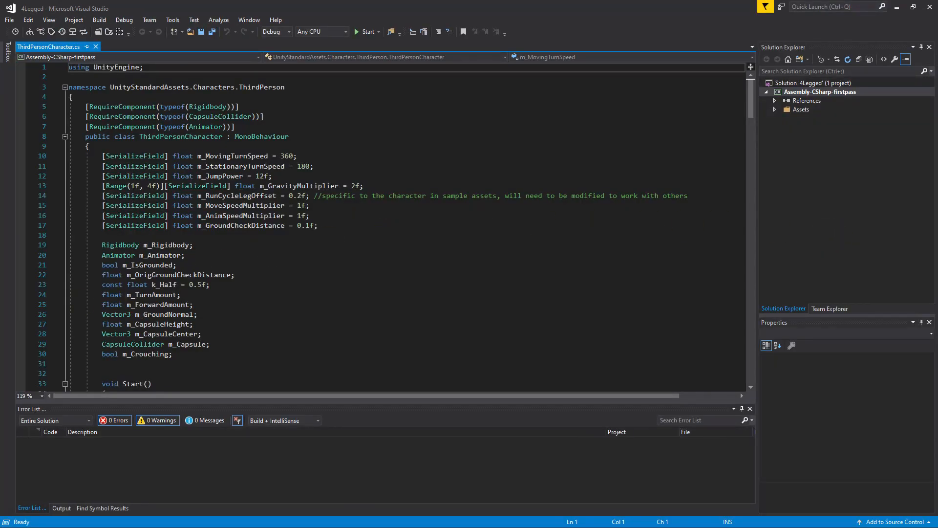
# Scroll through the movement code in ThirdPersonCharacter.cs and return to Unity
pyautogui.scroll(-3)
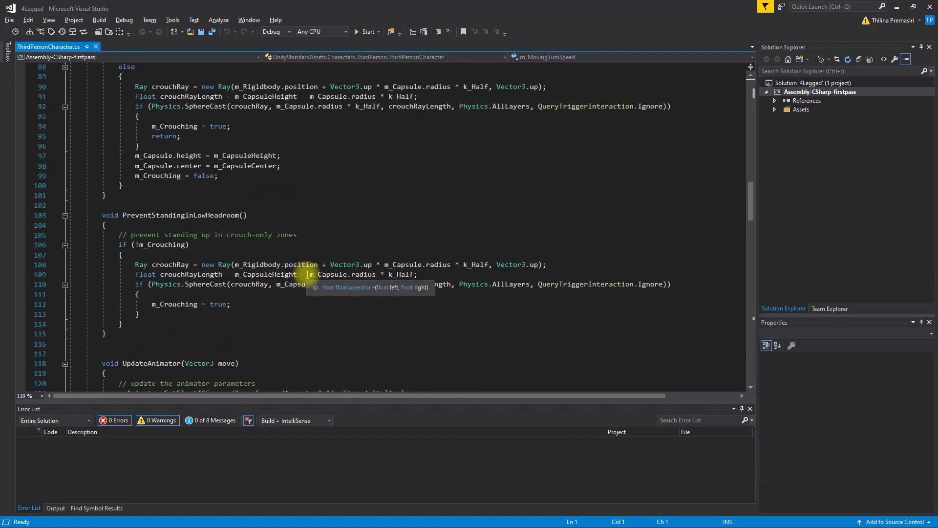
pyautogui.scroll(3)
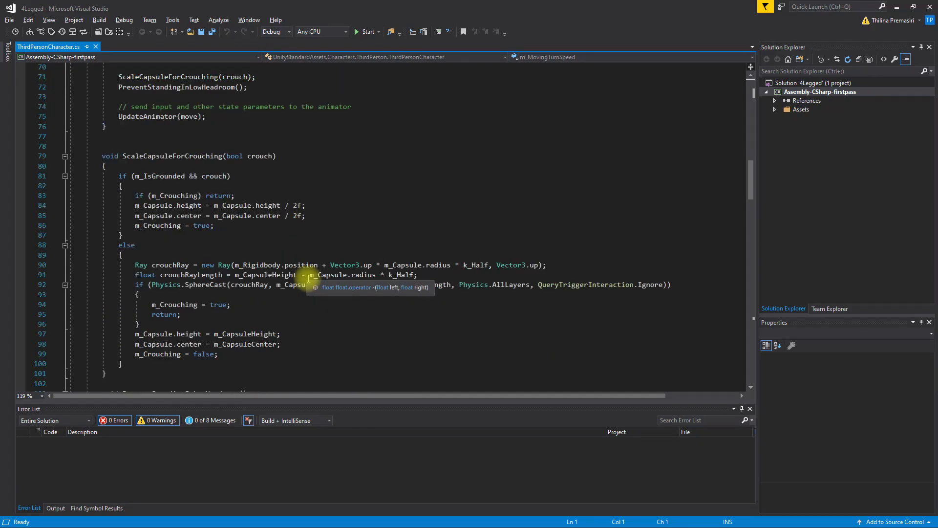
pyautogui.scroll(3)
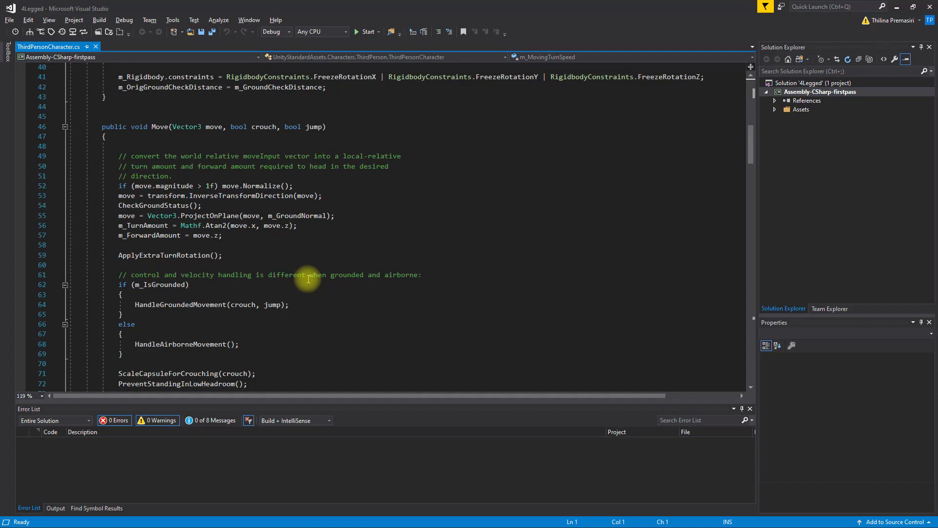
pyautogui.scroll(3)
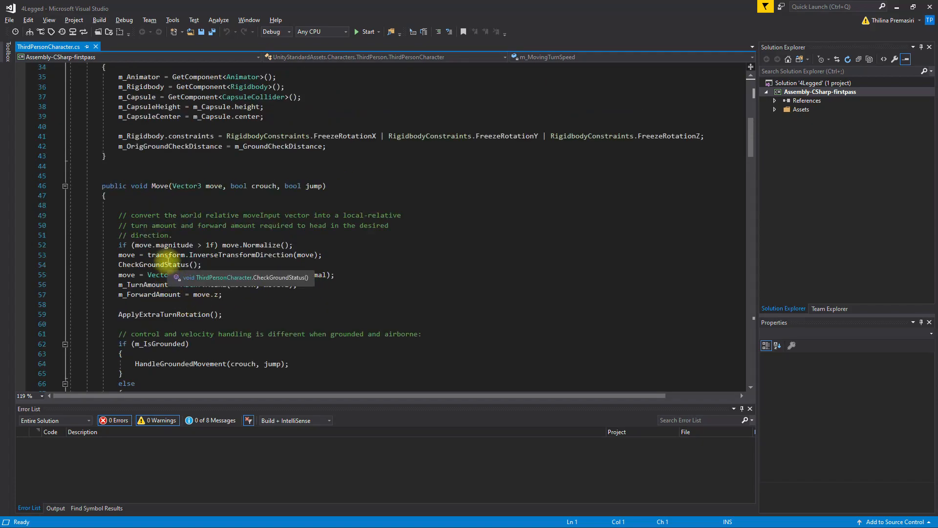
pyautogui.click(323, 254)
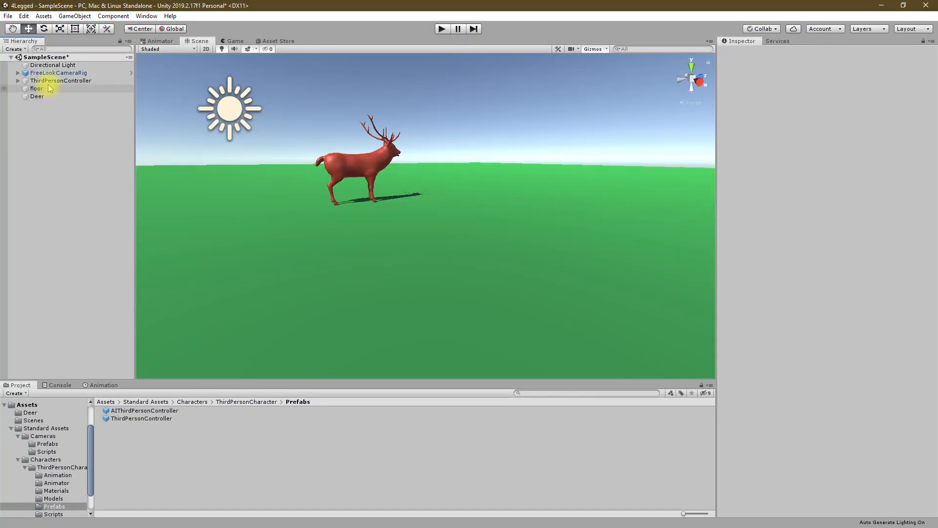
# Re-enable ThirdPersonController's Animator component and collapse it
pyautogui.click(60, 80)
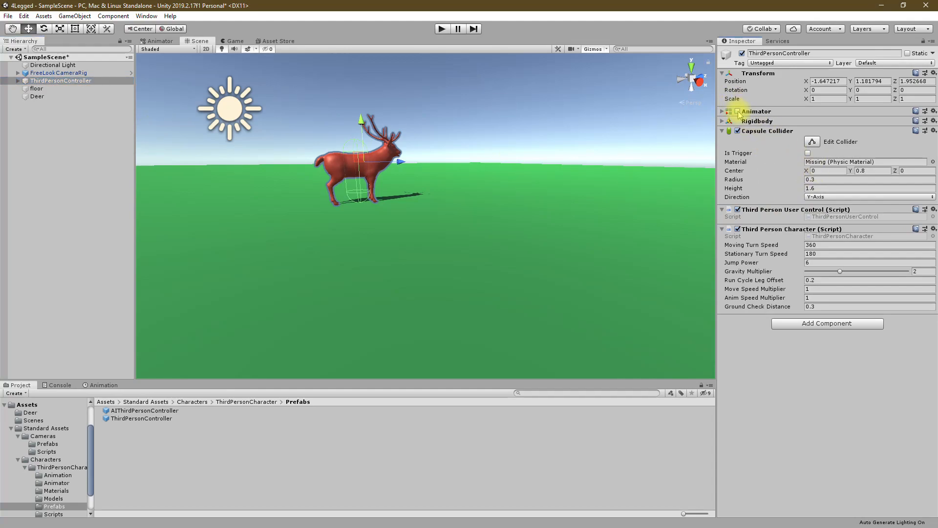
pyautogui.click(722, 112)
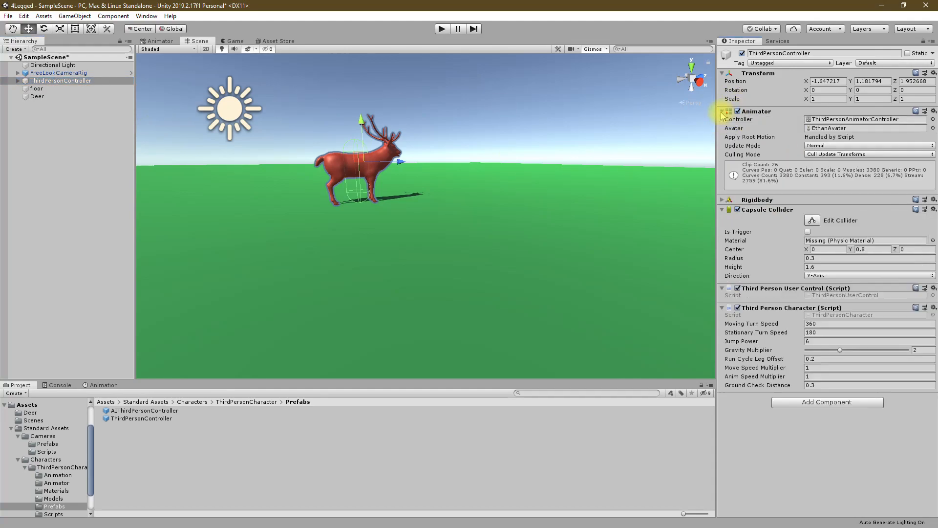
pyautogui.click(721, 110)
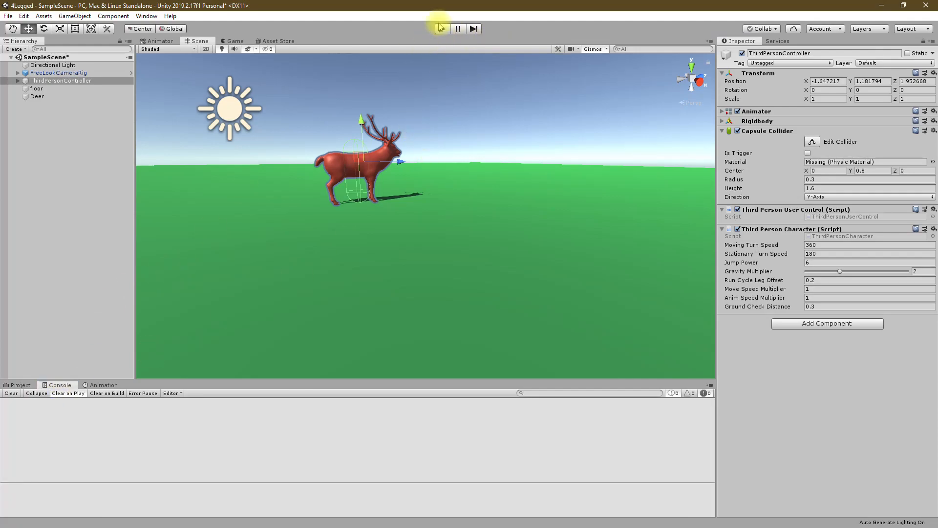
pyautogui.click(441, 29)
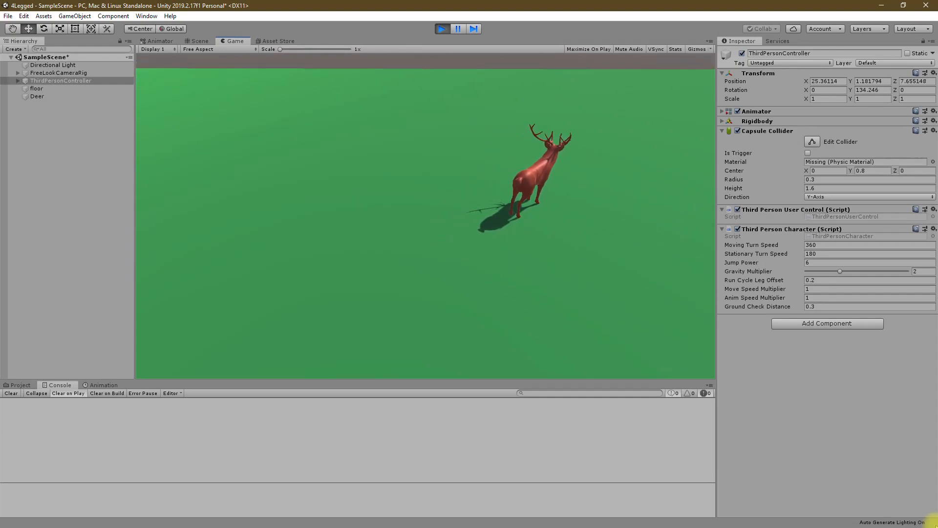
pyautogui.click(199, 41)
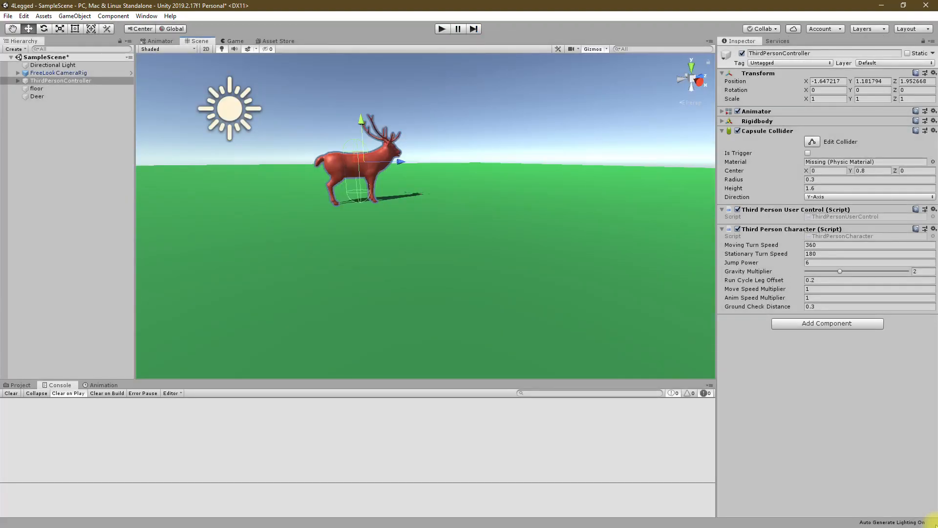